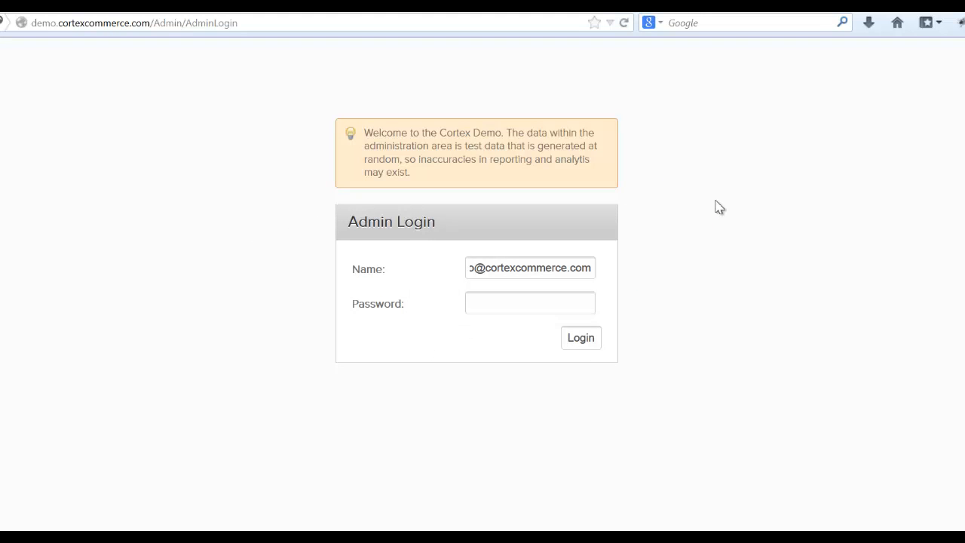
mouse_move(687, 204)
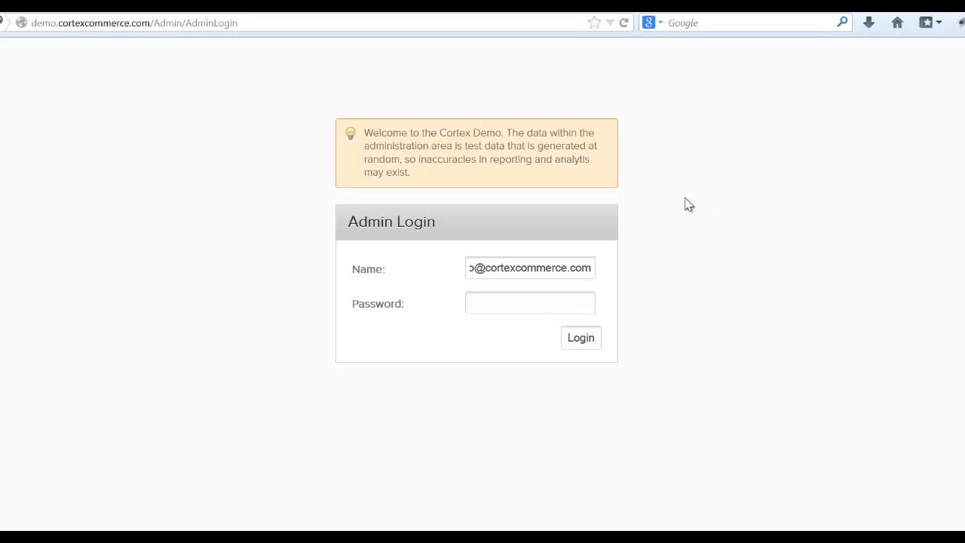
mouse_move(13, 93)
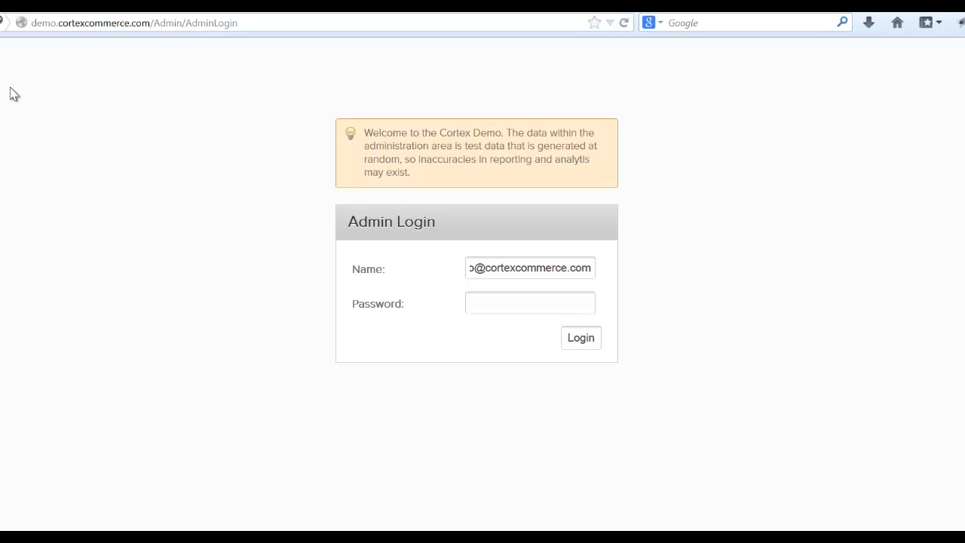
mouse_move(272, 68)
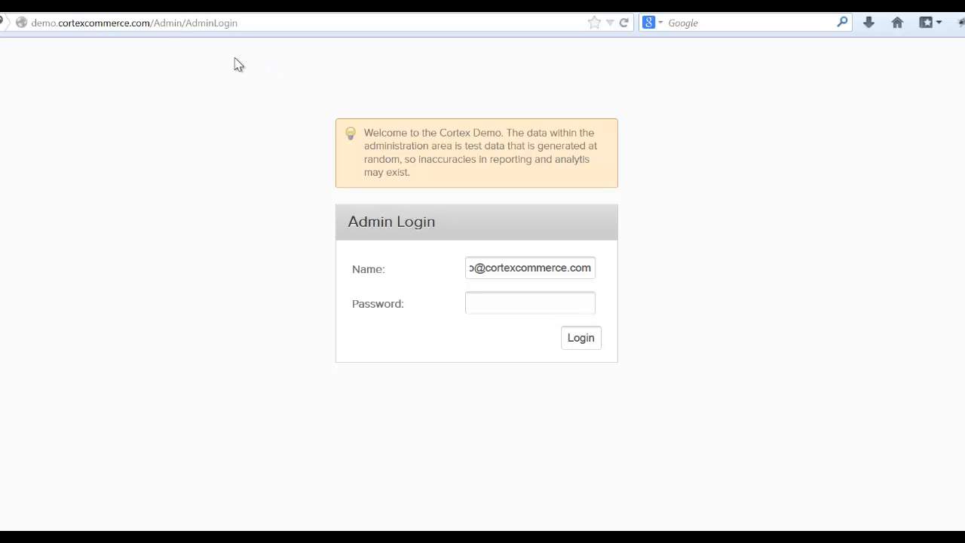
Reload the Cortex Admin login page and fill in the admin name and password
double_click(194, 23)
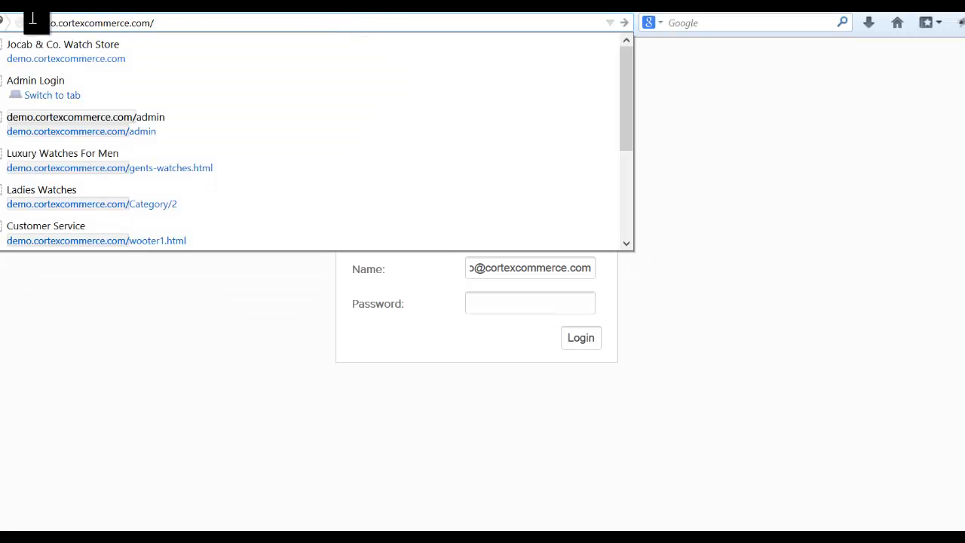
left_click(85, 124)
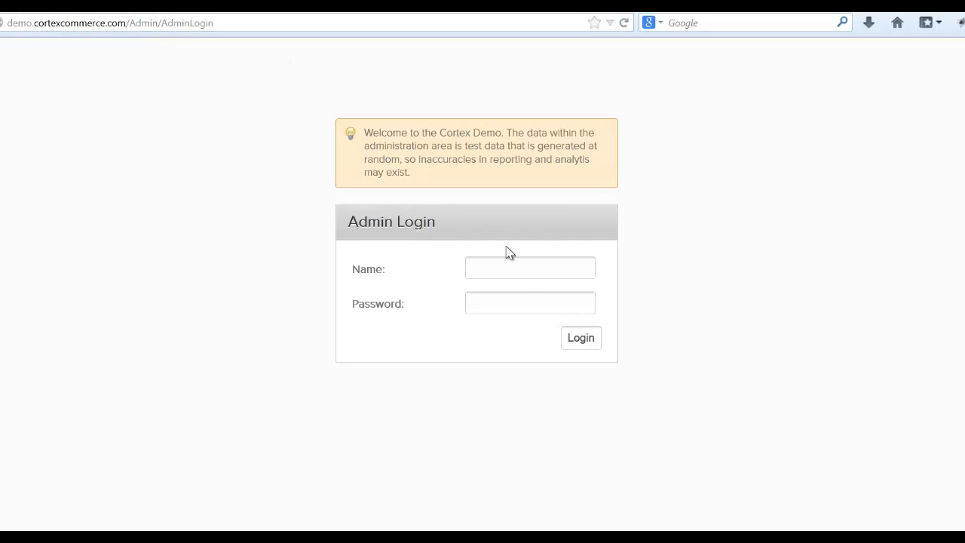
left_click(530, 268)
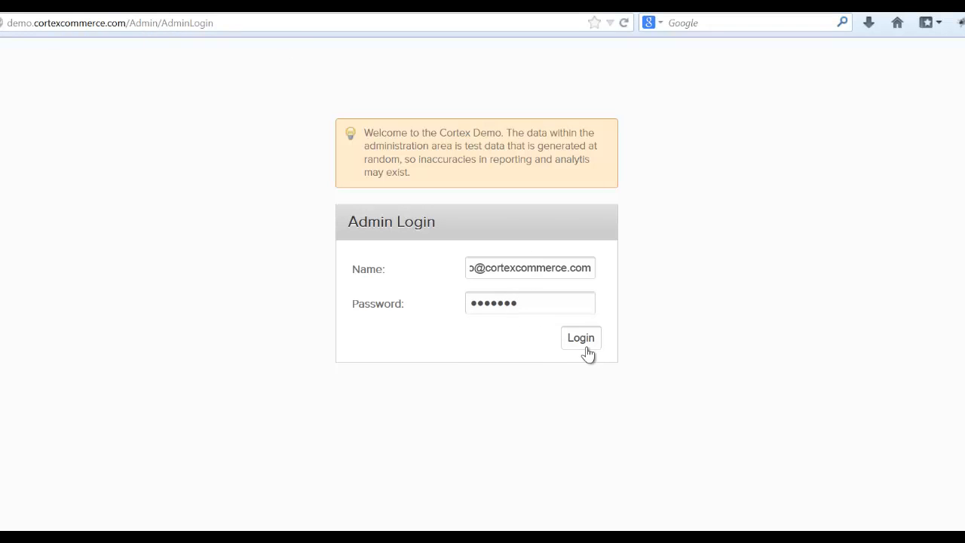
Submit the login to reach the dashboard of activated modules
left_click(581, 337)
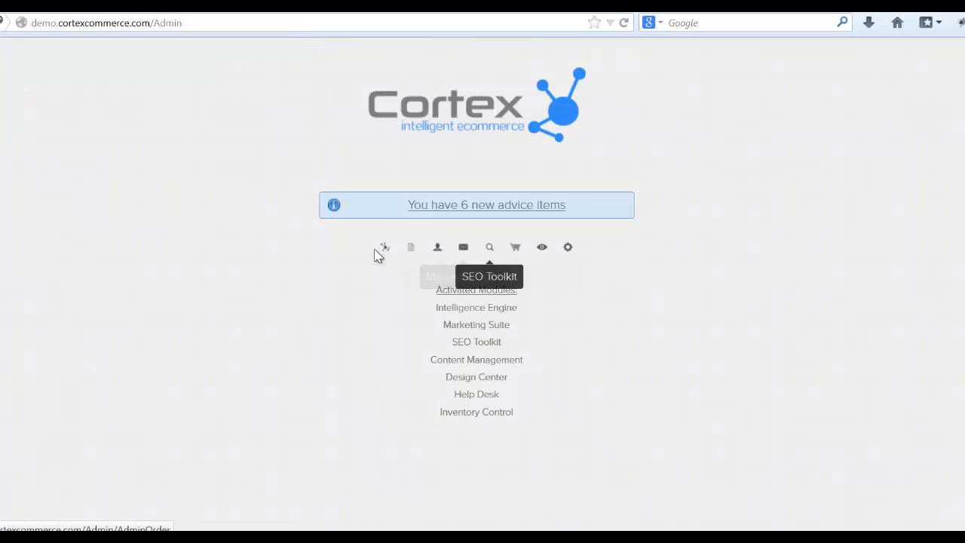
mouse_move(514, 246)
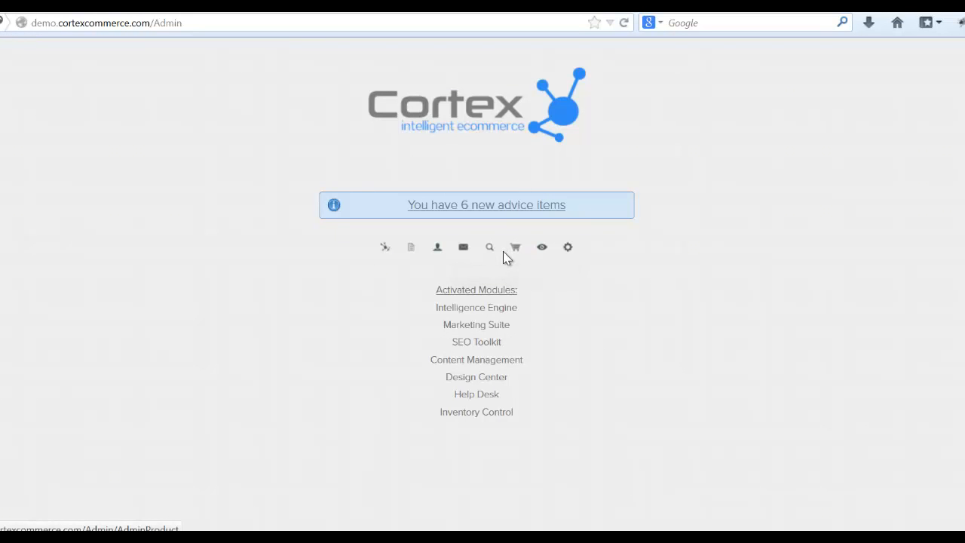
mouse_move(592, 276)
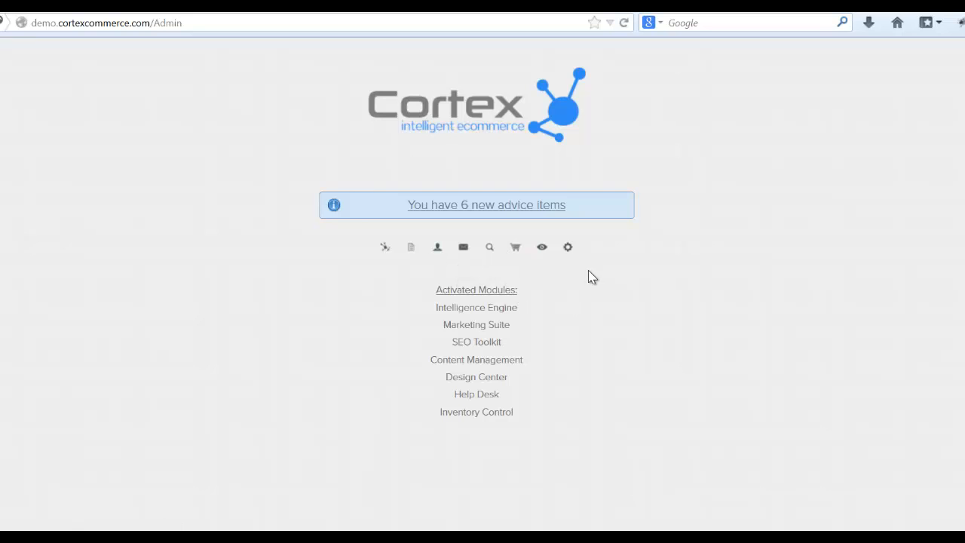
mouse_move(541, 246)
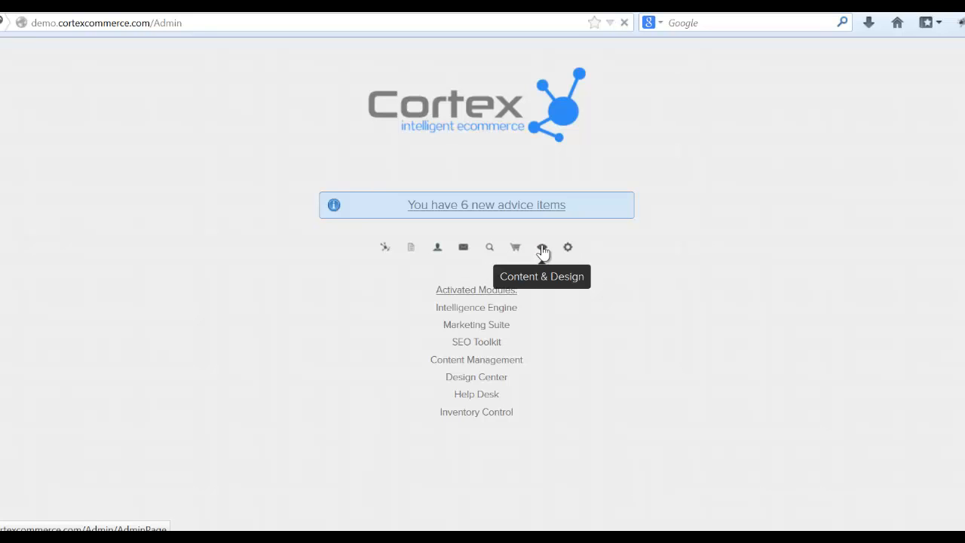
Browse the Design Themes gallery of free store themes under Content & Design
left_click(542, 246)
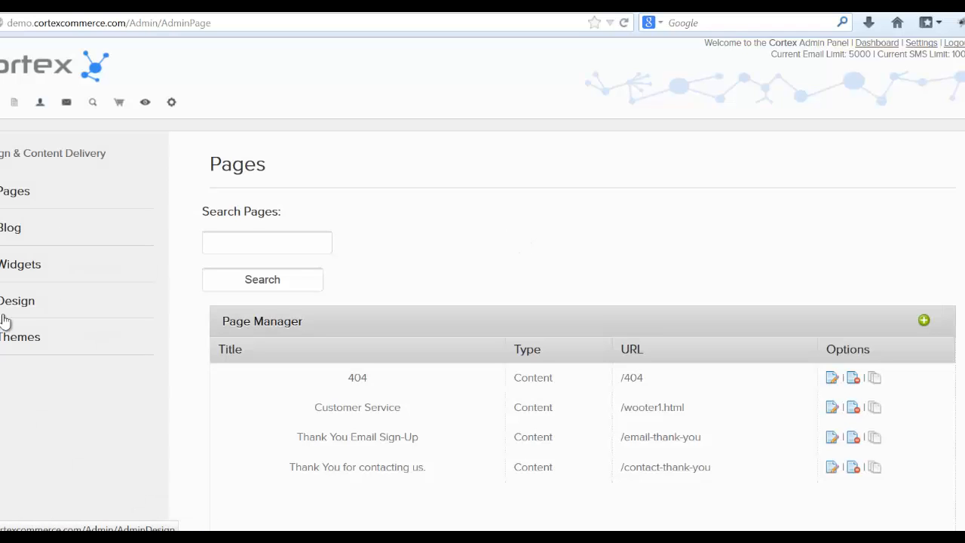
mouse_move(147, 202)
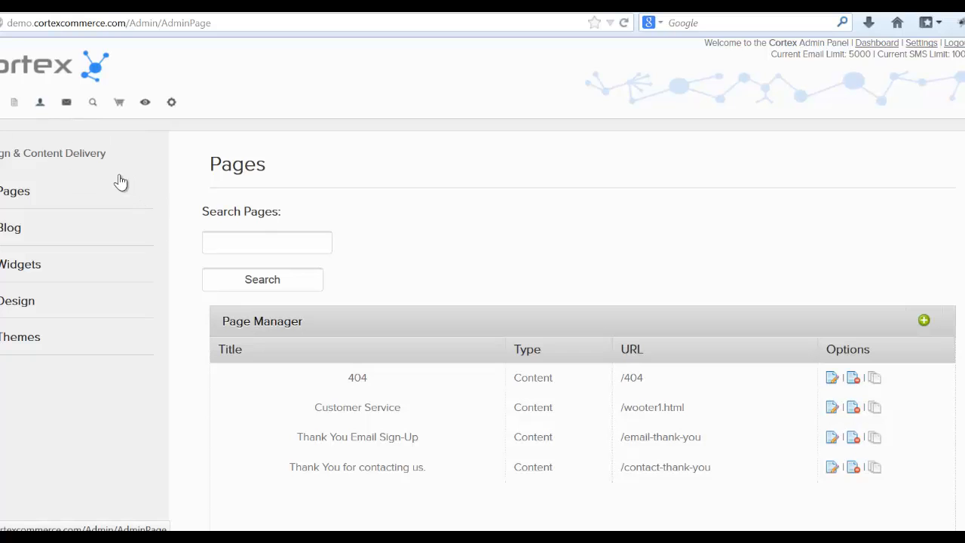
mouse_move(21, 337)
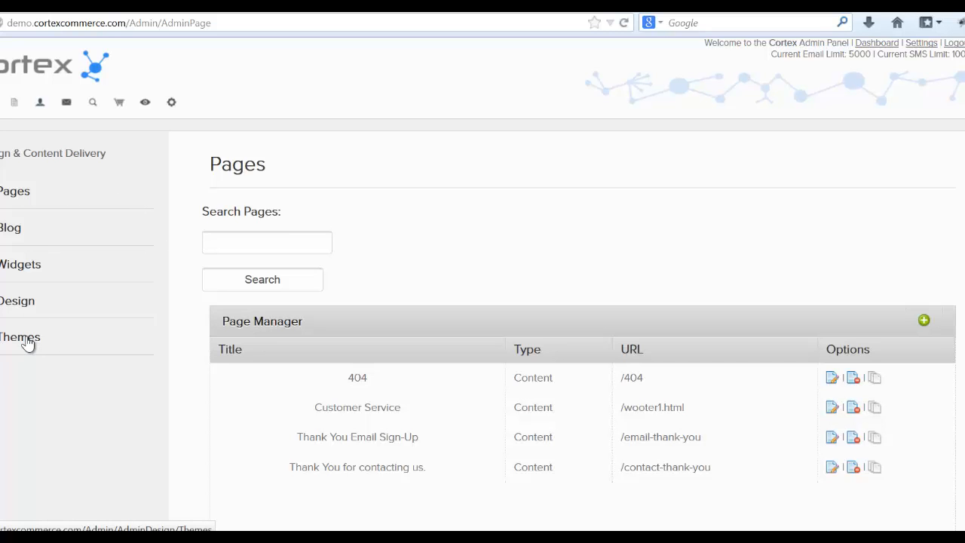
left_click(21, 337)
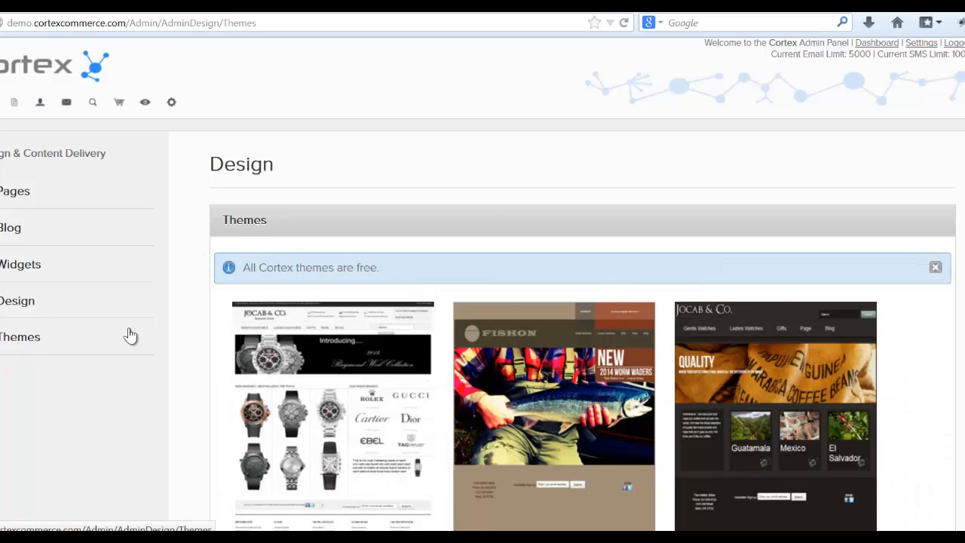
scroll("down", 3)
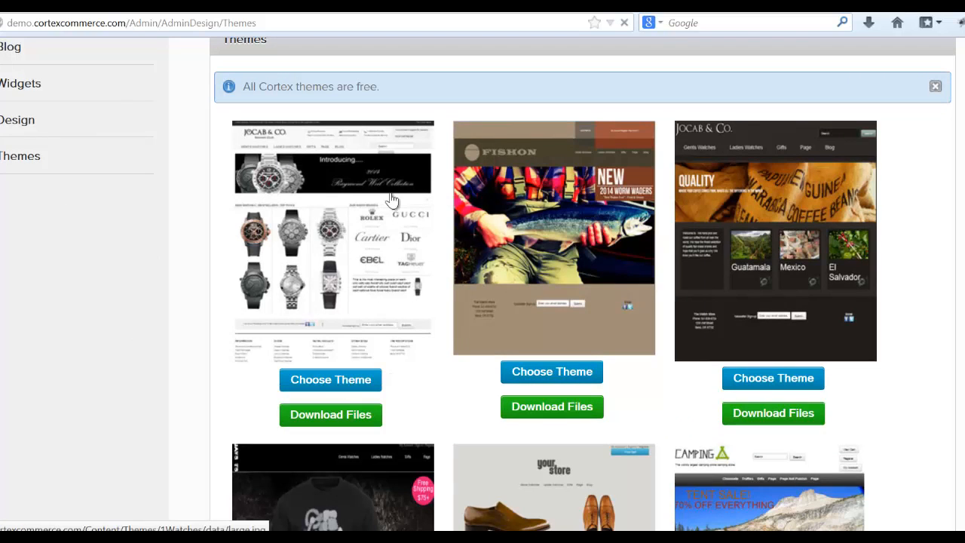
mouse_move(334, 265)
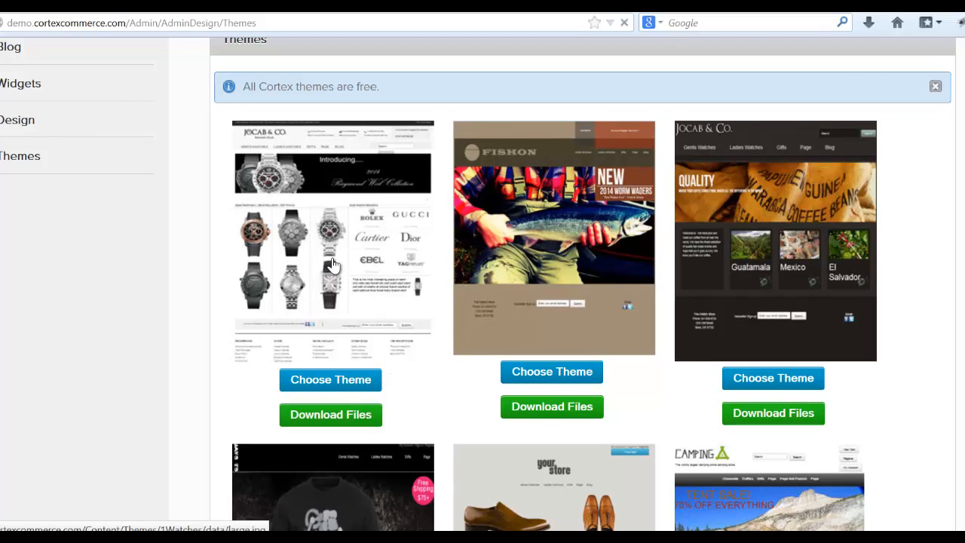
mouse_move(338, 263)
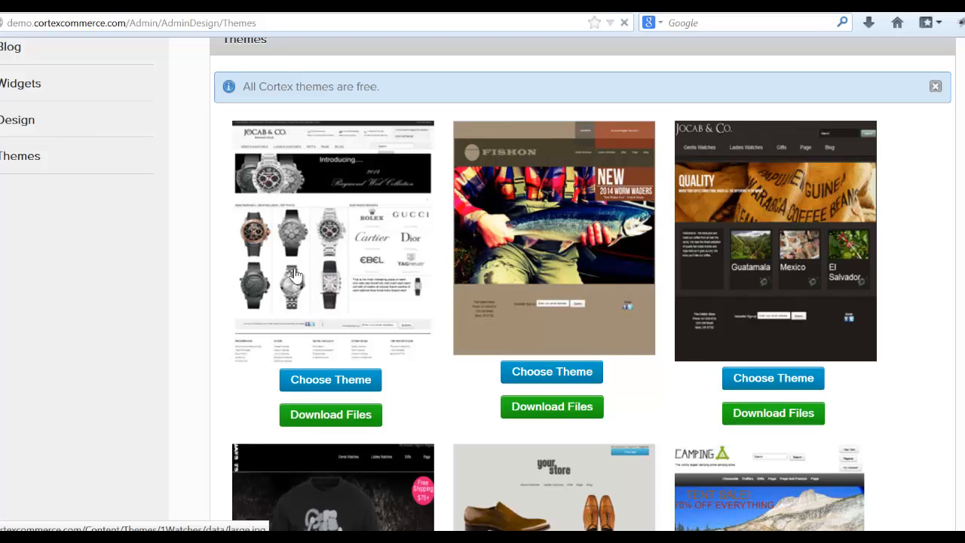
mouse_move(203, 71)
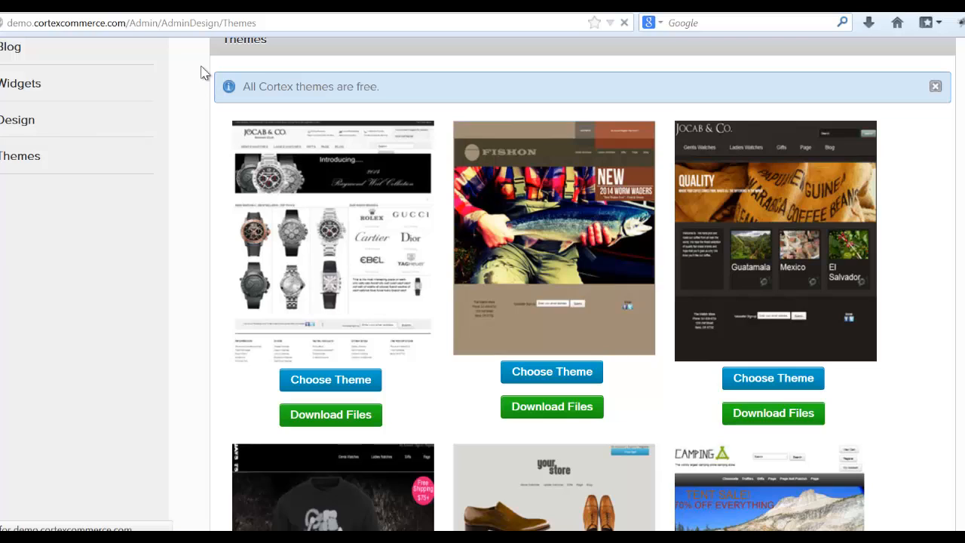
mouse_move(175, 47)
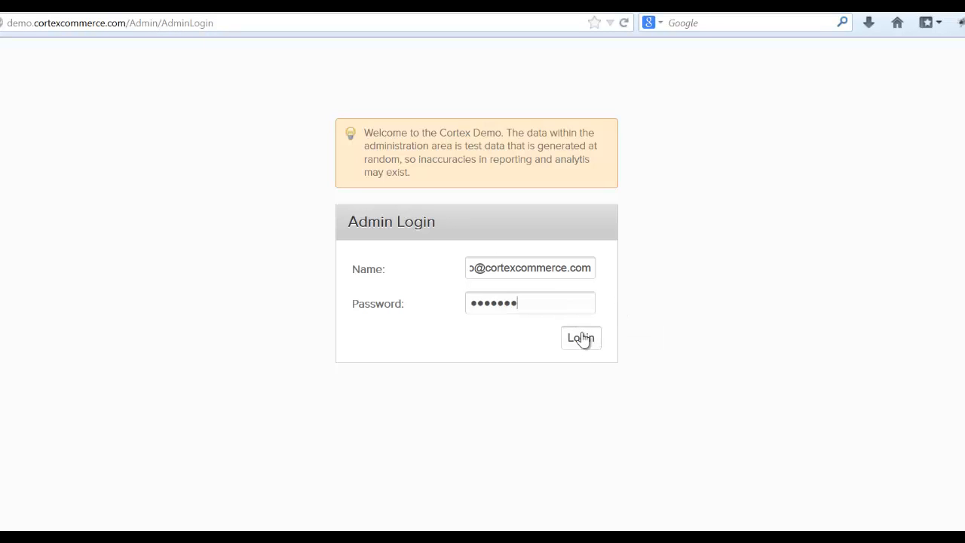
Sign back in to the admin panel and bring up the frequently visited sites tab
left_click(581, 338)
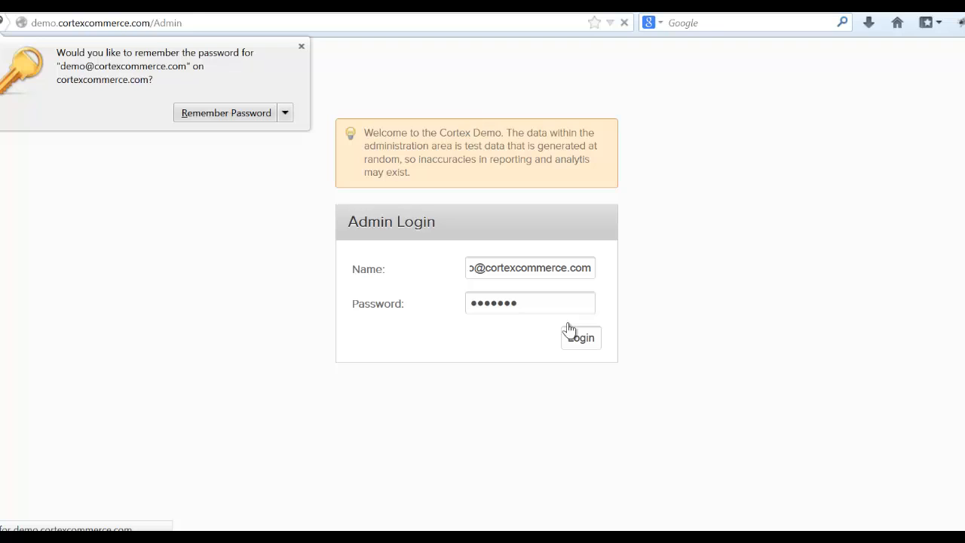
left_click(580, 337)
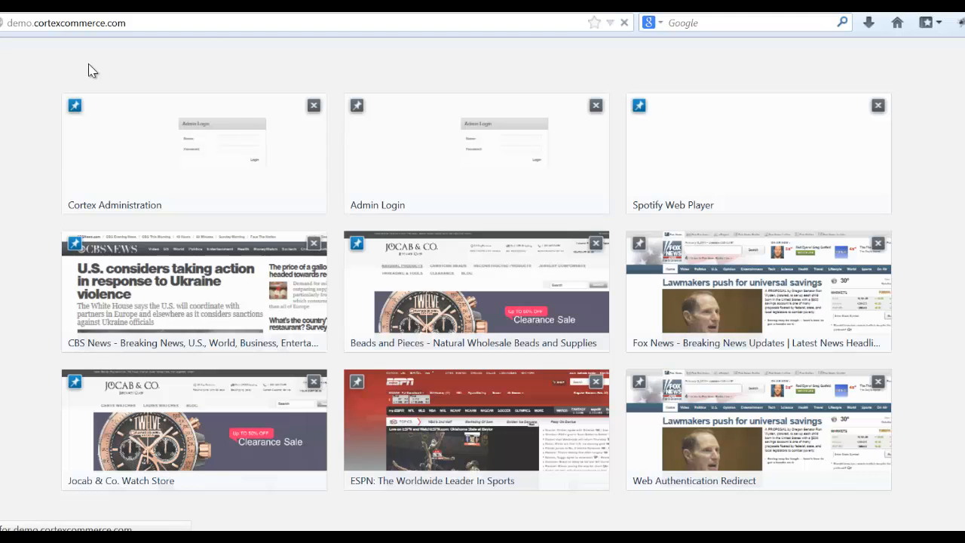
View the Jocab & Co. Watch Store, then return via demo.cortexcommerce.com/Admin
left_click(194, 430)
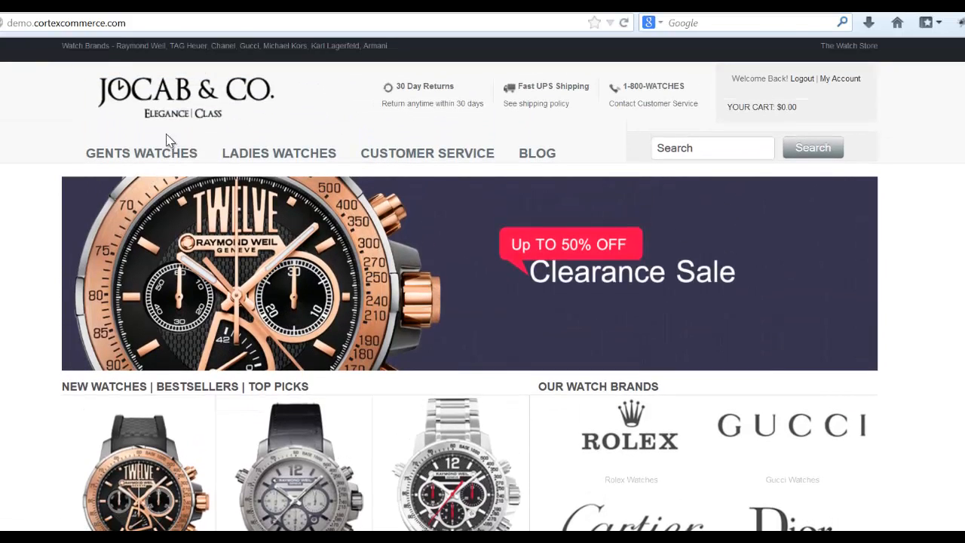
type("demo.cortexcommerce.com/Admin")
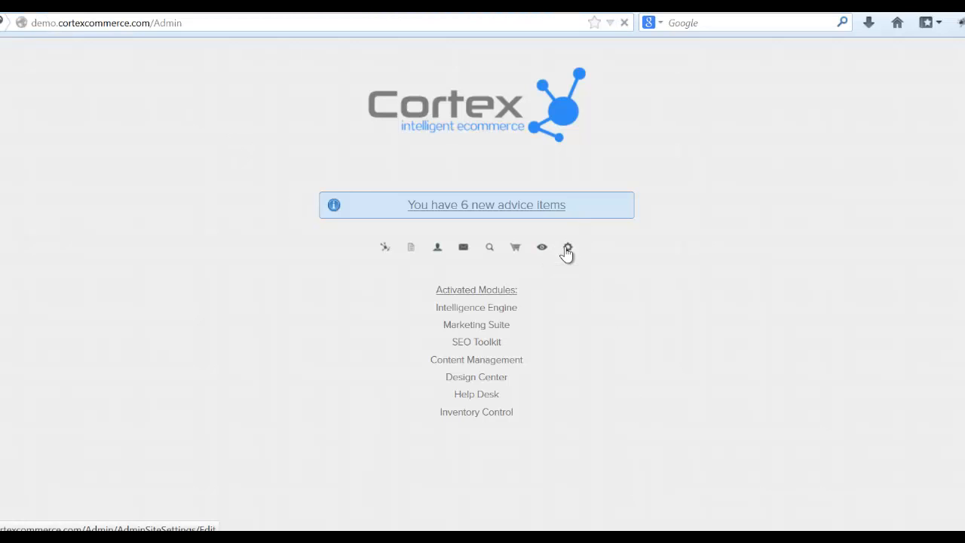
left_click(567, 248)
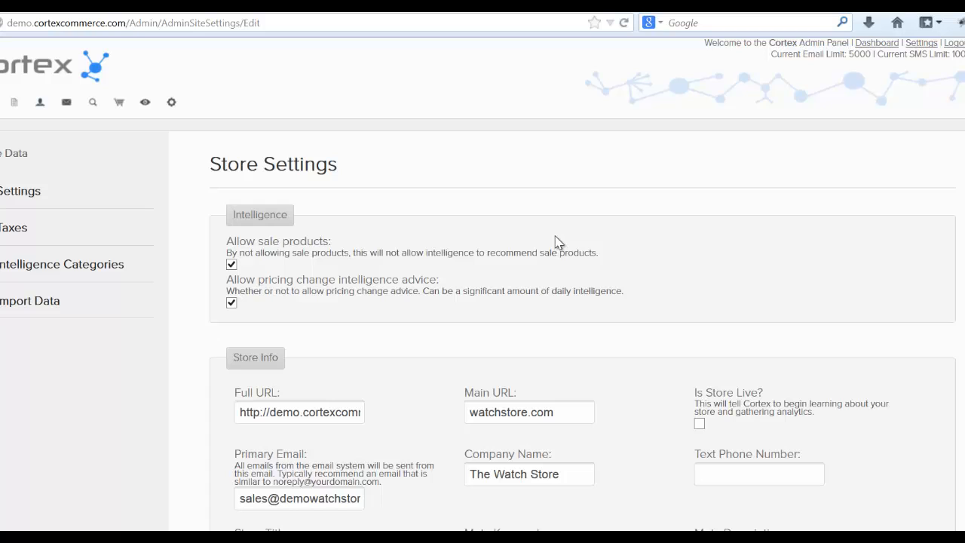
mouse_move(546, 243)
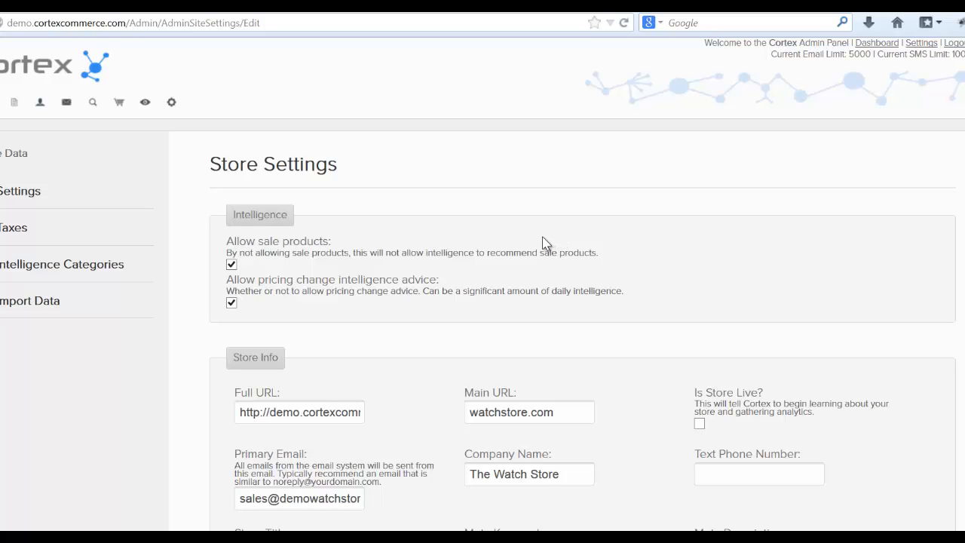
scroll("down", 3)
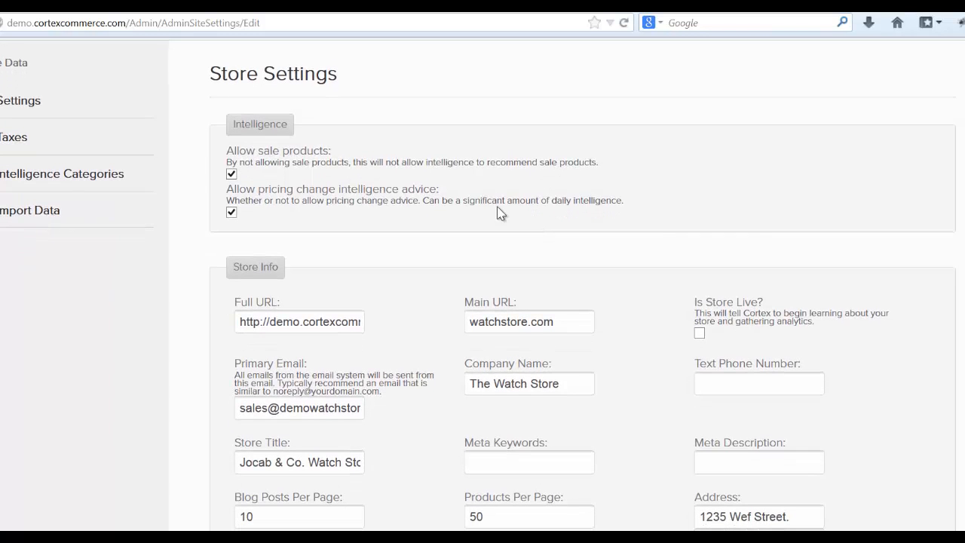
scroll("down", 3)
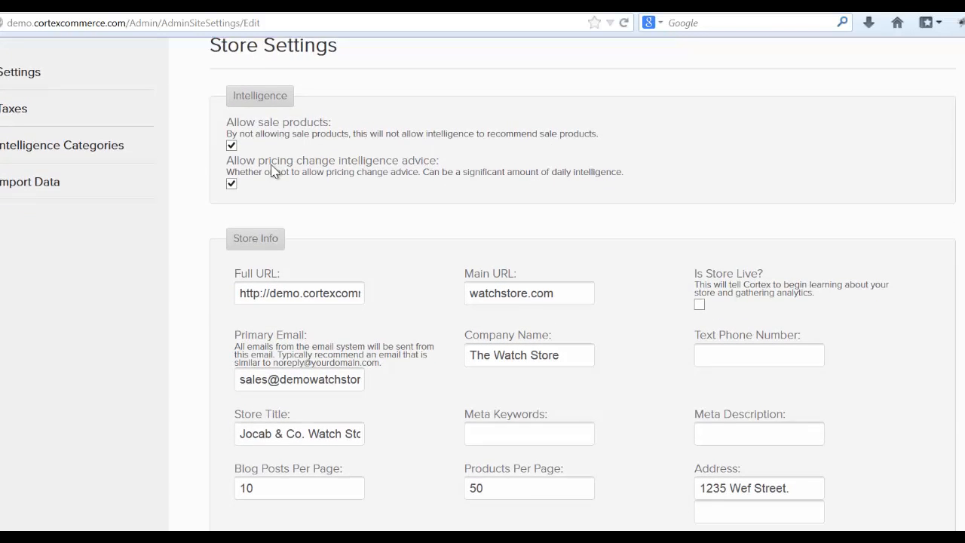
scroll("down", 3)
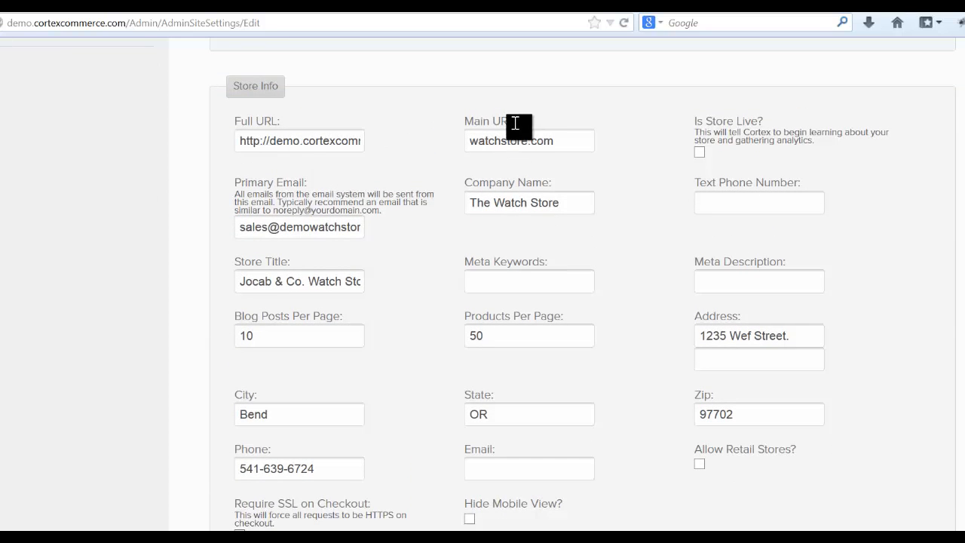
mouse_move(565, 147)
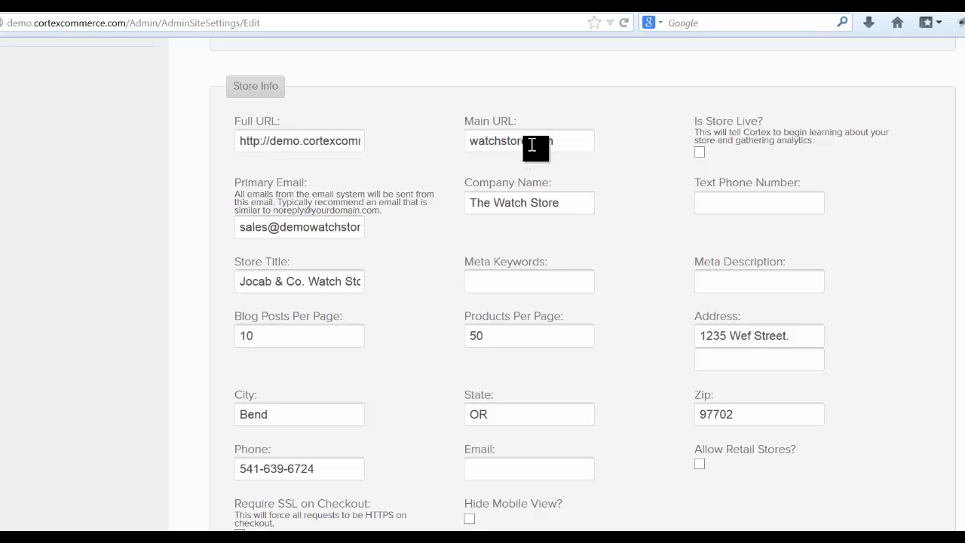
mouse_move(332, 141)
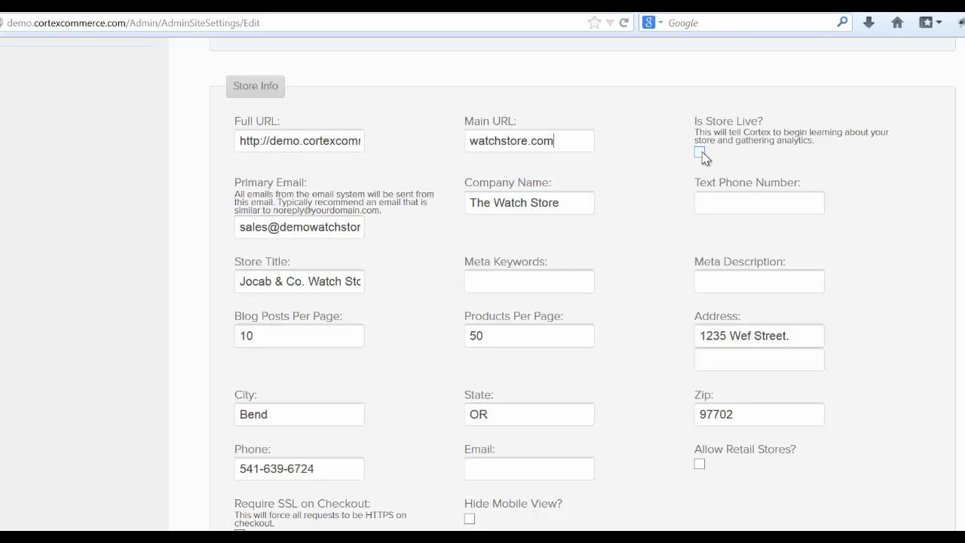
mouse_move(642, 178)
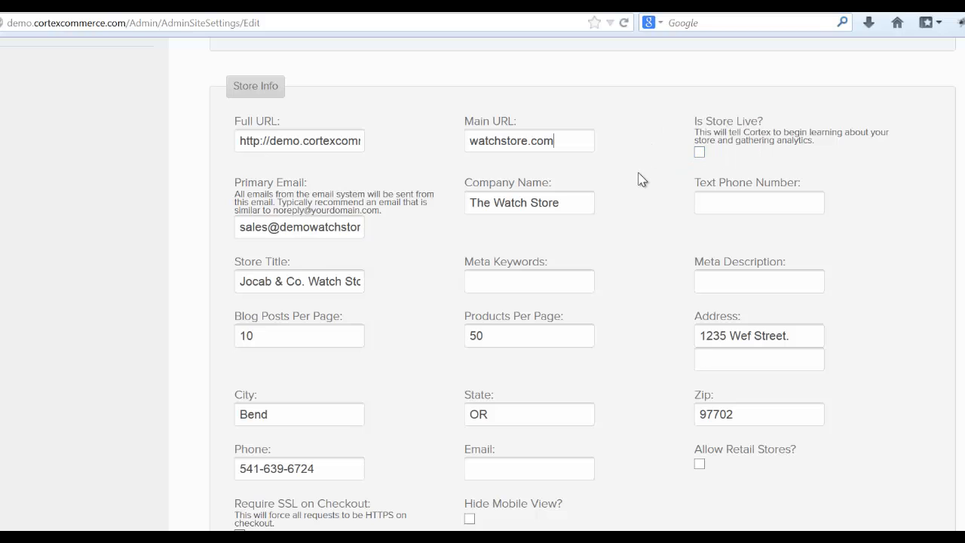
mouse_move(634, 169)
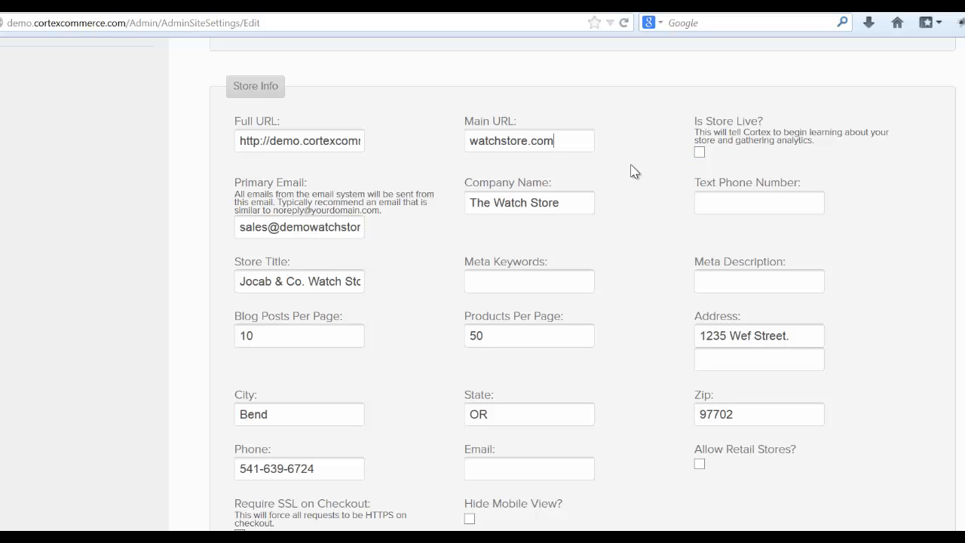
mouse_move(628, 175)
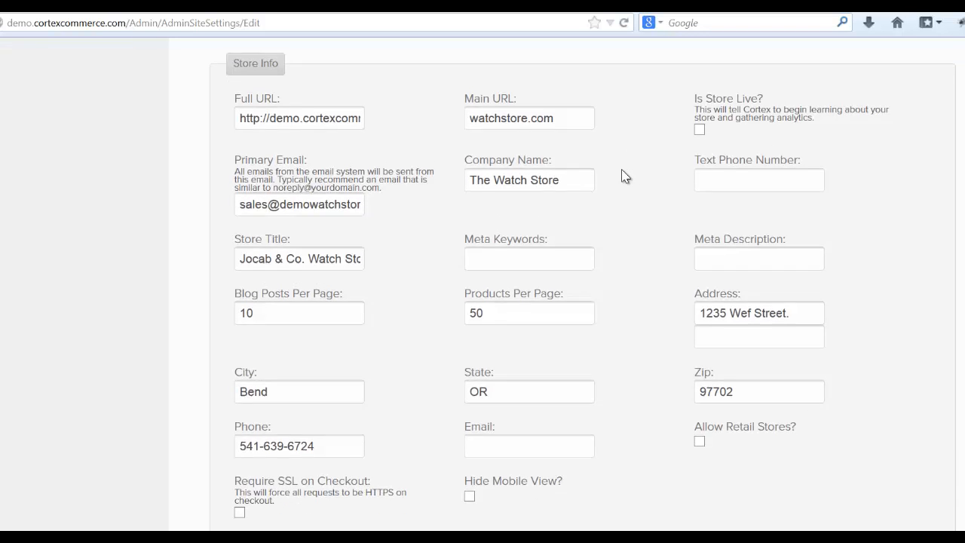
Scroll through the Store Info and Inventory settings before moving to Orders
scroll("down", 3)
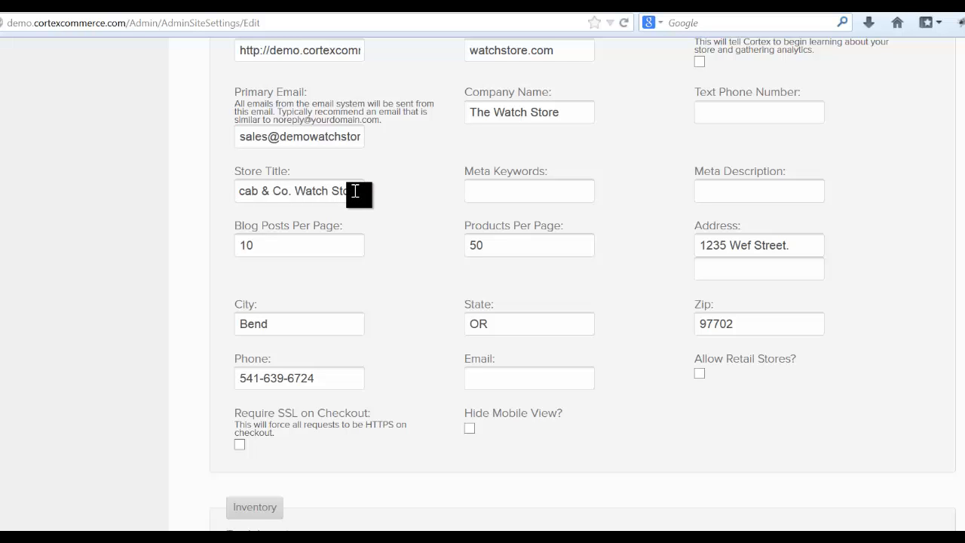
scroll("down", 3)
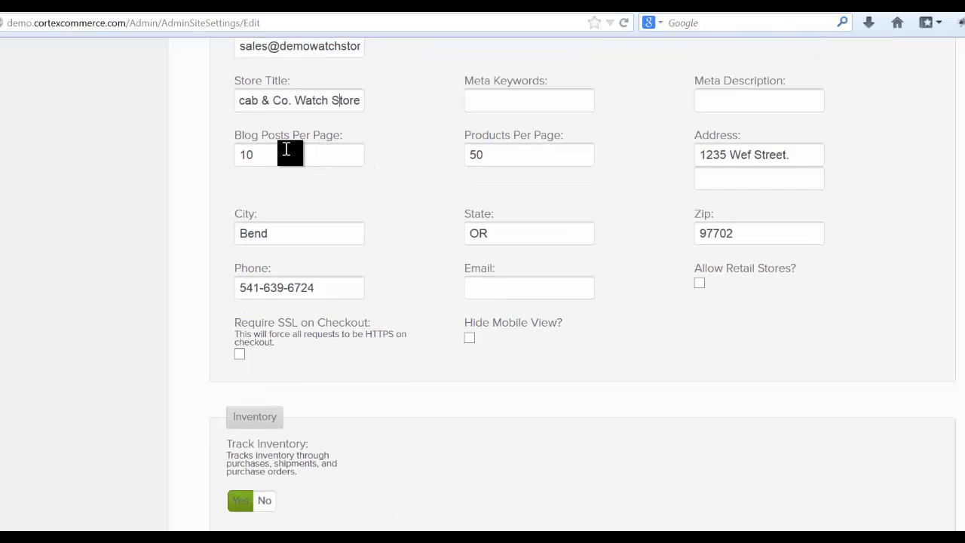
mouse_move(598, 163)
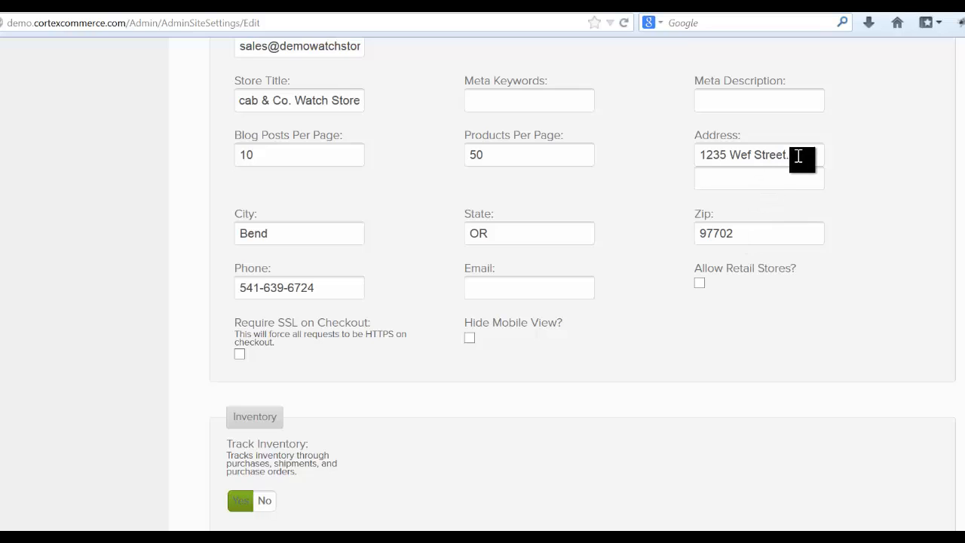
mouse_move(824, 232)
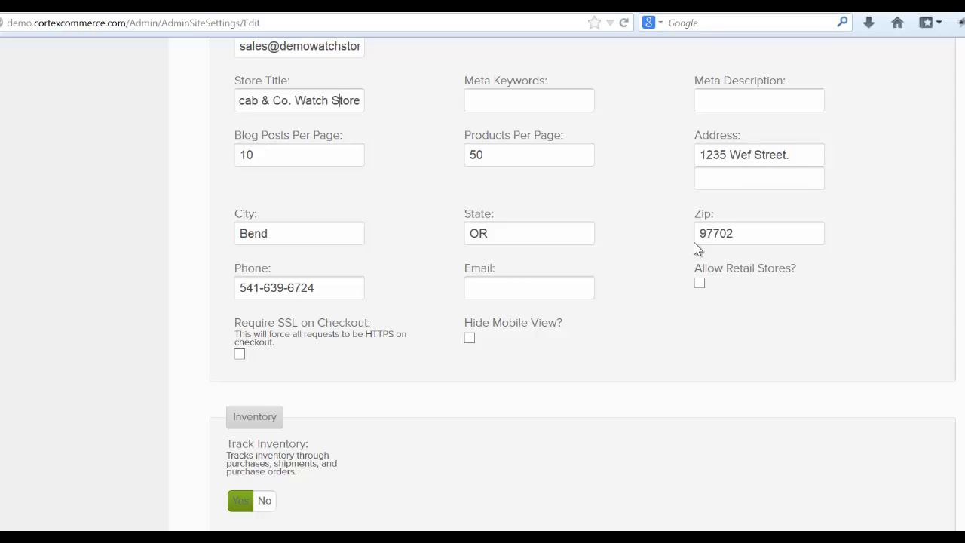
mouse_move(686, 246)
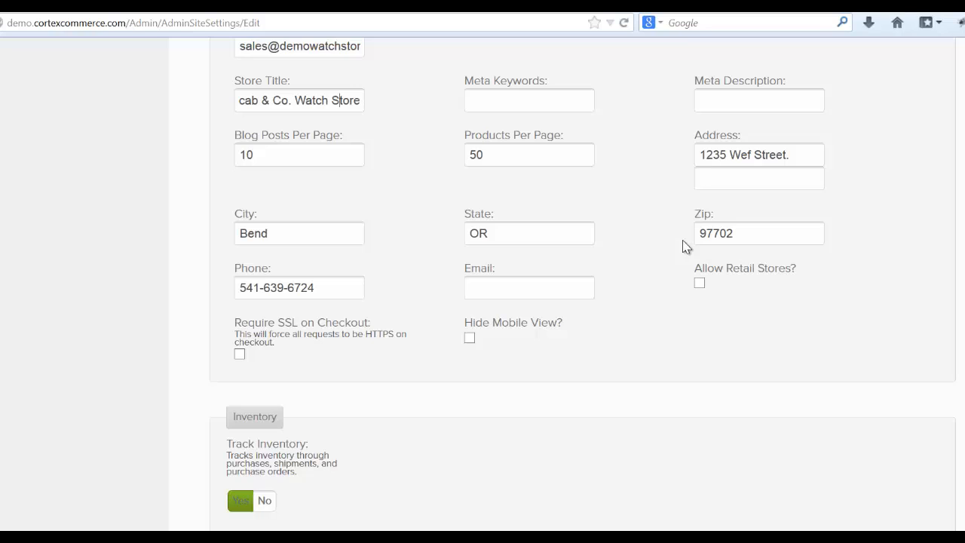
mouse_move(425, 272)
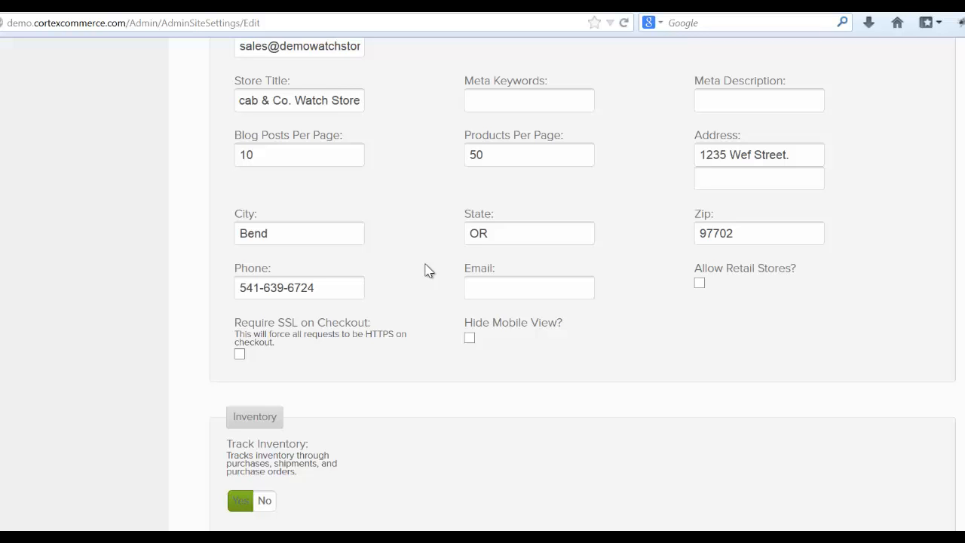
scroll("down", 3)
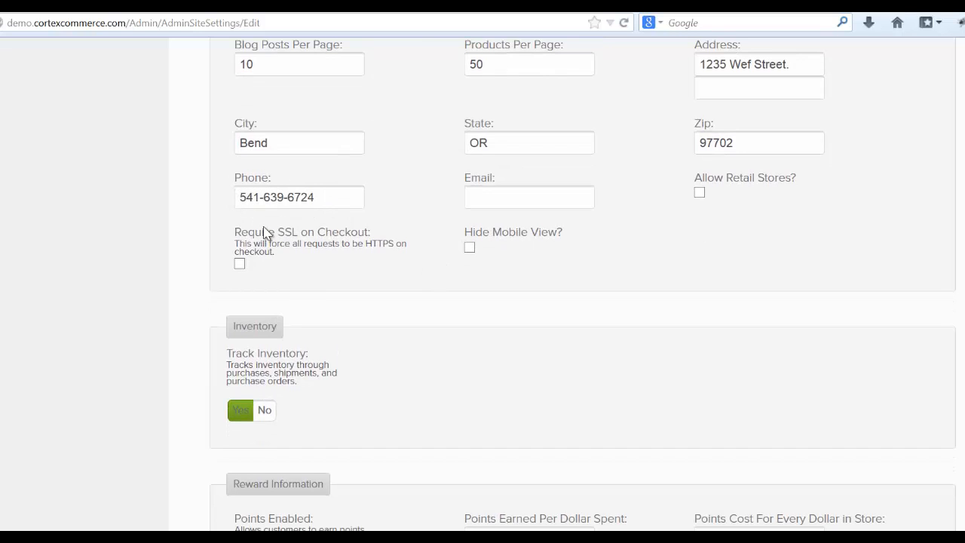
mouse_move(712, 194)
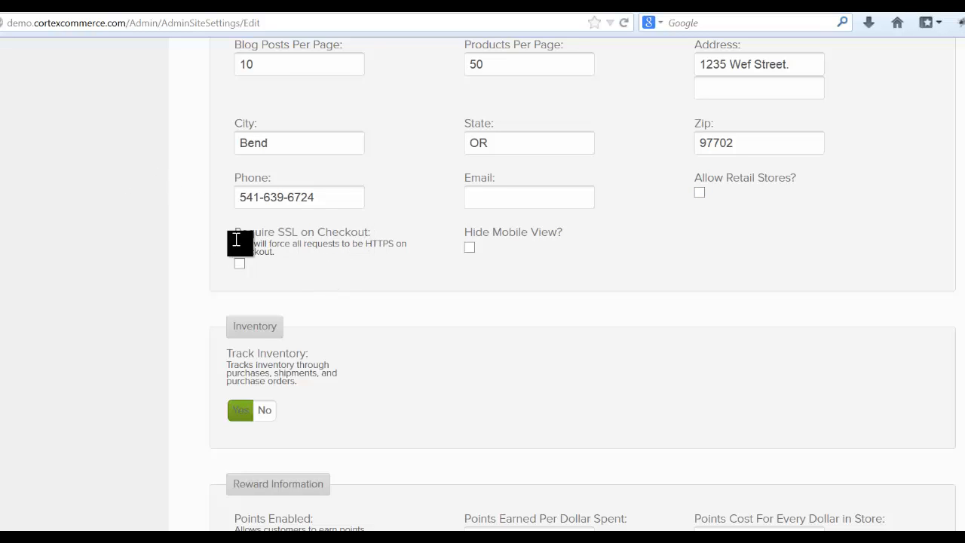
mouse_move(470, 247)
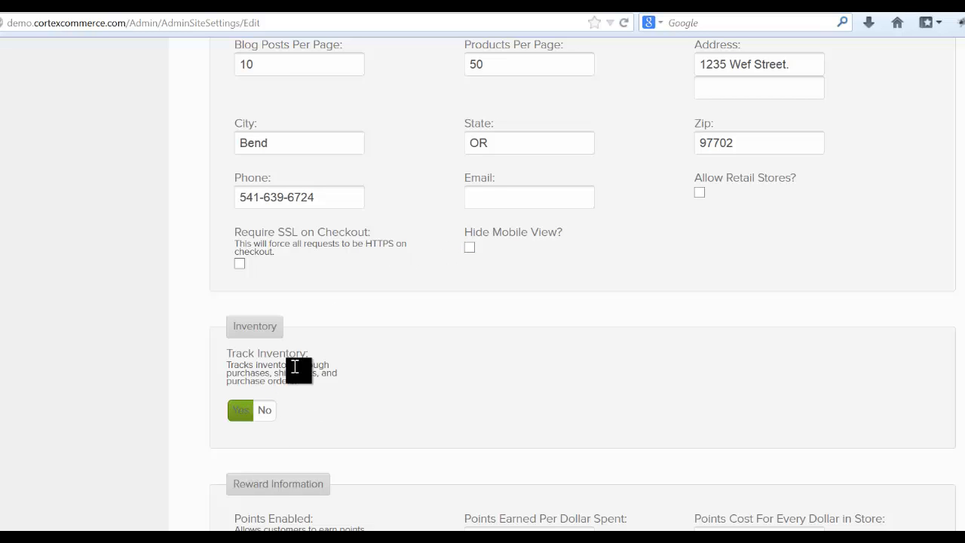
mouse_move(264, 368)
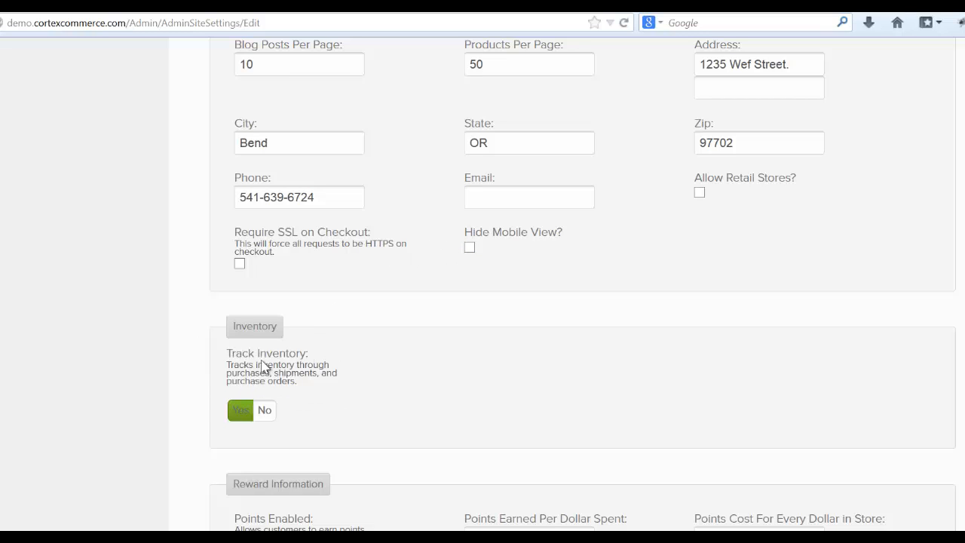
mouse_move(265, 417)
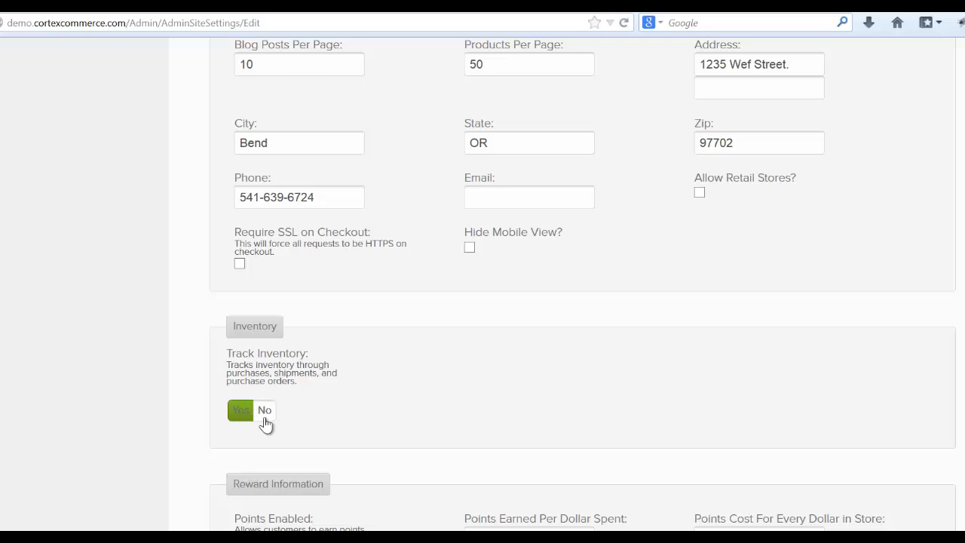
scroll("up", 3)
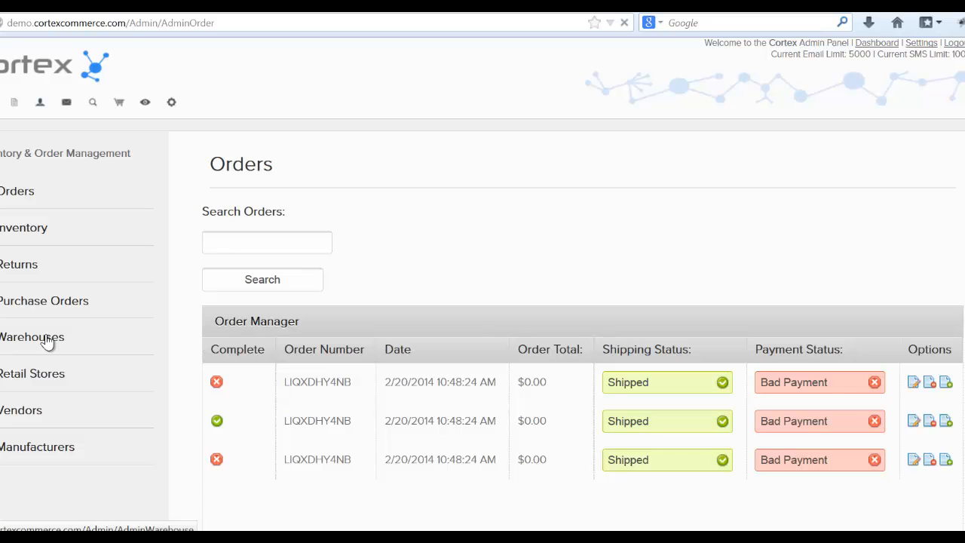
Open the Bend Products warehouse from the warehouse list and review its edit form
left_click(32, 337)
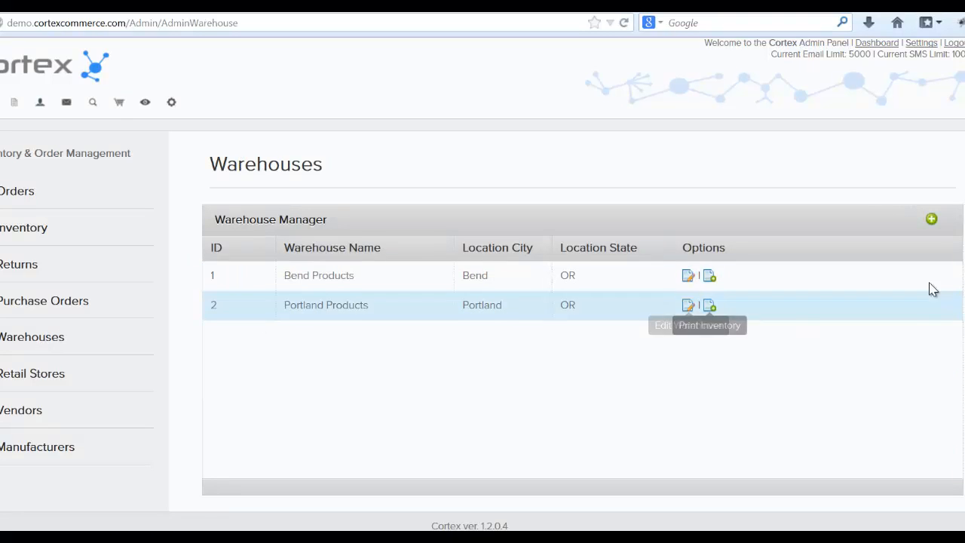
mouse_move(688, 276)
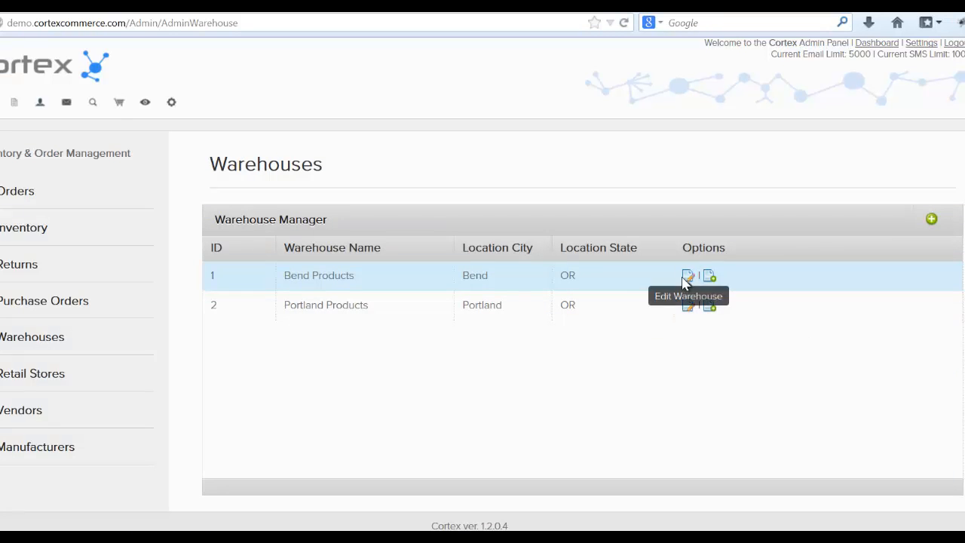
left_click(687, 275)
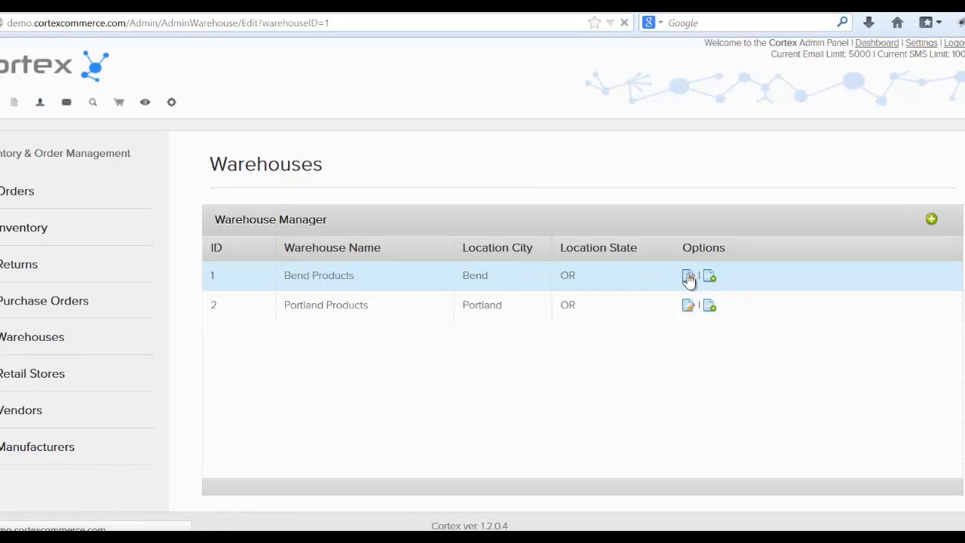
left_click(688, 275)
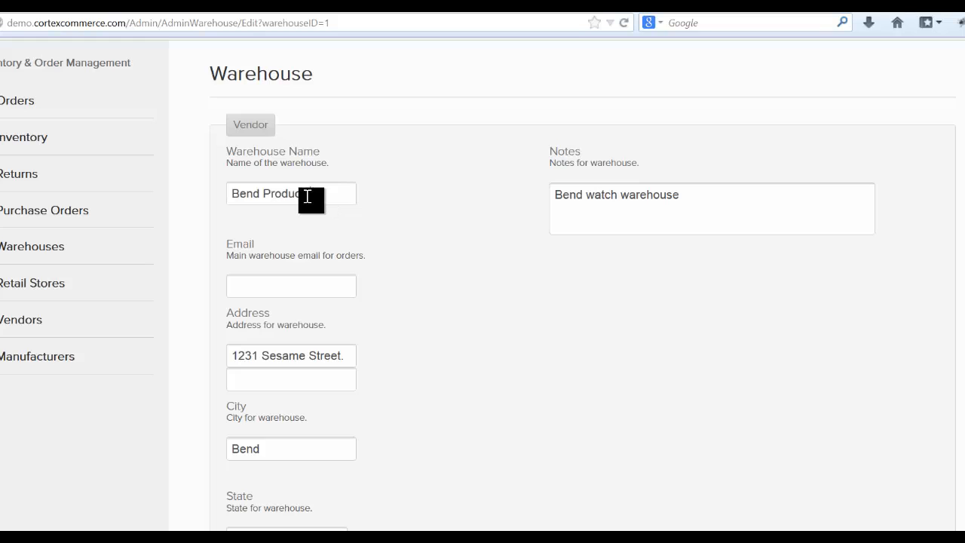
scroll("down", 3)
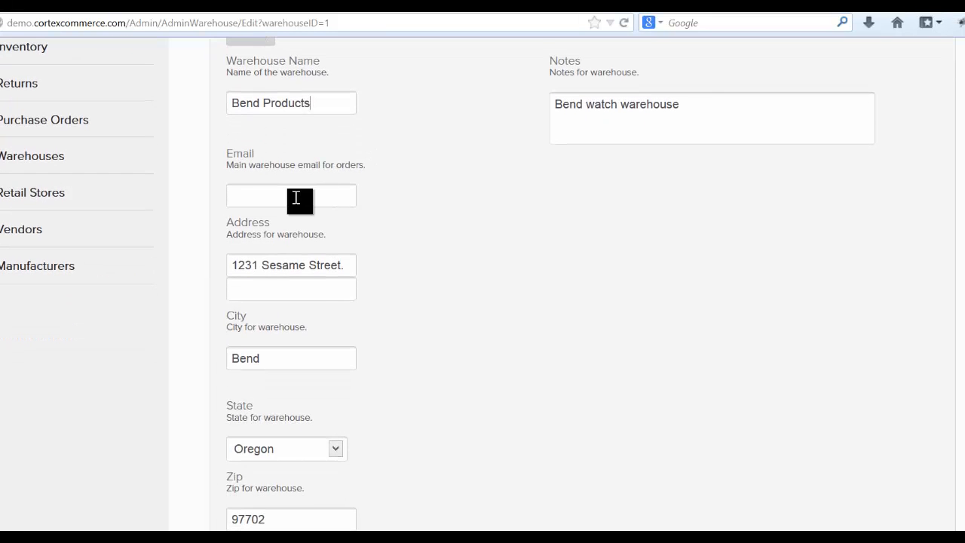
mouse_move(411, 202)
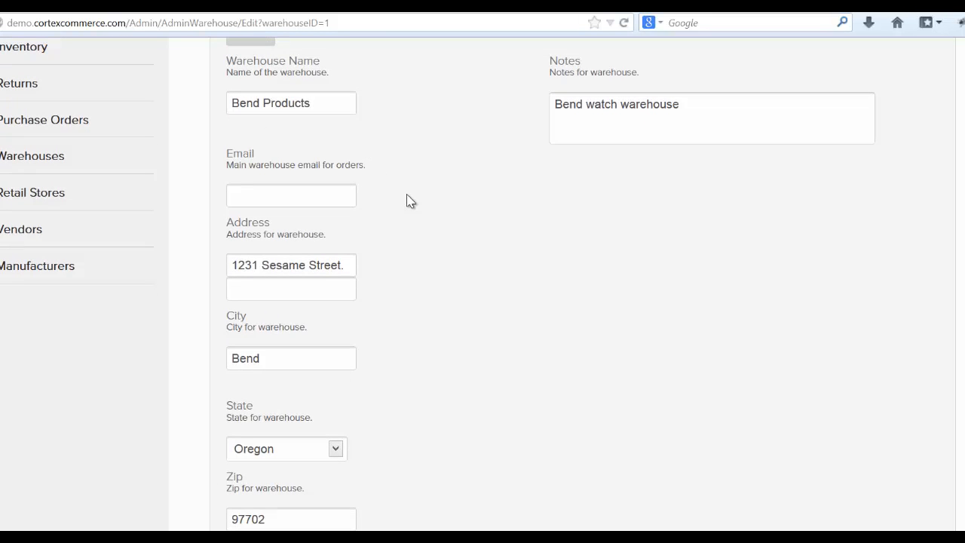
mouse_move(404, 198)
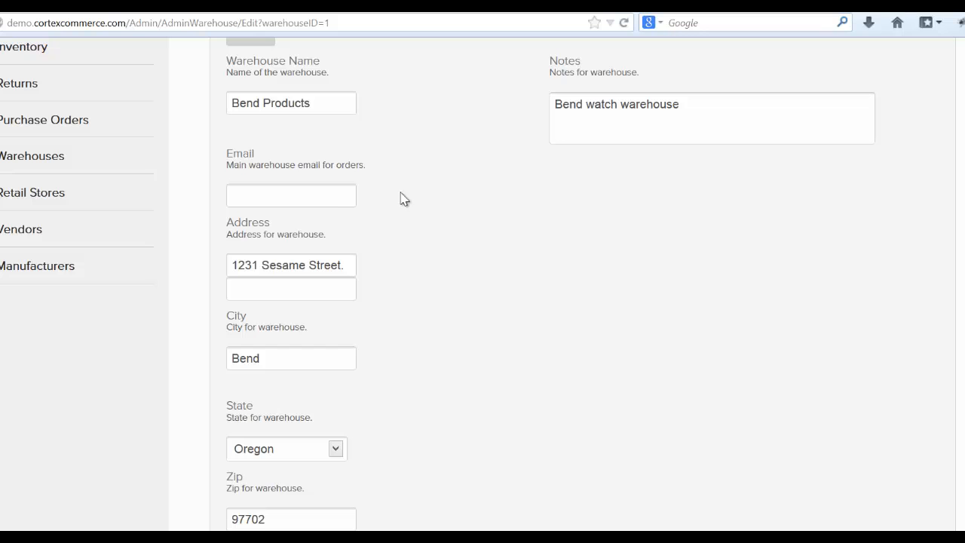
scroll("down", 3)
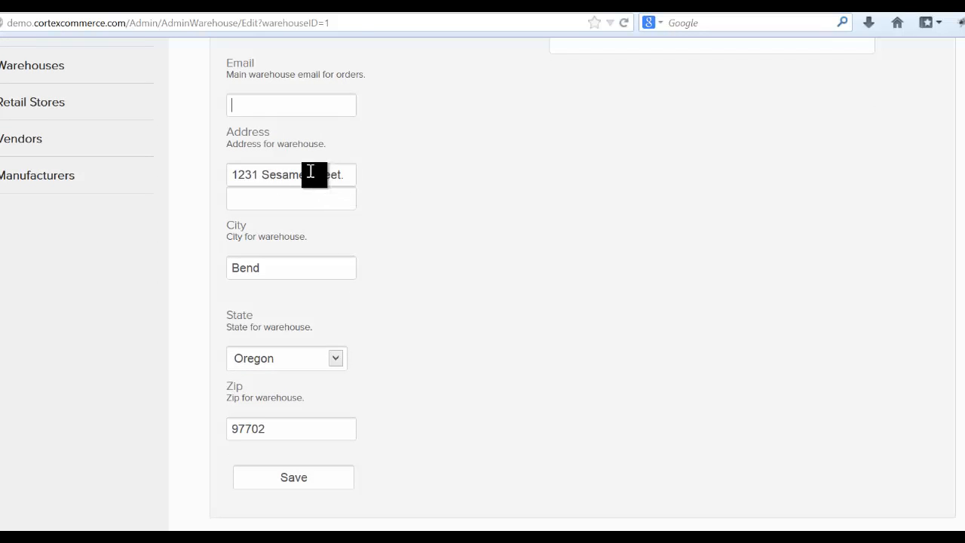
mouse_move(262, 208)
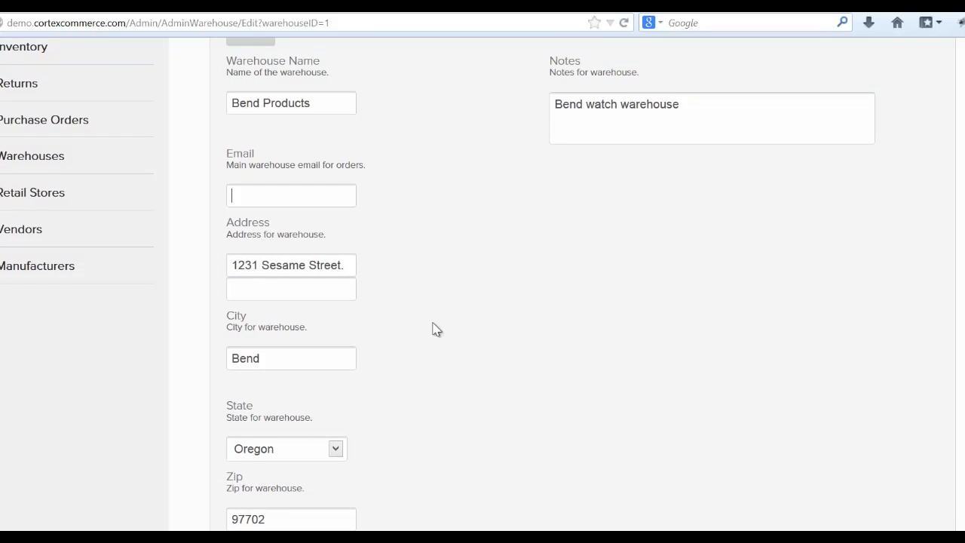
mouse_move(319, 315)
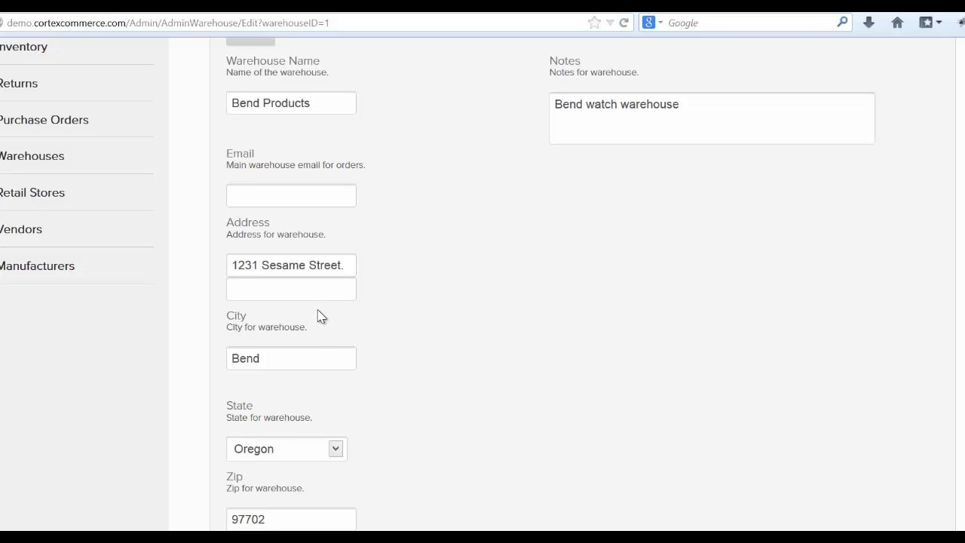
scroll("up", 3)
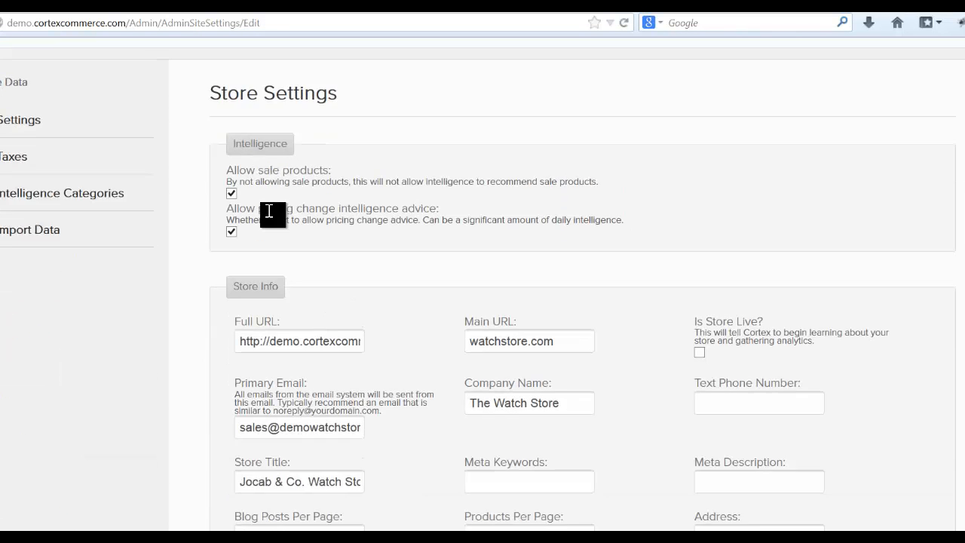
scroll("down", 3)
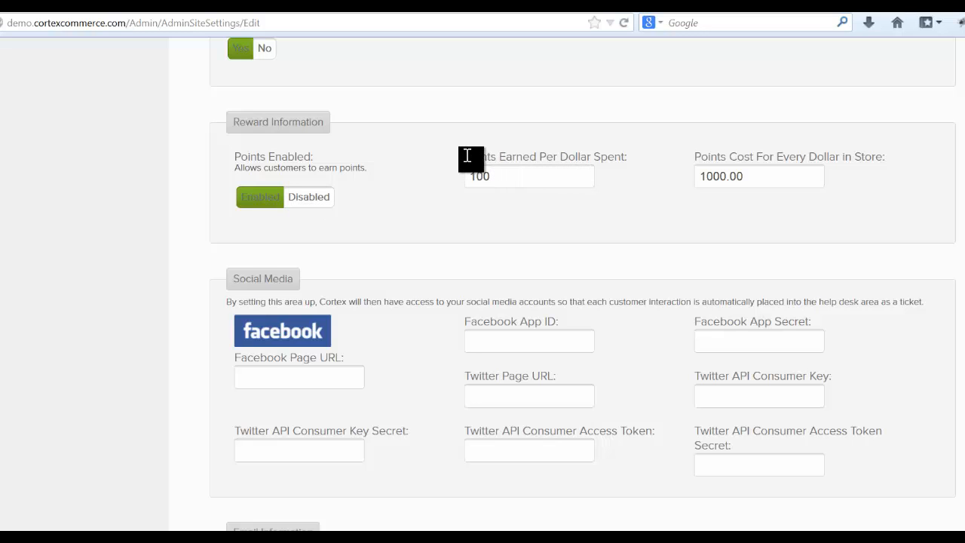
mouse_move(535, 161)
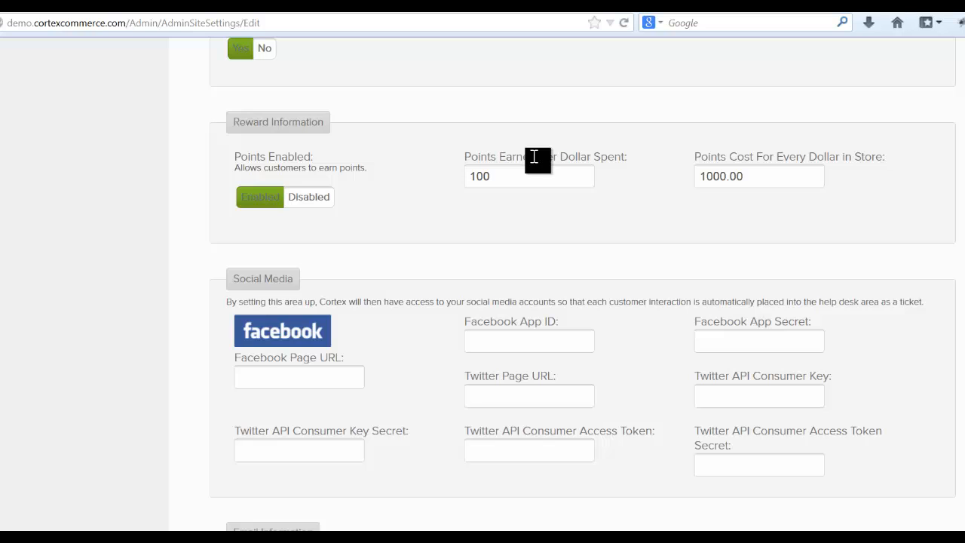
mouse_move(896, 162)
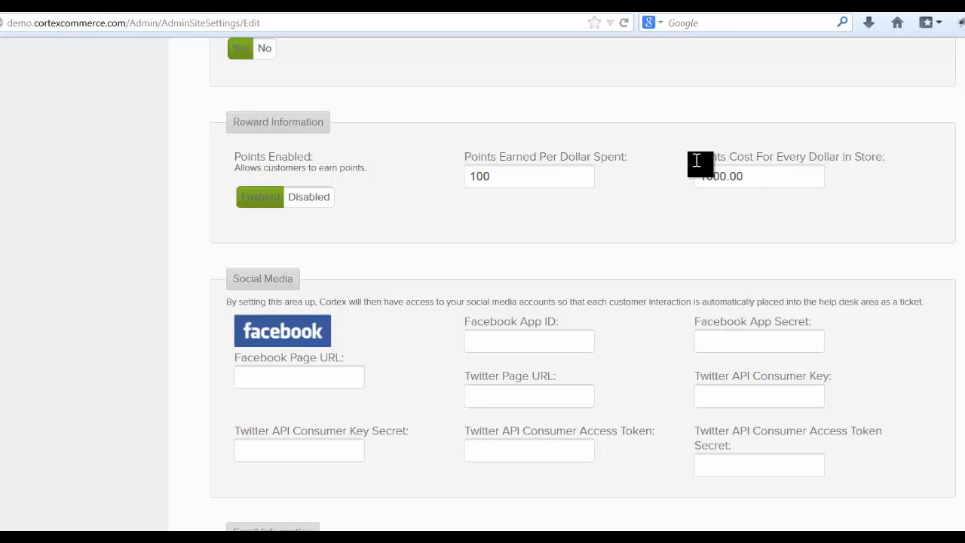
mouse_move(705, 159)
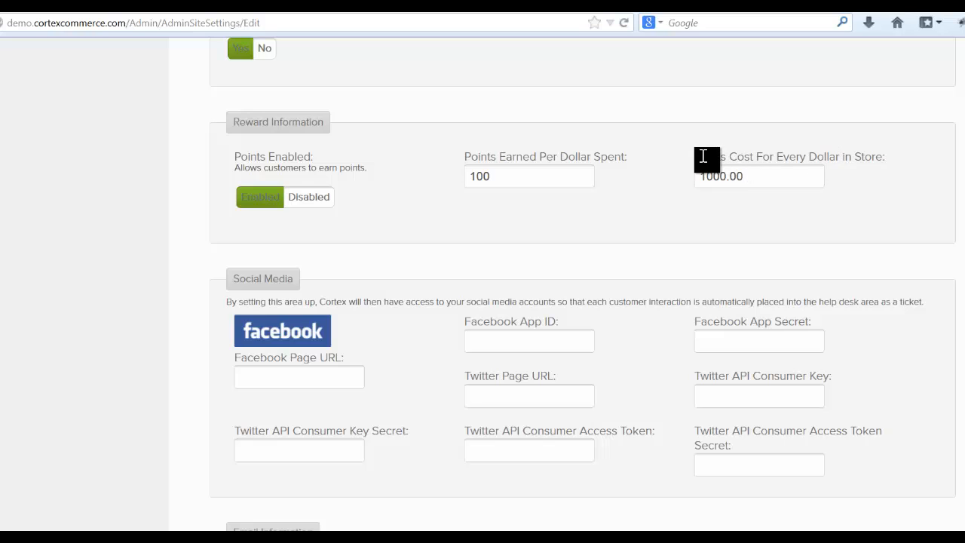
mouse_move(709, 157)
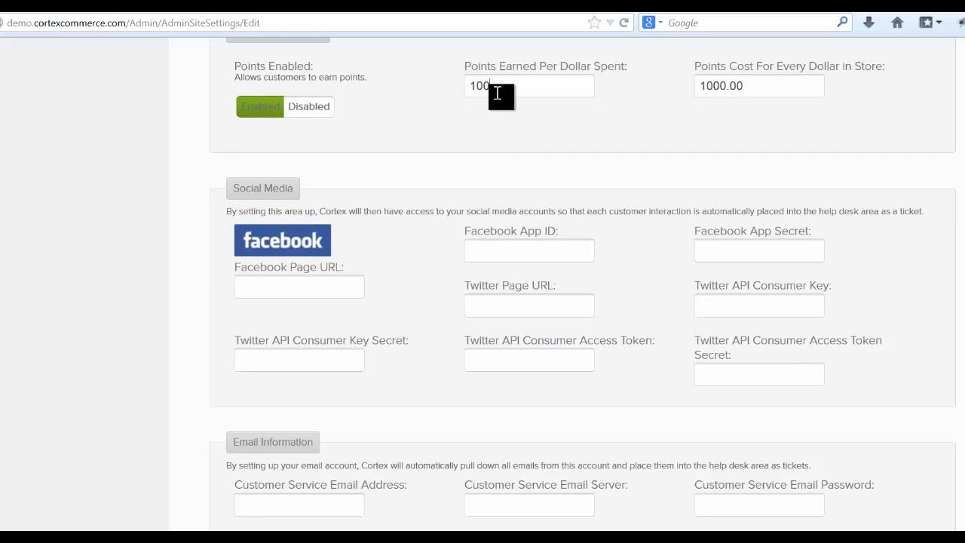
mouse_move(518, 109)
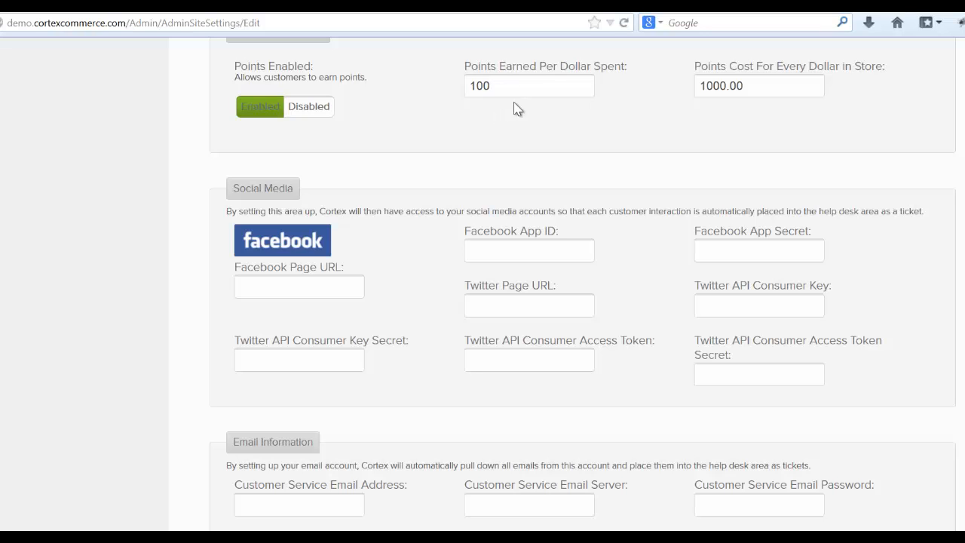
mouse_move(466, 121)
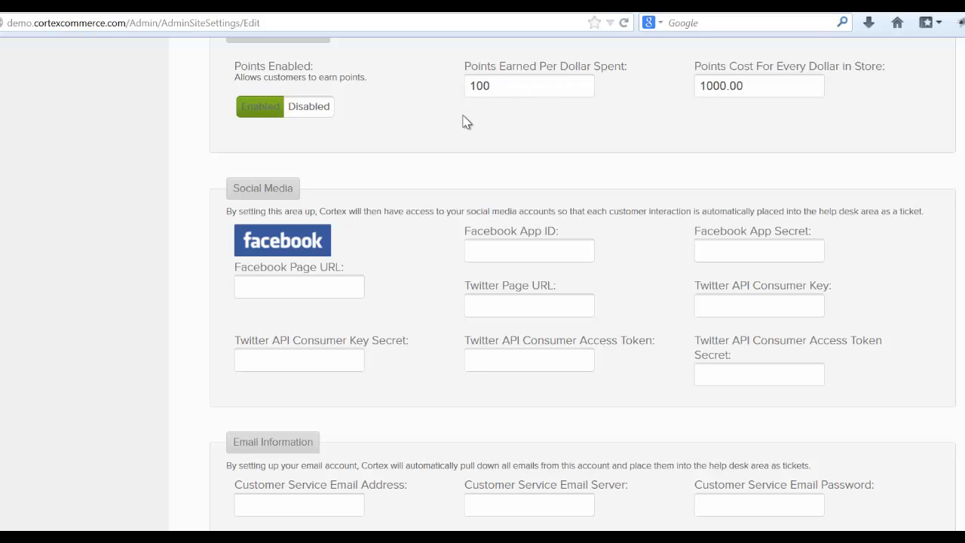
mouse_move(481, 115)
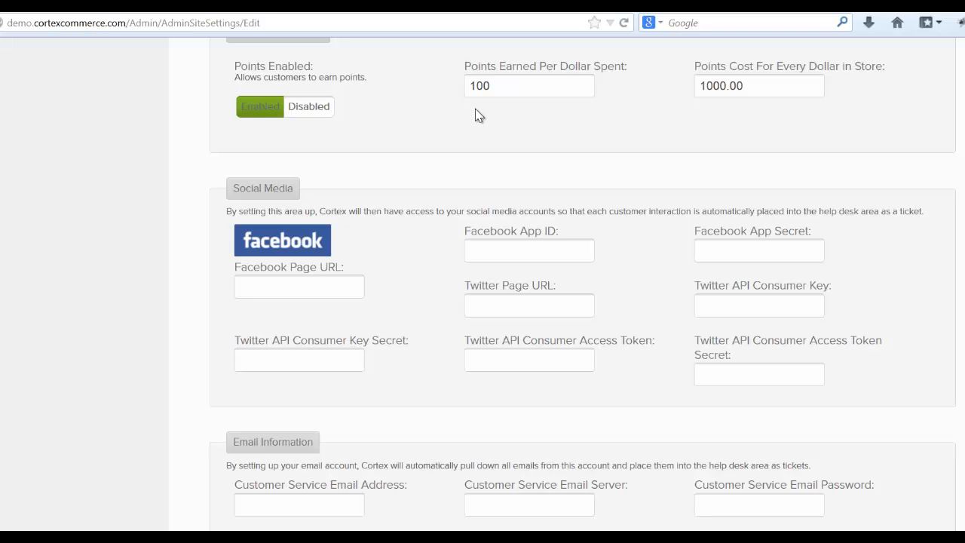
scroll("down", 3)
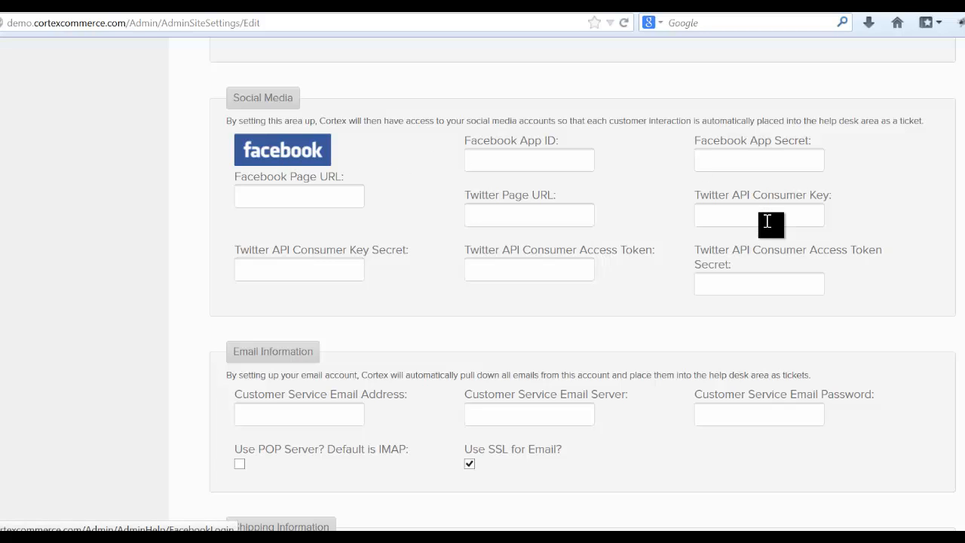
mouse_move(442, 233)
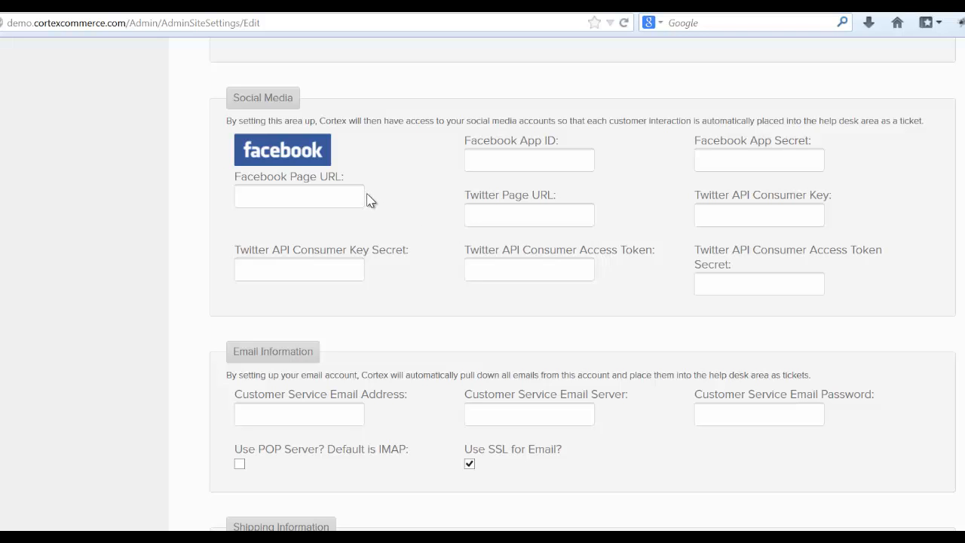
scroll("down", 3)
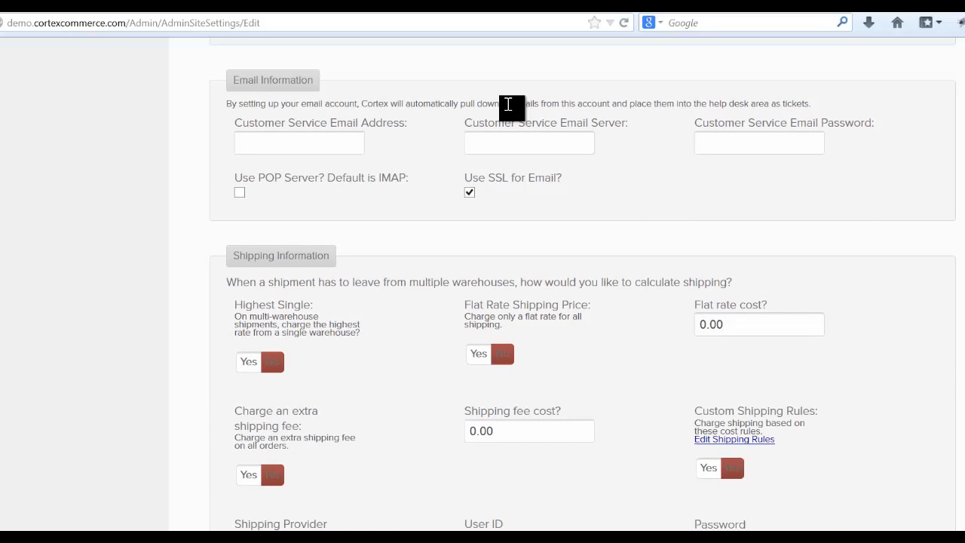
left_click(299, 143)
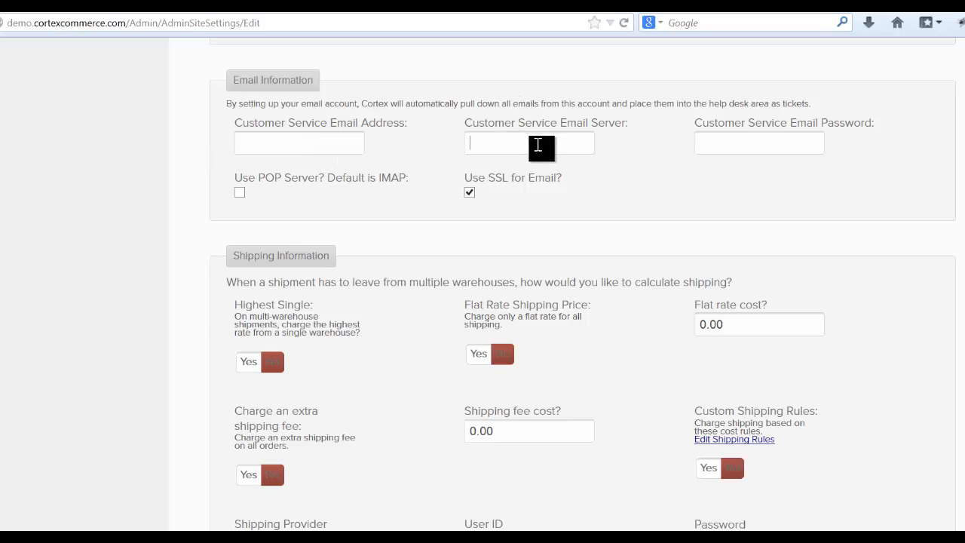
mouse_move(737, 145)
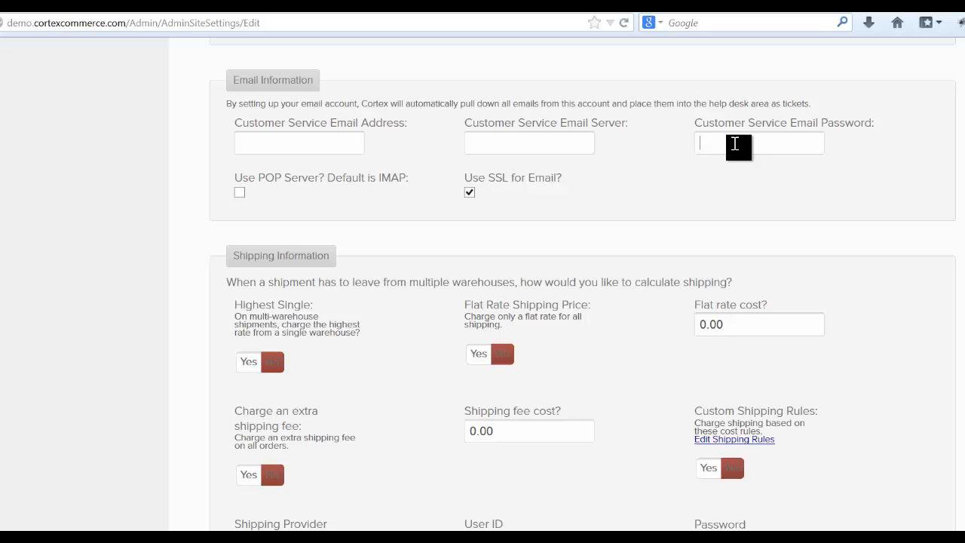
left_click(298, 144)
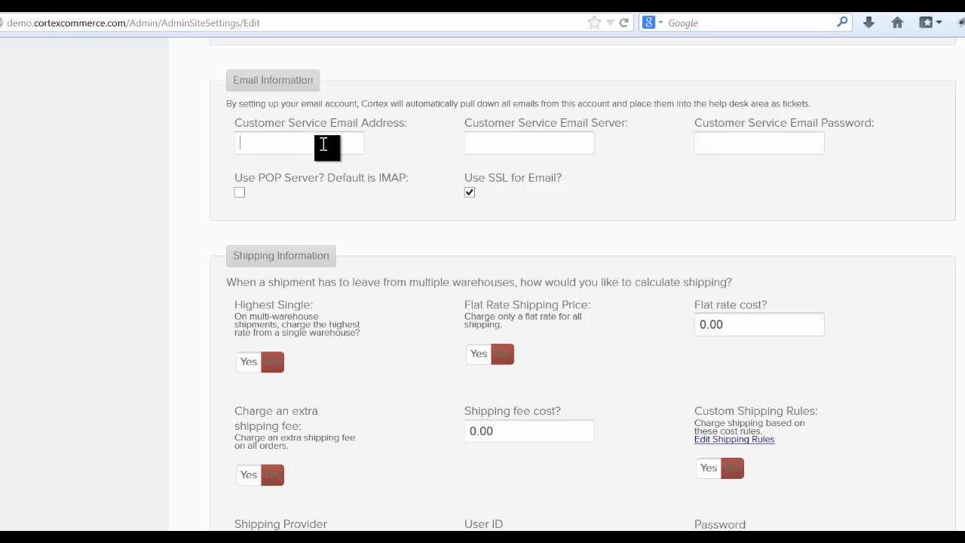
mouse_move(536, 153)
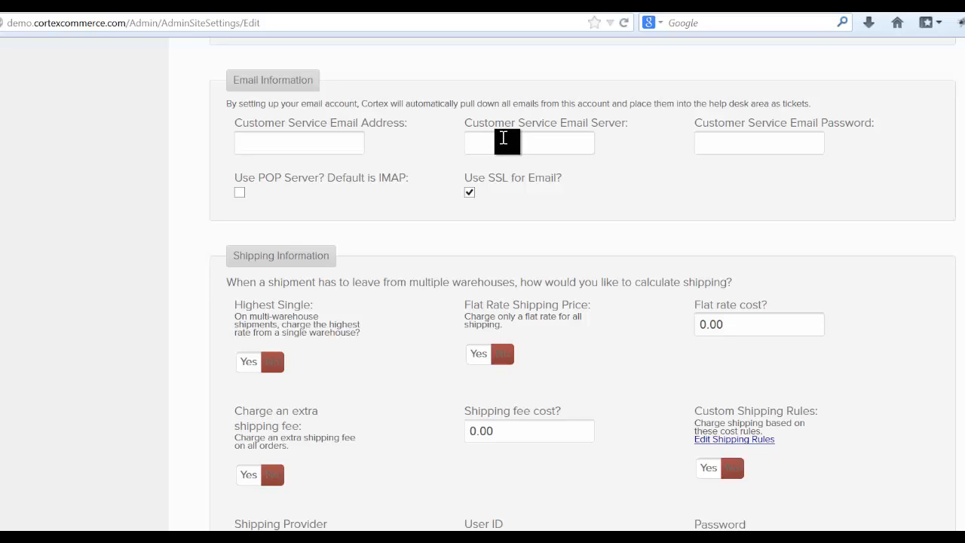
mouse_move(478, 127)
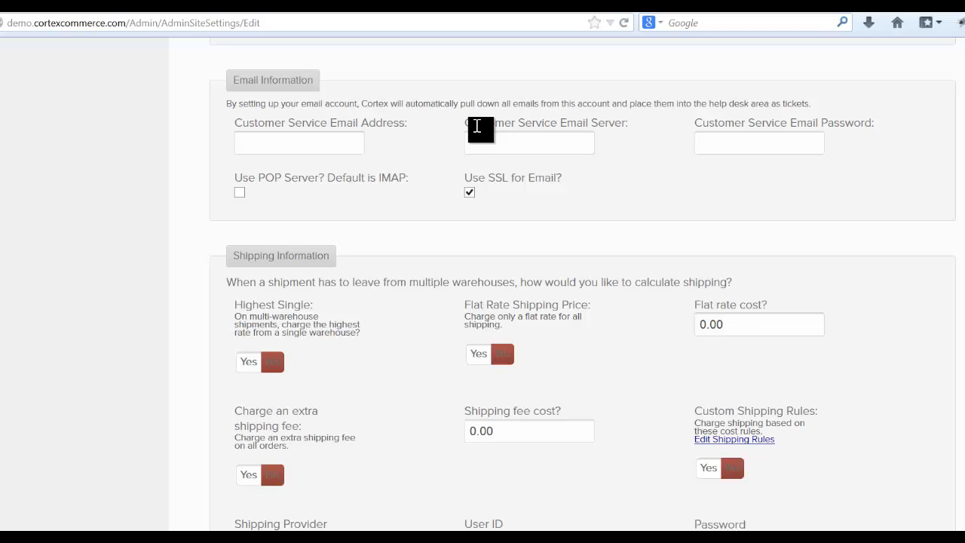
mouse_move(466, 138)
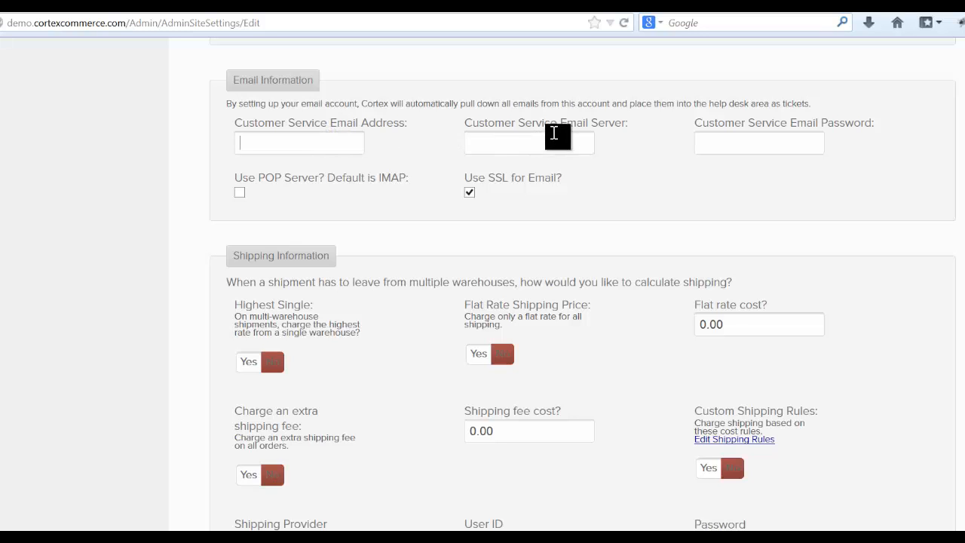
mouse_move(462, 135)
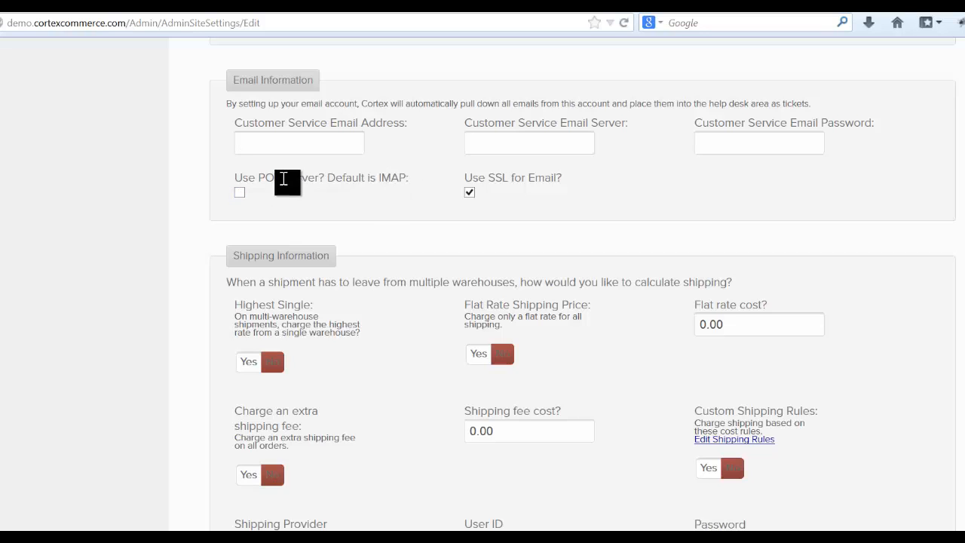
mouse_move(479, 202)
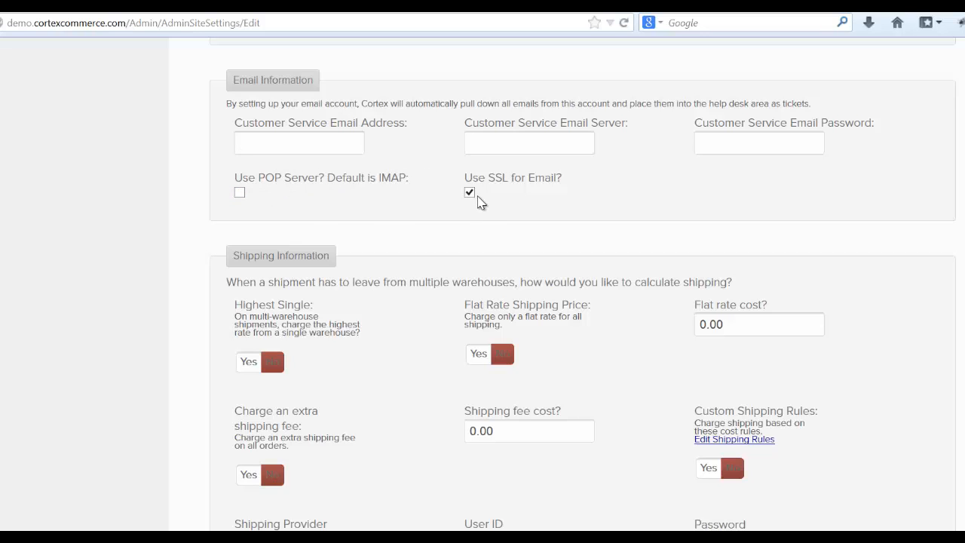
scroll("down", 3)
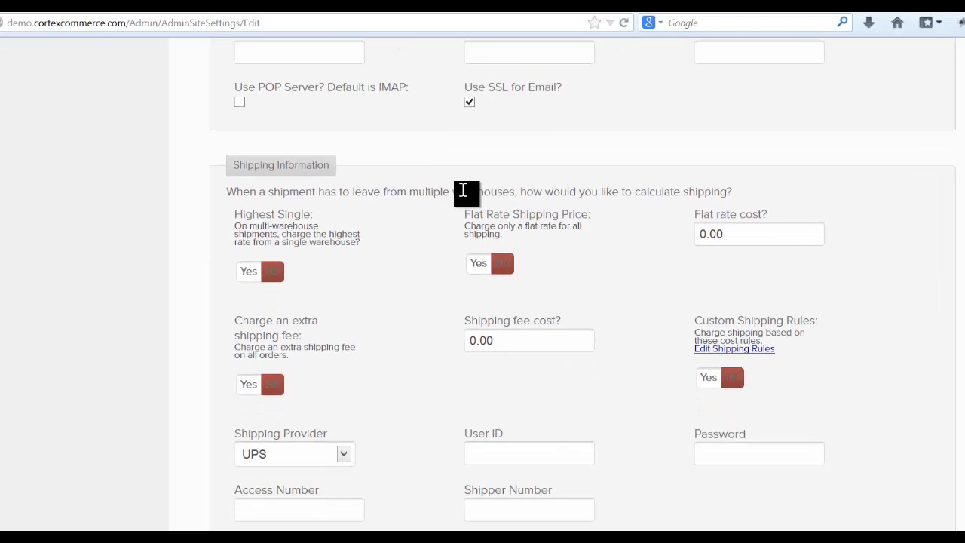
Set Flat Rate Shipping Price and Charge an extra shipping fee to Yes
scroll("down", 3)
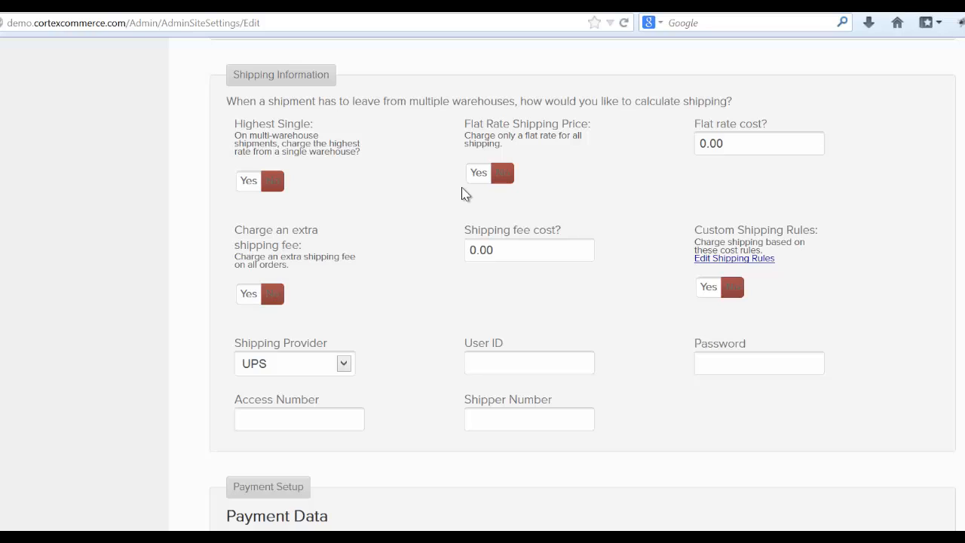
mouse_move(447, 204)
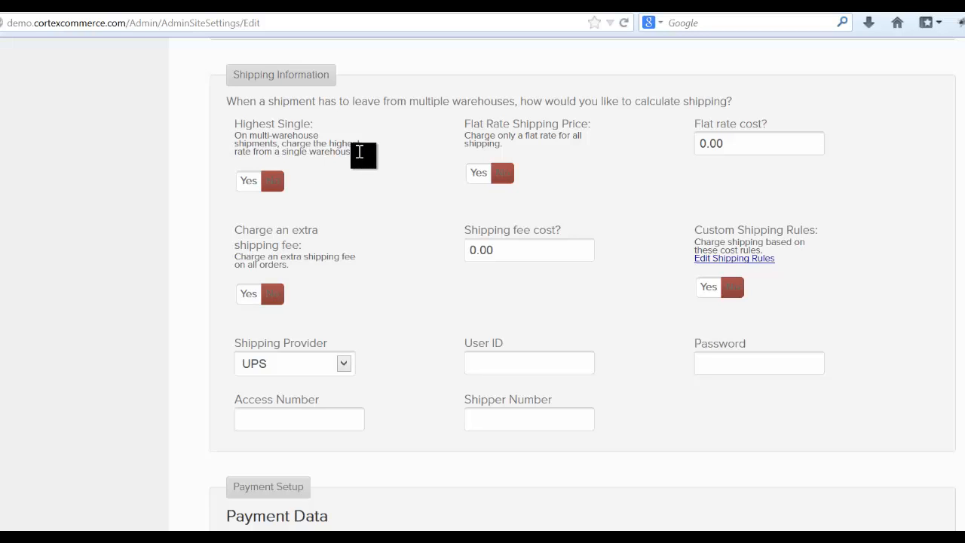
mouse_move(324, 157)
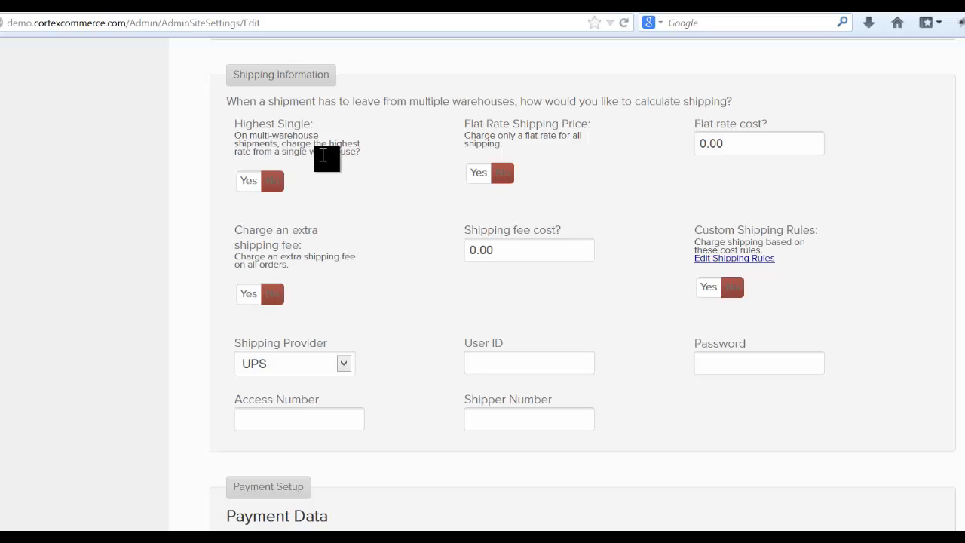
mouse_move(266, 133)
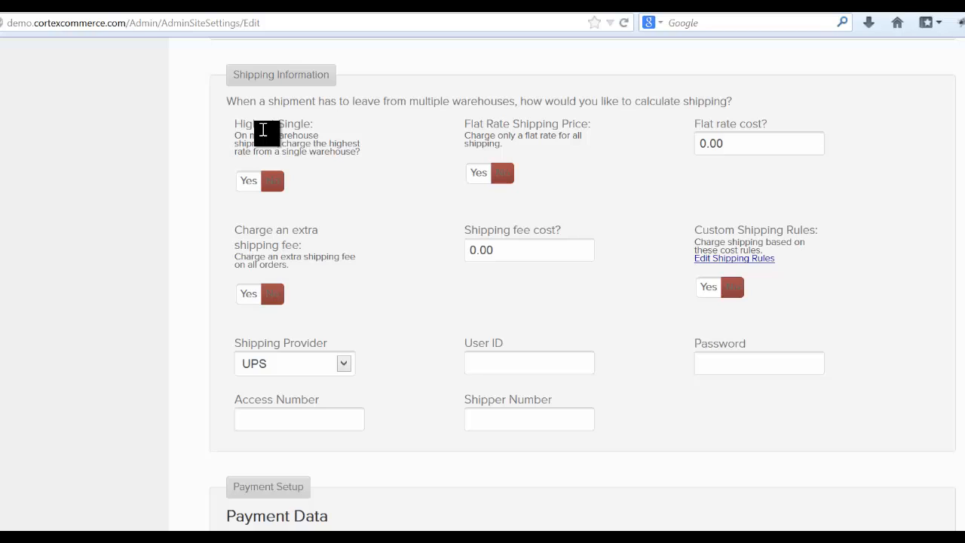
mouse_move(596, 188)
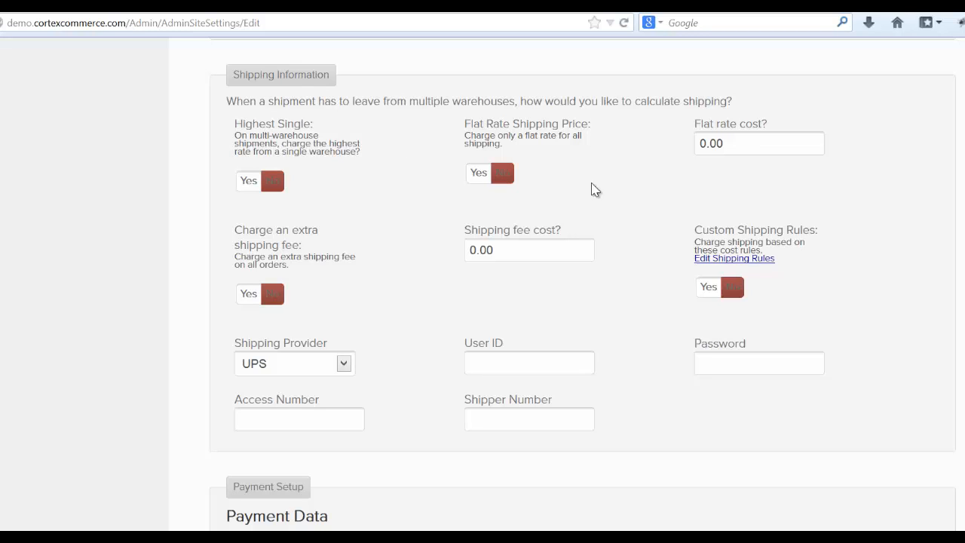
mouse_move(545, 155)
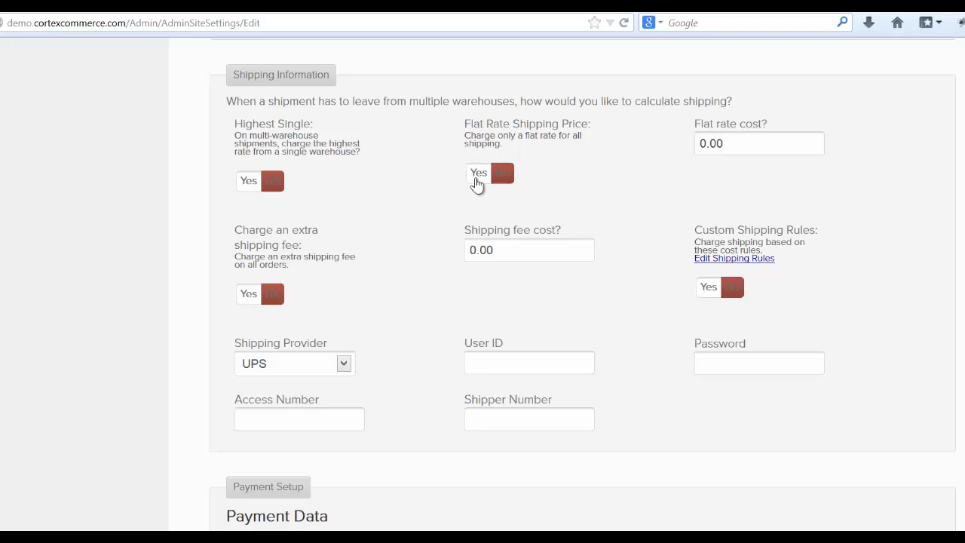
left_click(478, 172)
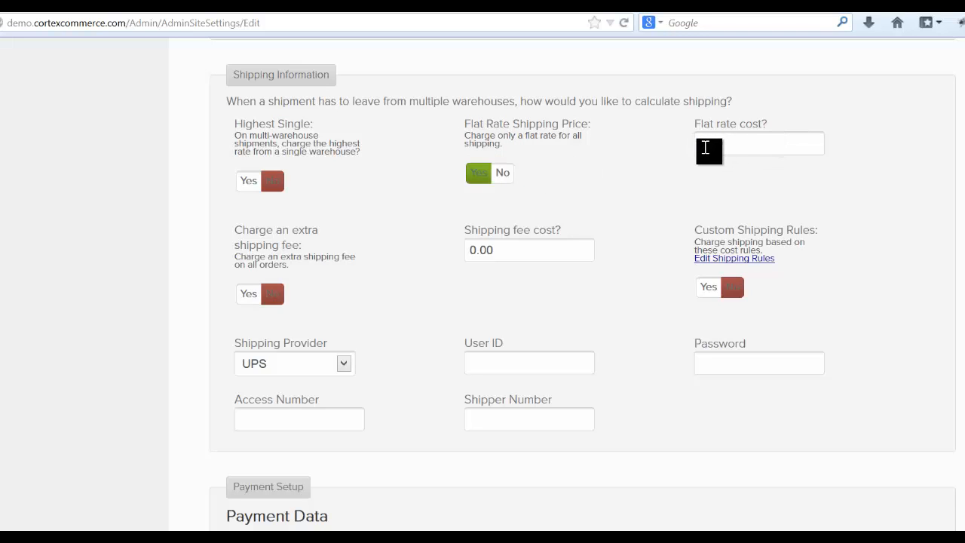
scroll("down", 3)
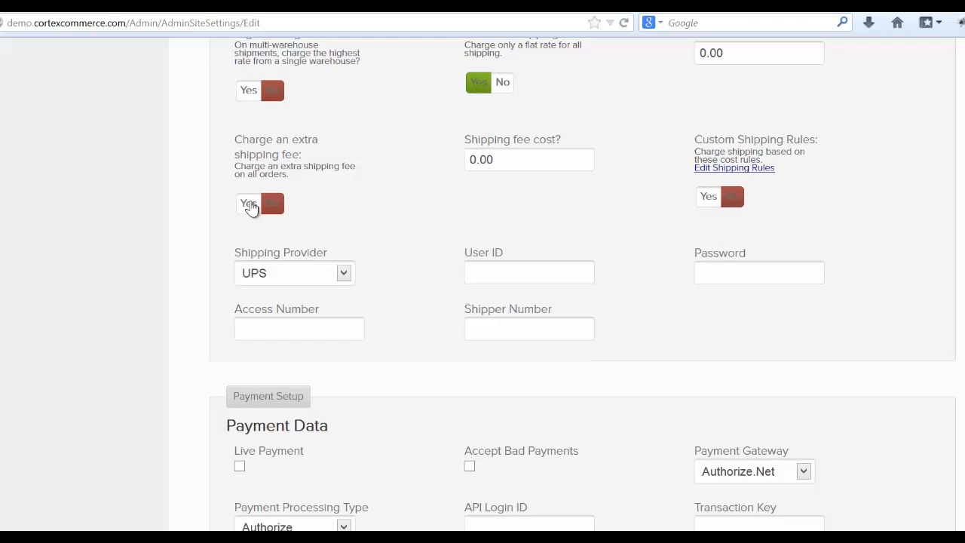
left_click(248, 203)
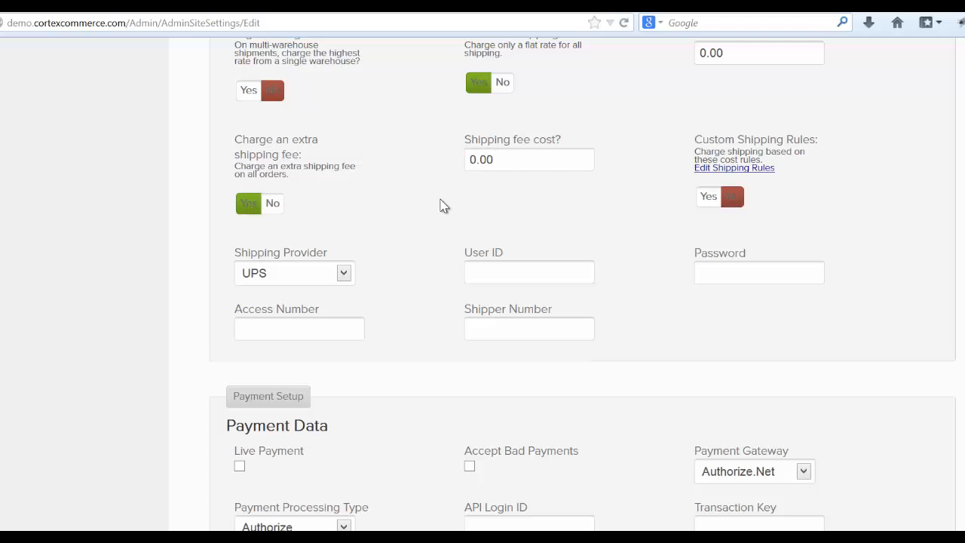
Leave Custom Shipping Rules at No and open the shipping rules editor
scroll("down", 3)
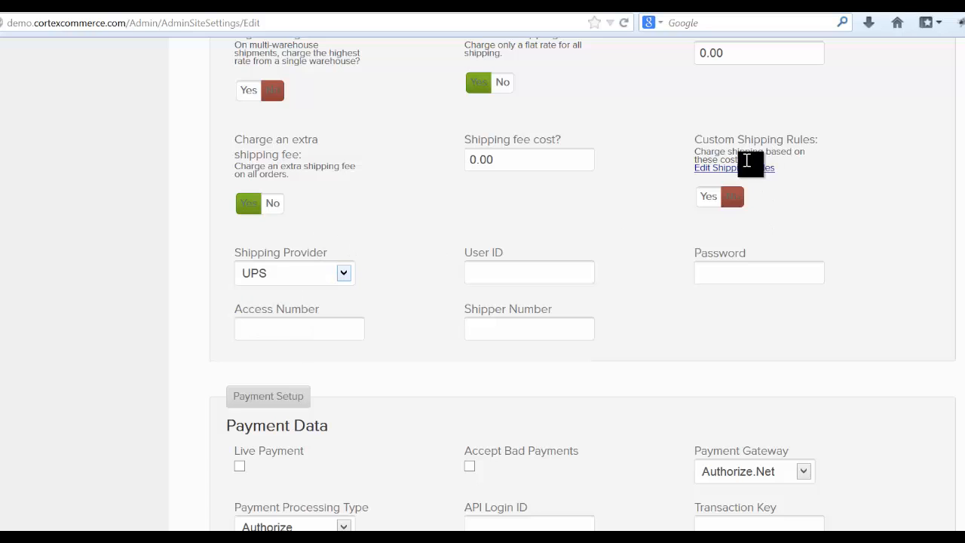
left_click(707, 196)
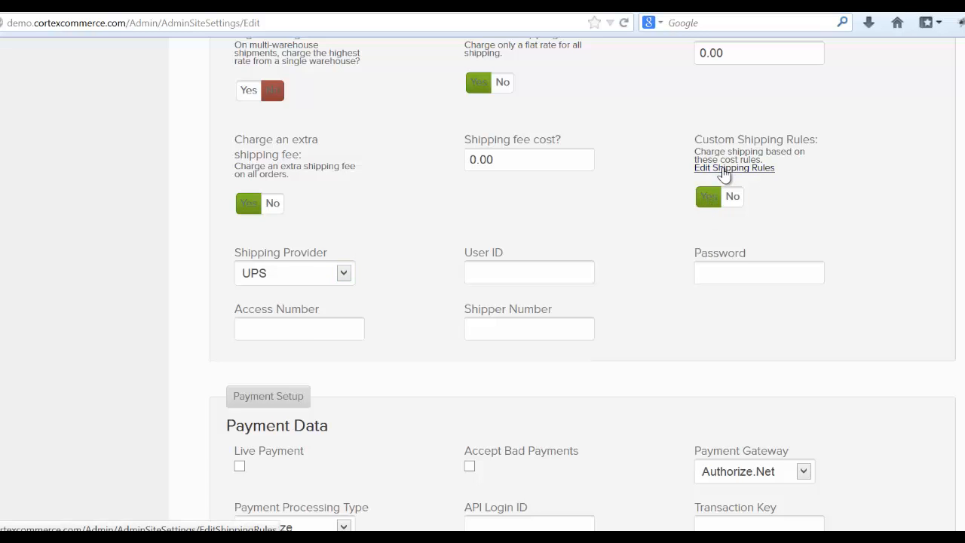
left_click(732, 196)
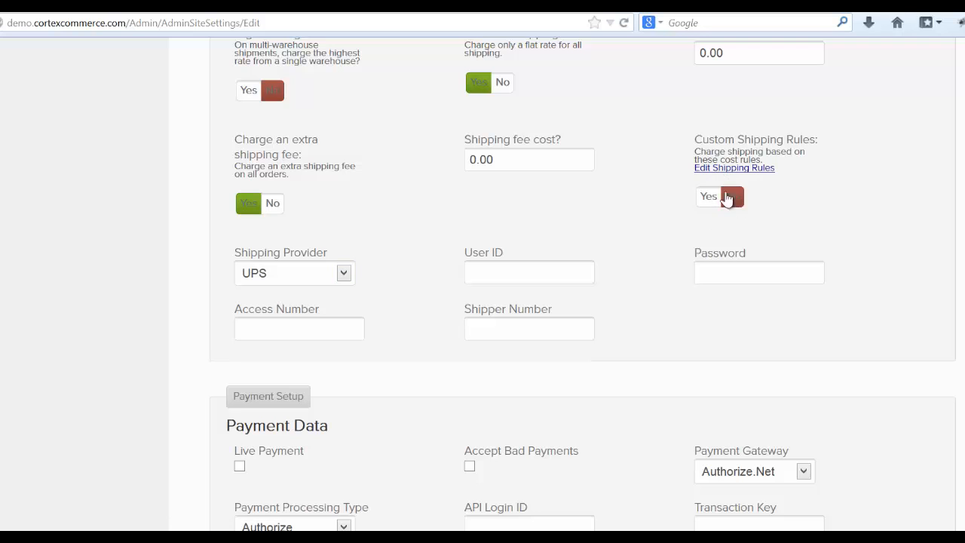
mouse_move(733, 168)
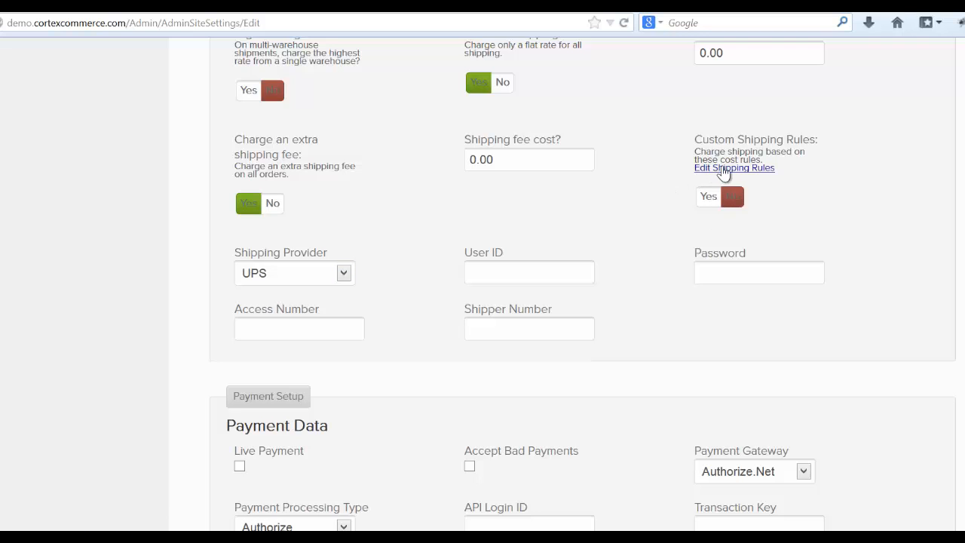
left_click(734, 168)
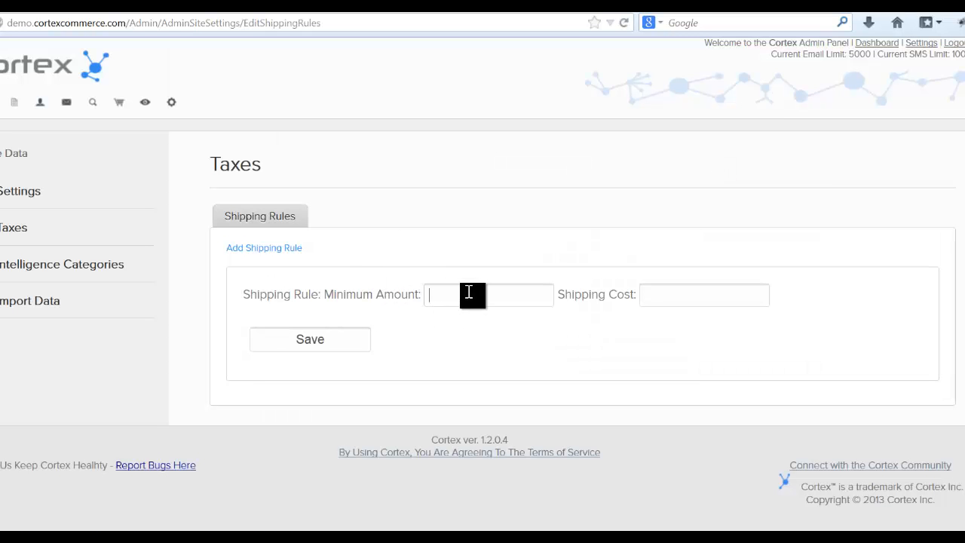
Save a shipping rule charging $5.00 on orders from a $10.00 minimum
type("5.00")
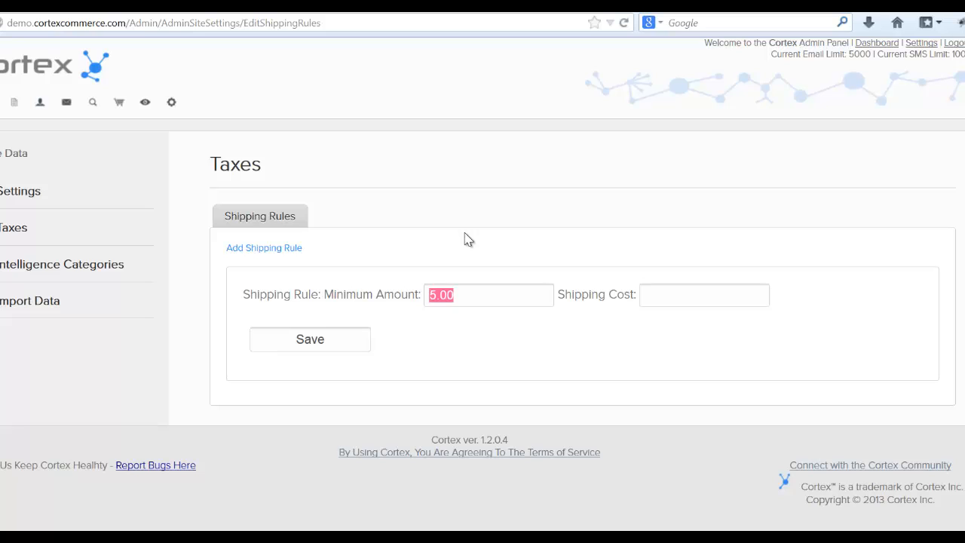
type("10.00")
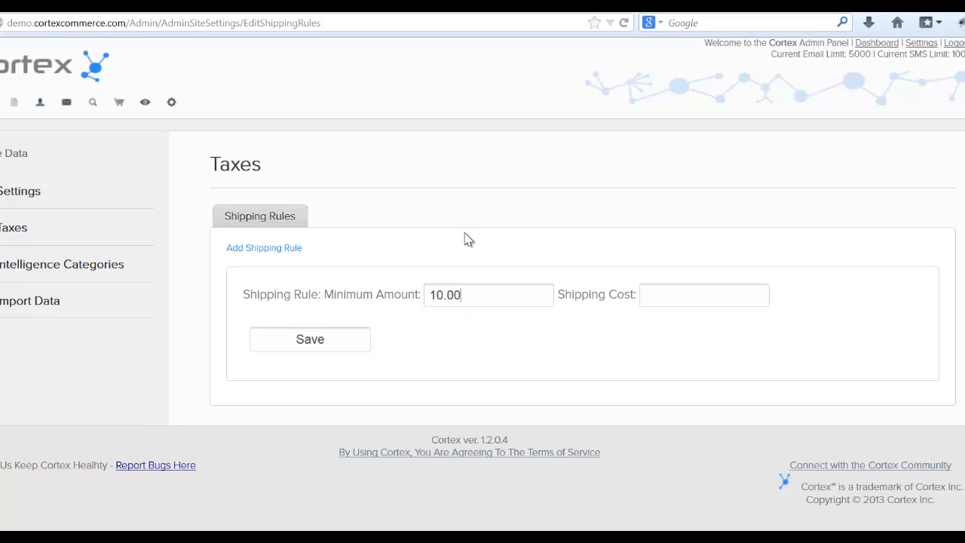
type("5.00")
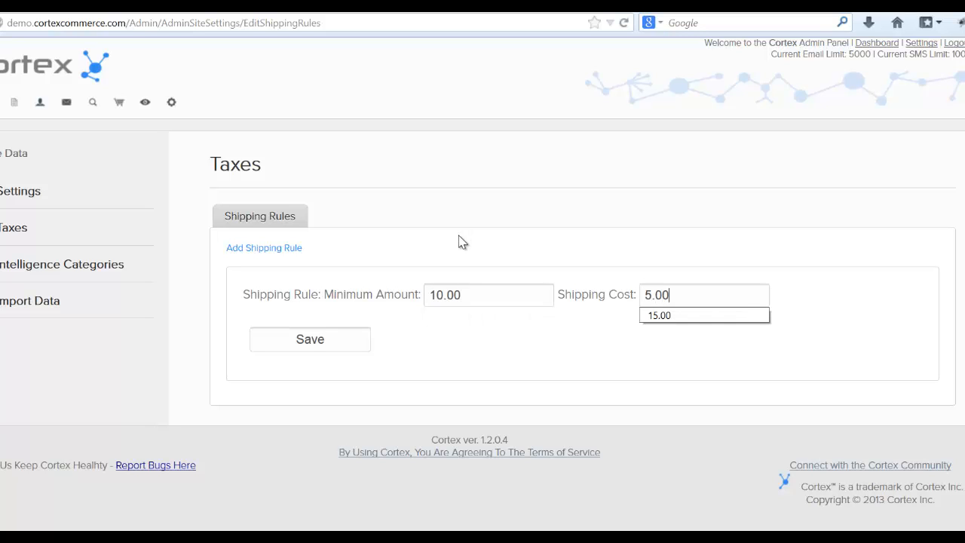
left_click(309, 339)
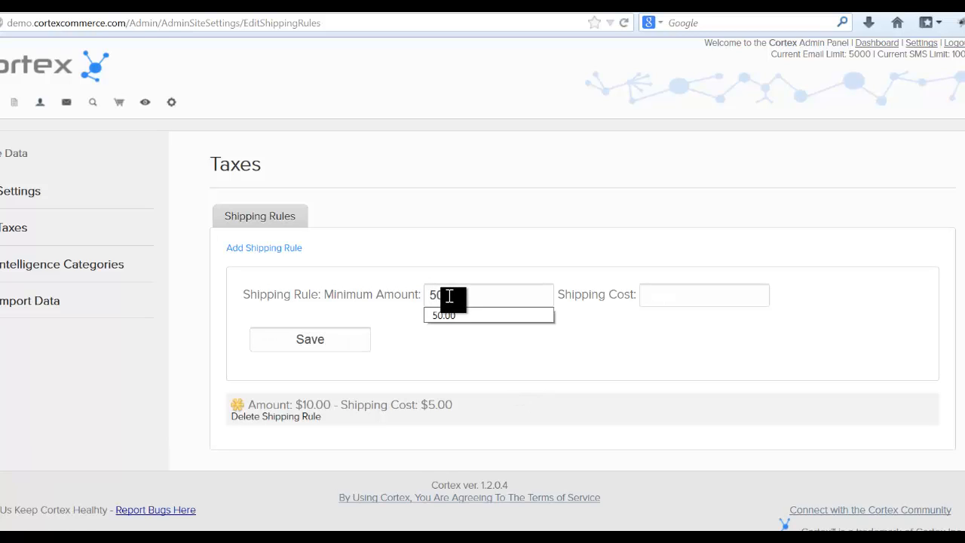
Save a second rule charging $10.00 on orders from a $50.00 minimum
left_click(704, 295)
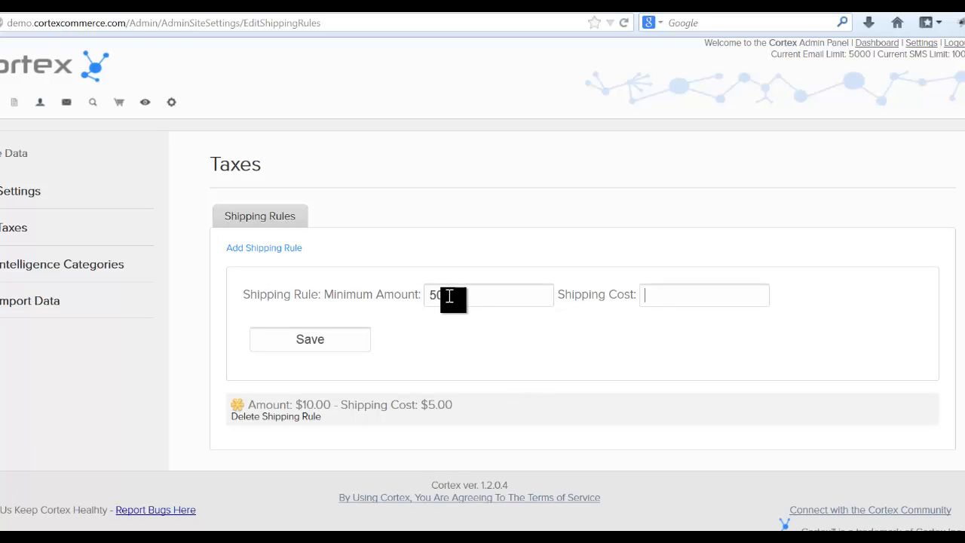
type("10.00")
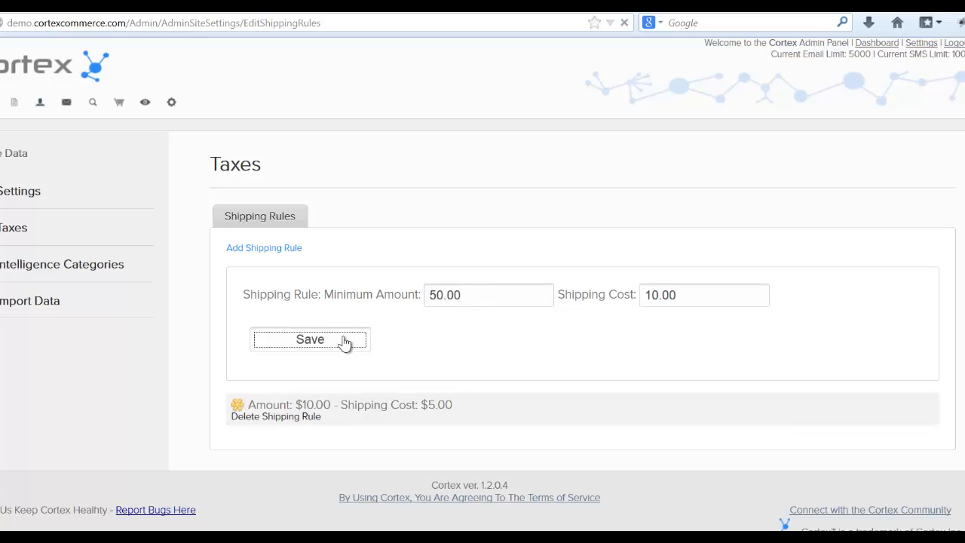
left_click(309, 338)
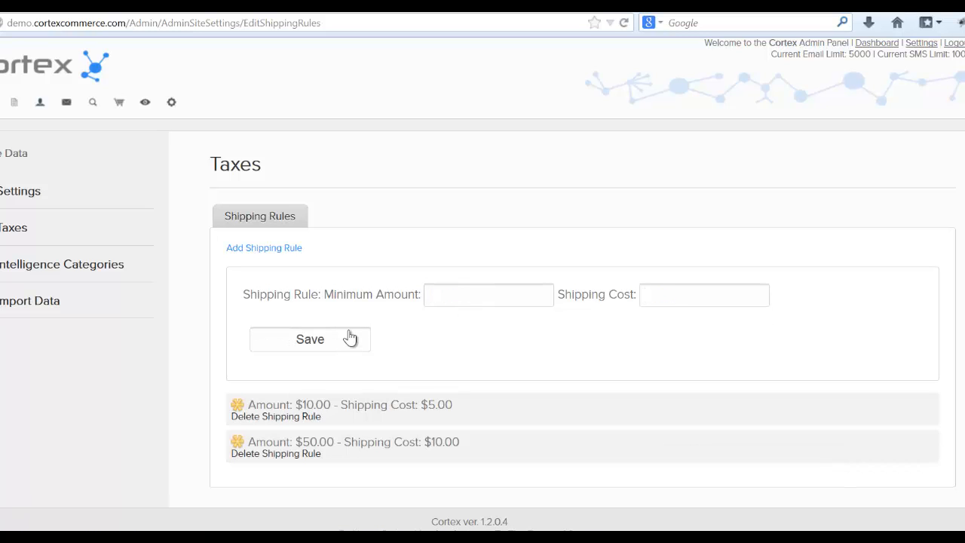
mouse_move(299, 442)
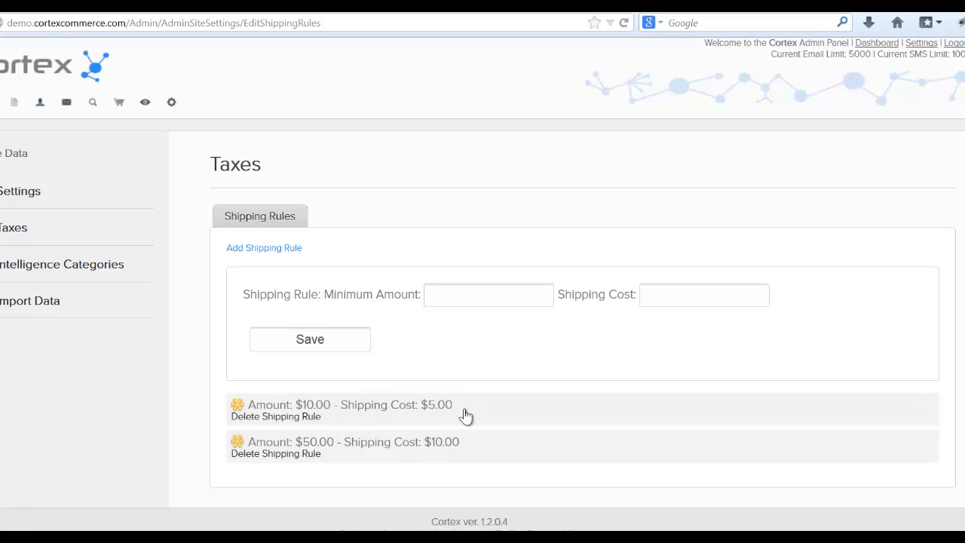
mouse_move(305, 438)
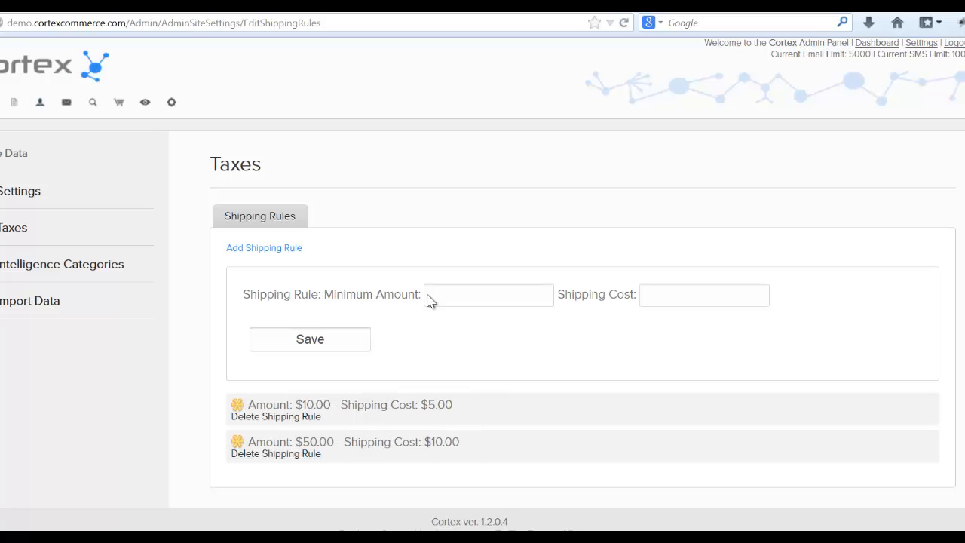
Enter 0.4 in a shipping rule field and save it
type("0")
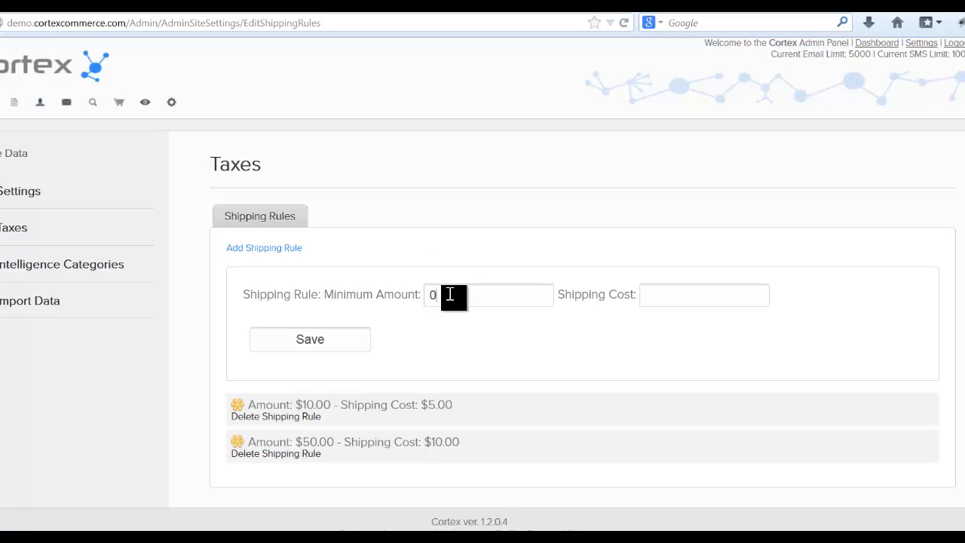
type(".")
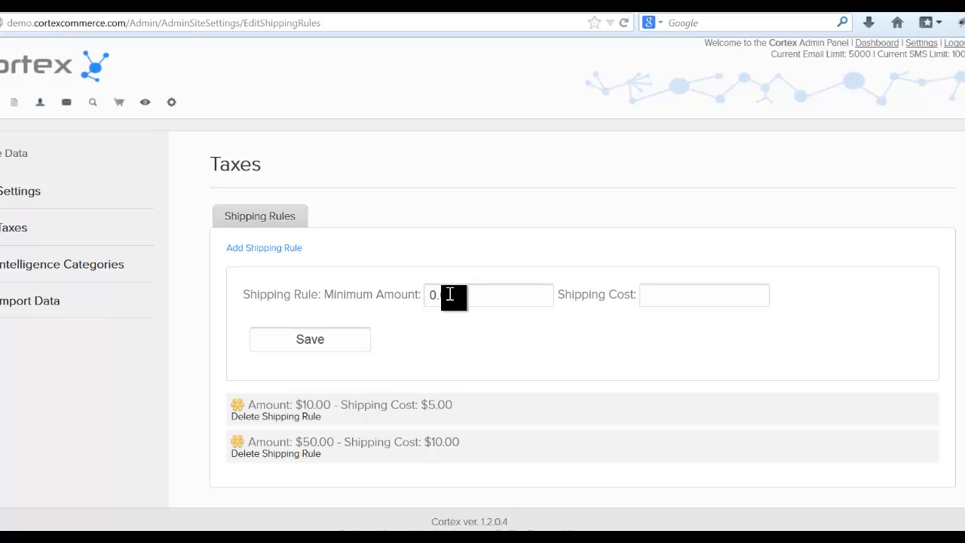
type("4.")
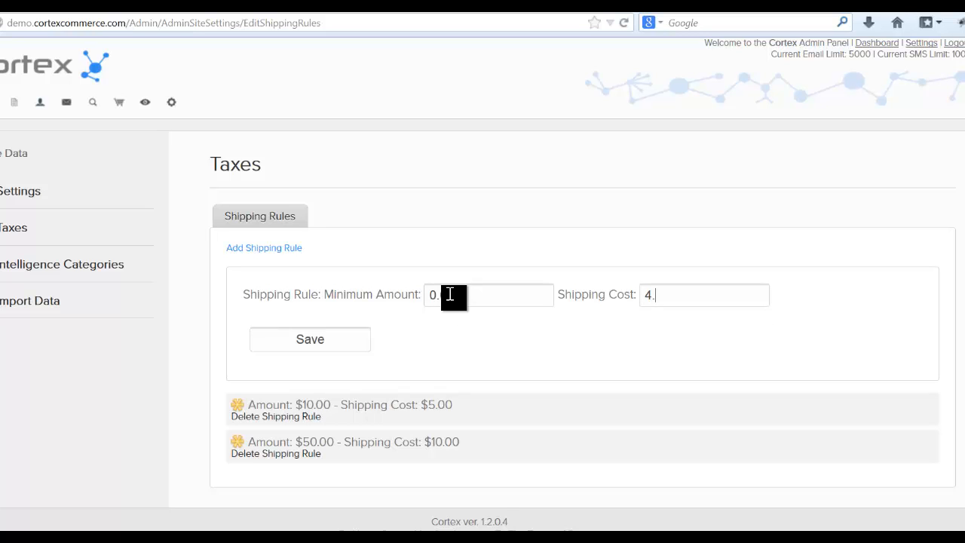
left_click(309, 339)
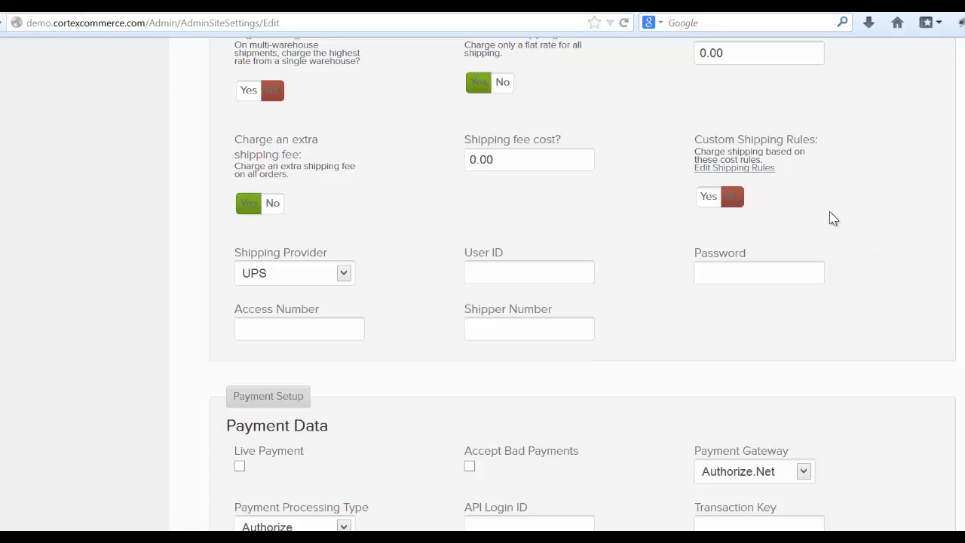
Toggle Custom Shipping Rules on and back off
left_click(707, 197)
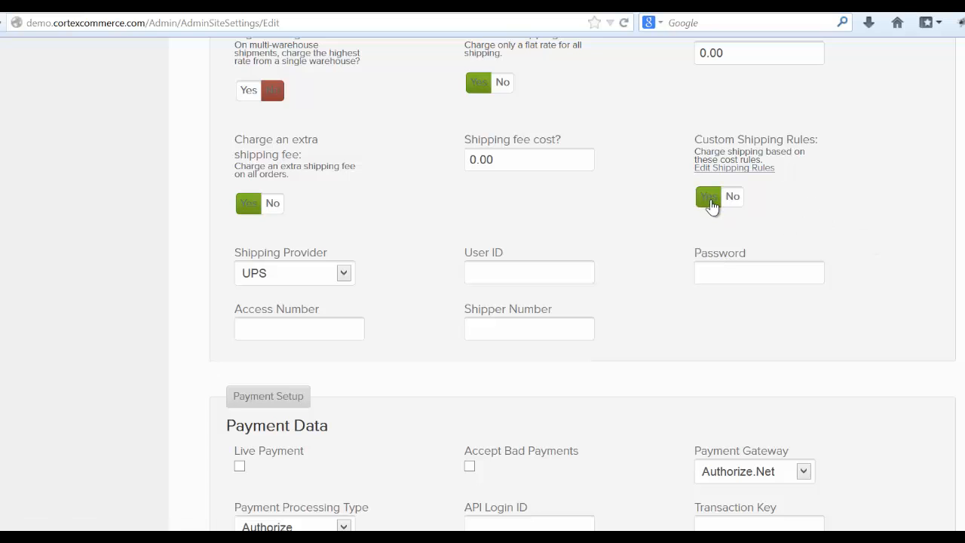
left_click(732, 196)
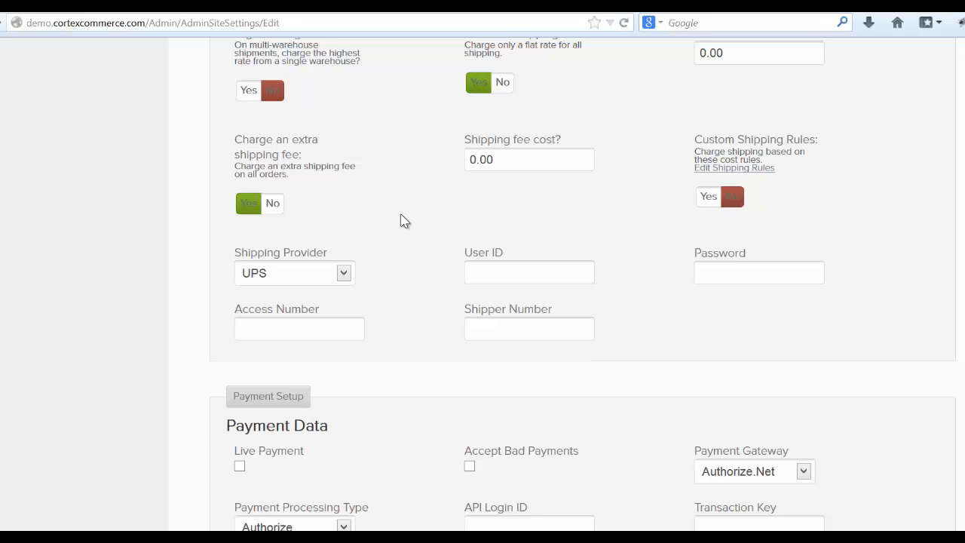
mouse_move(317, 286)
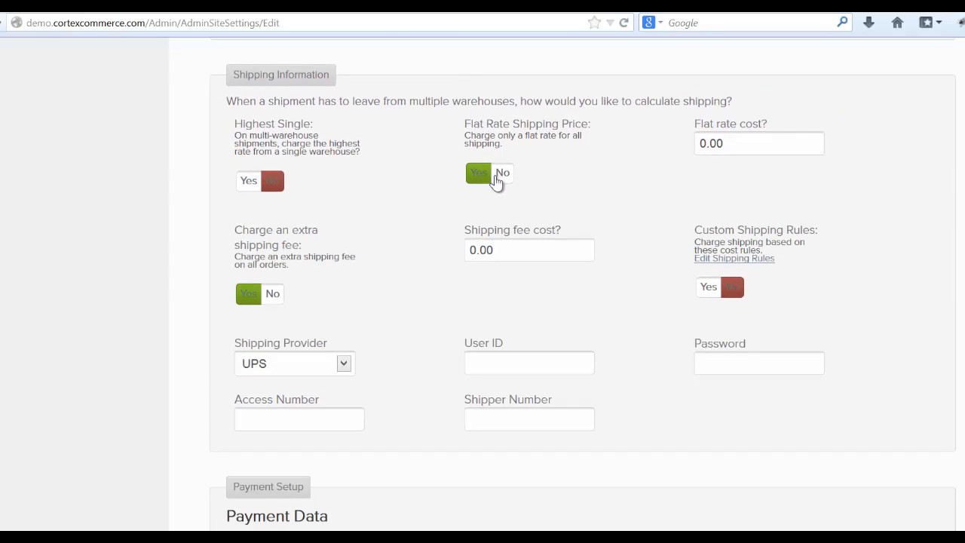
scroll("down", 3)
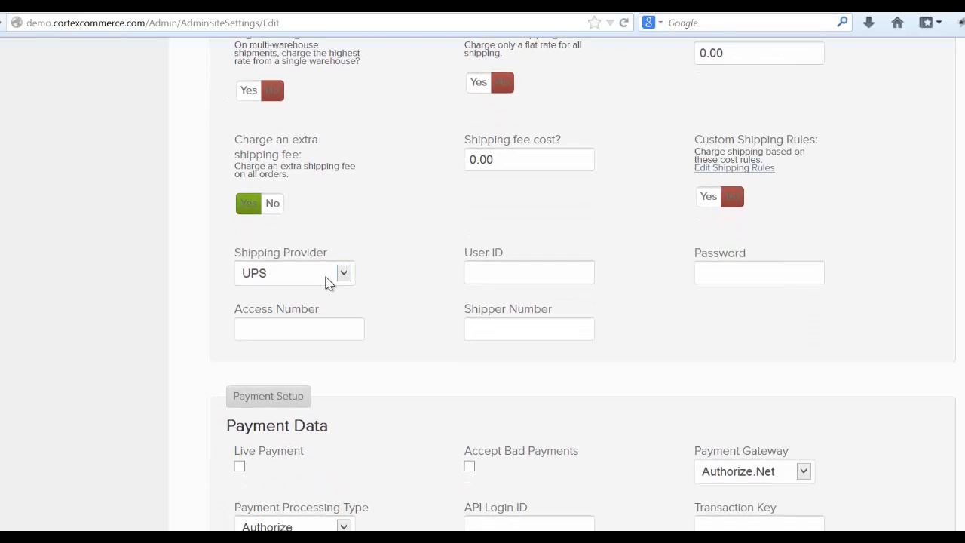
Try USPS and UPS in the Shipping Provider dropdown, settling on FedEx
left_click(293, 273)
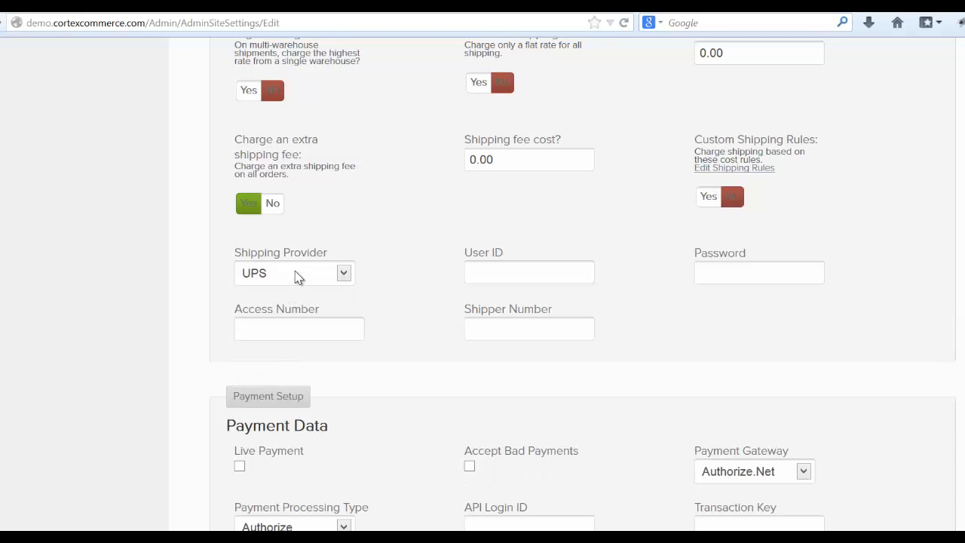
scroll("down", 3)
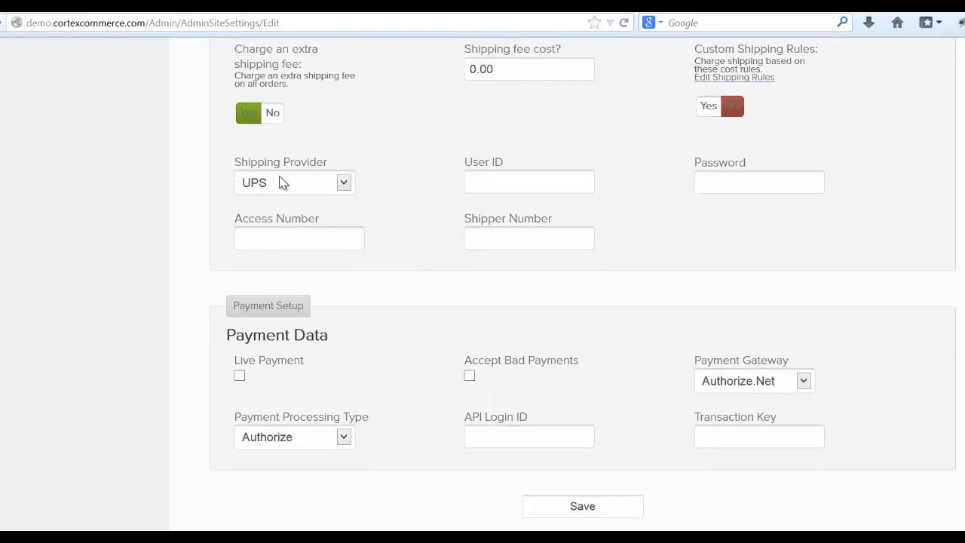
left_click(294, 182)
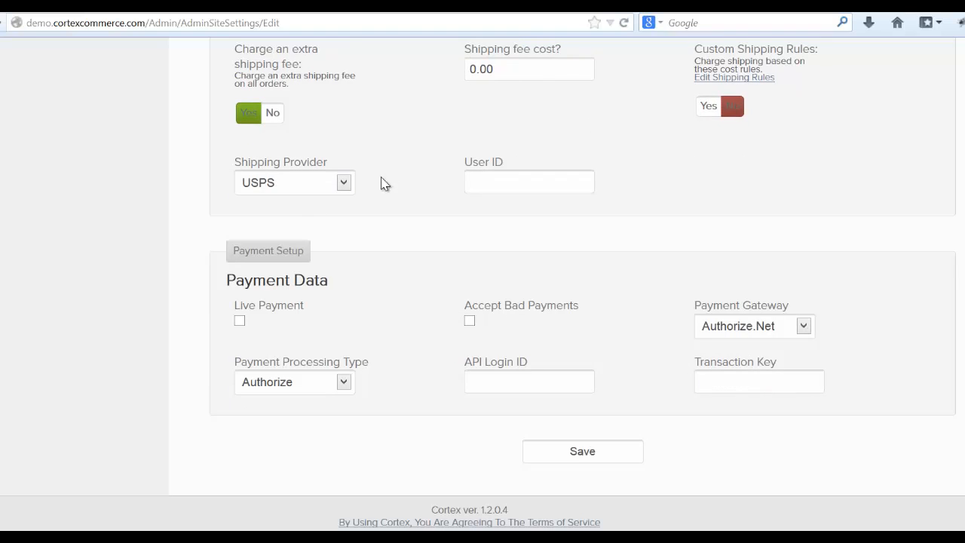
left_click(294, 183)
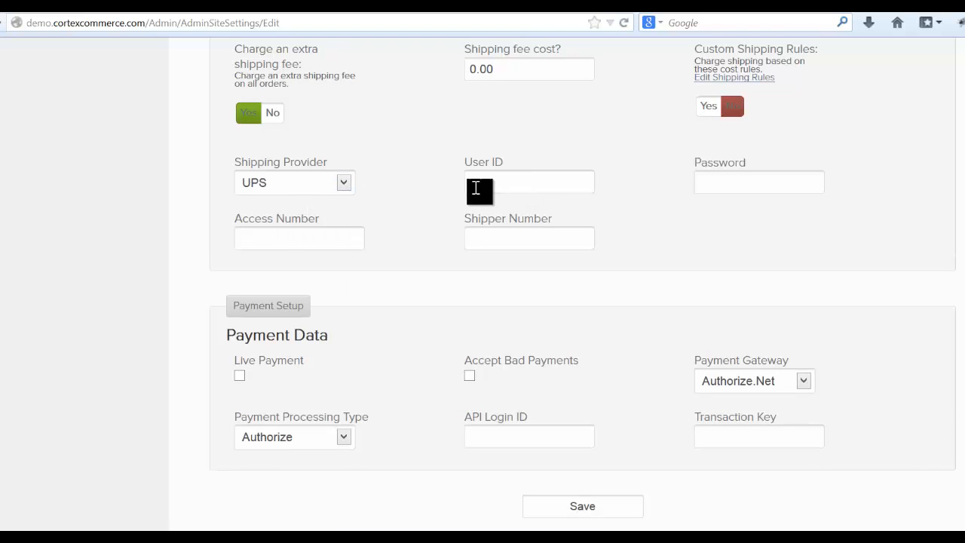
mouse_move(337, 194)
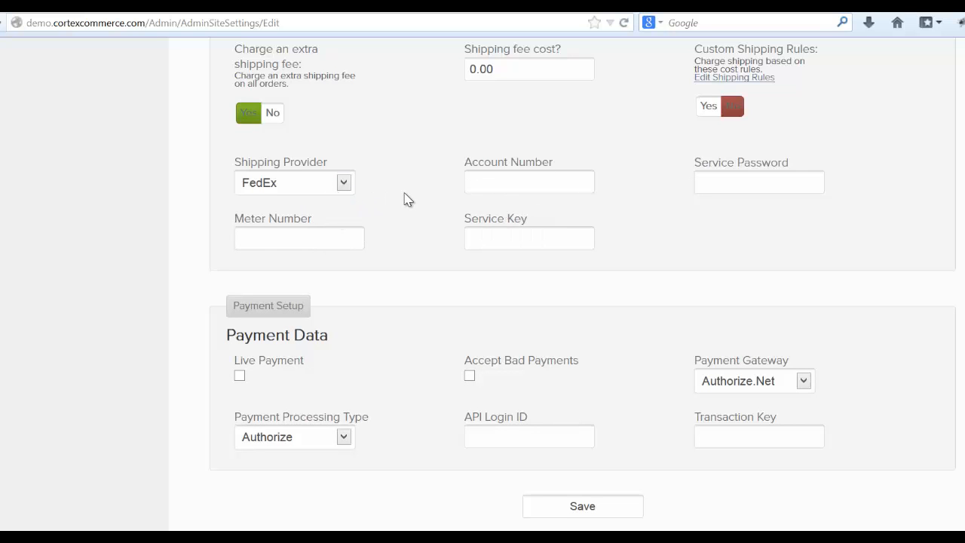
scroll("down", 3)
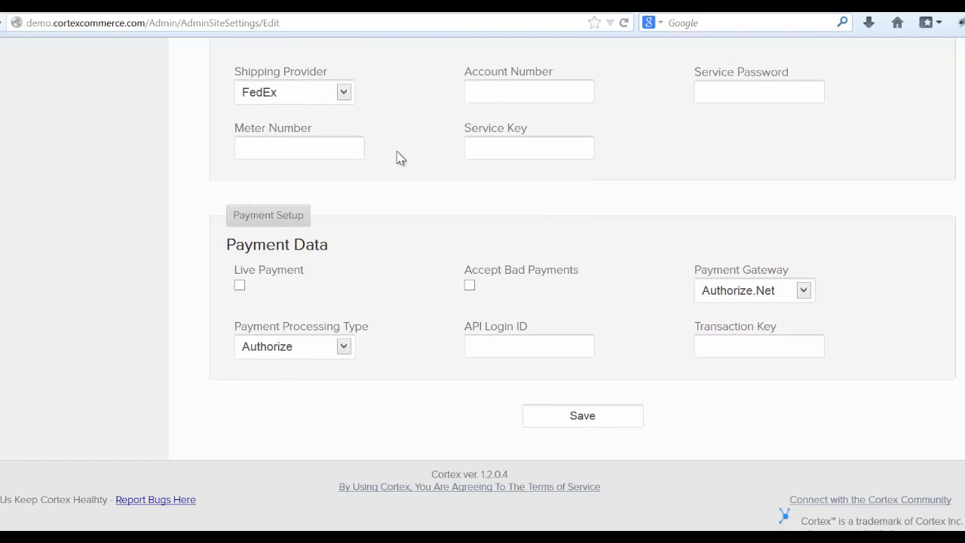
mouse_move(729, 73)
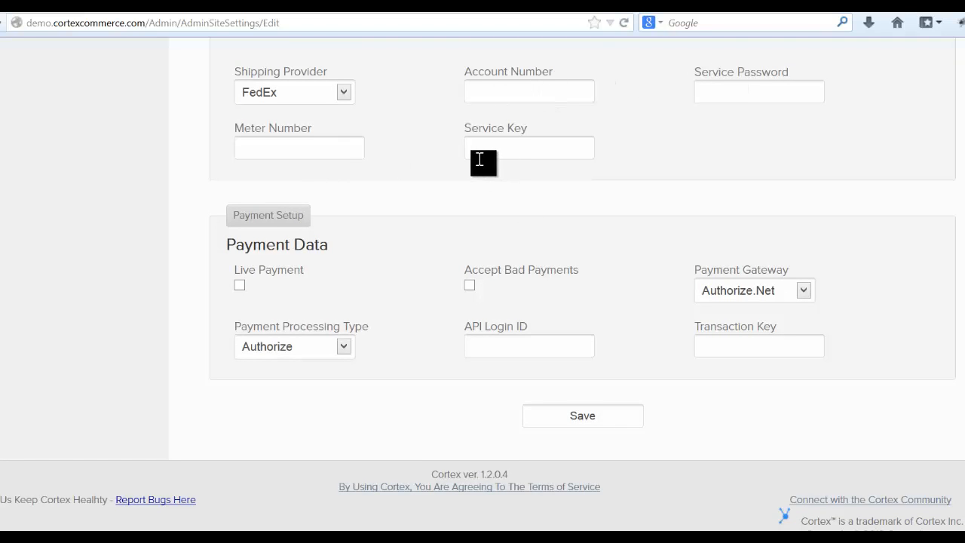
scroll("down", 3)
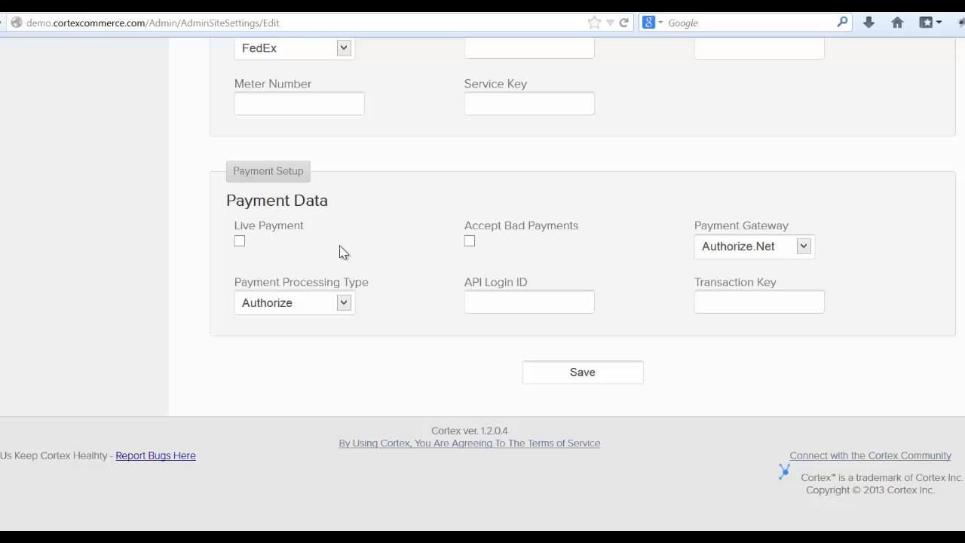
mouse_move(386, 246)
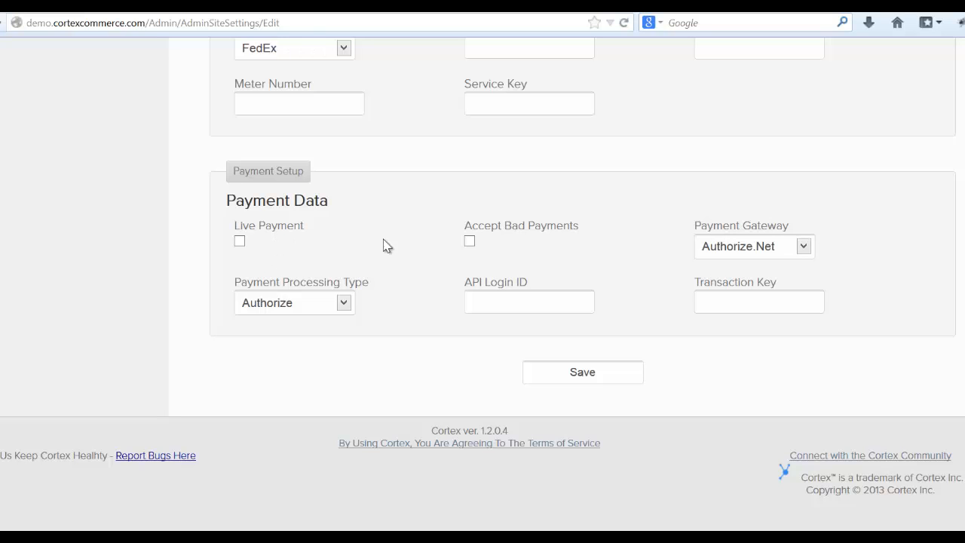
left_click(239, 240)
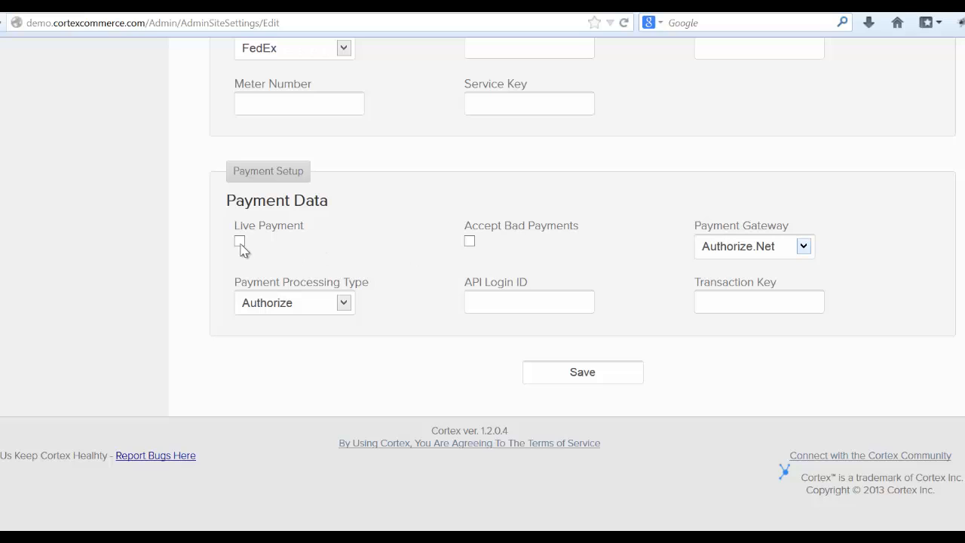
left_click(240, 240)
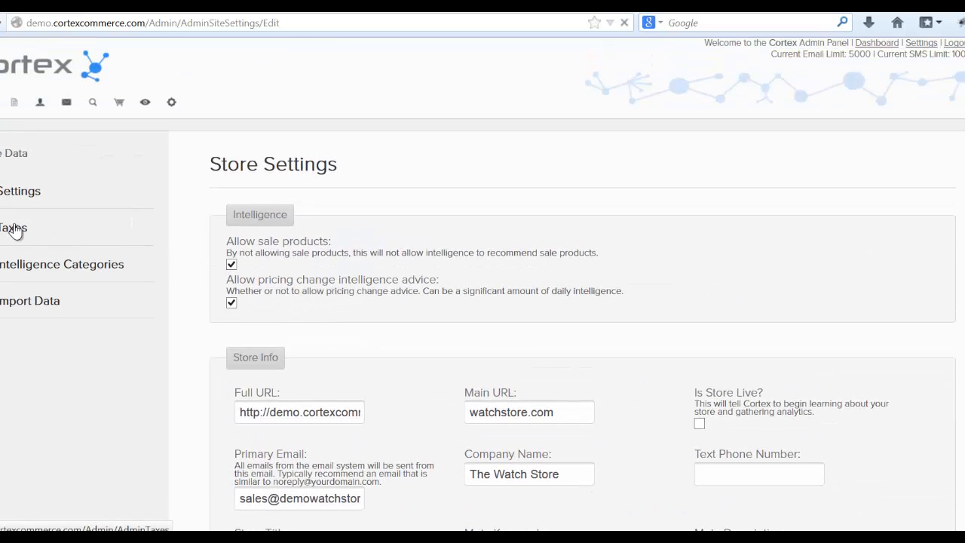
Create the 'California Tax' rule for state California at 8% and save it
left_click(14, 228)
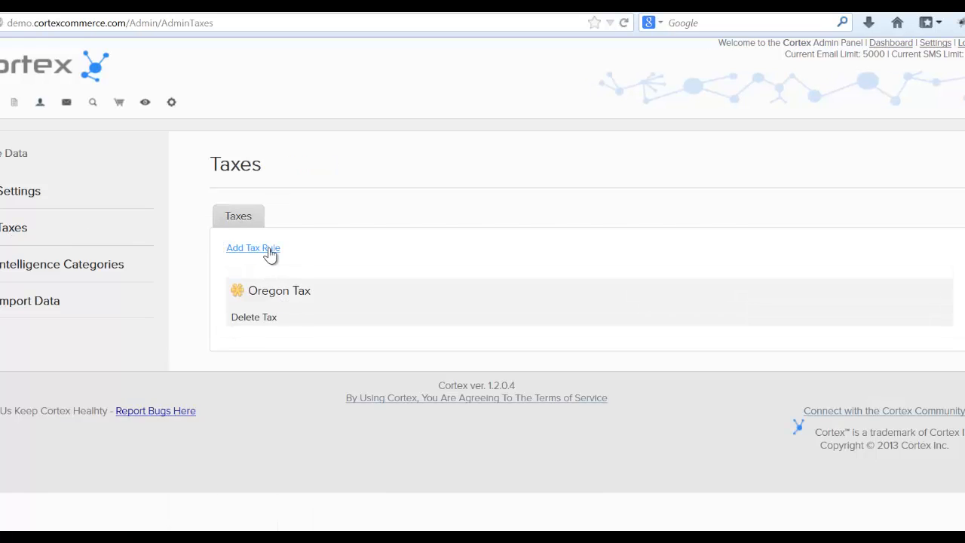
left_click(253, 247)
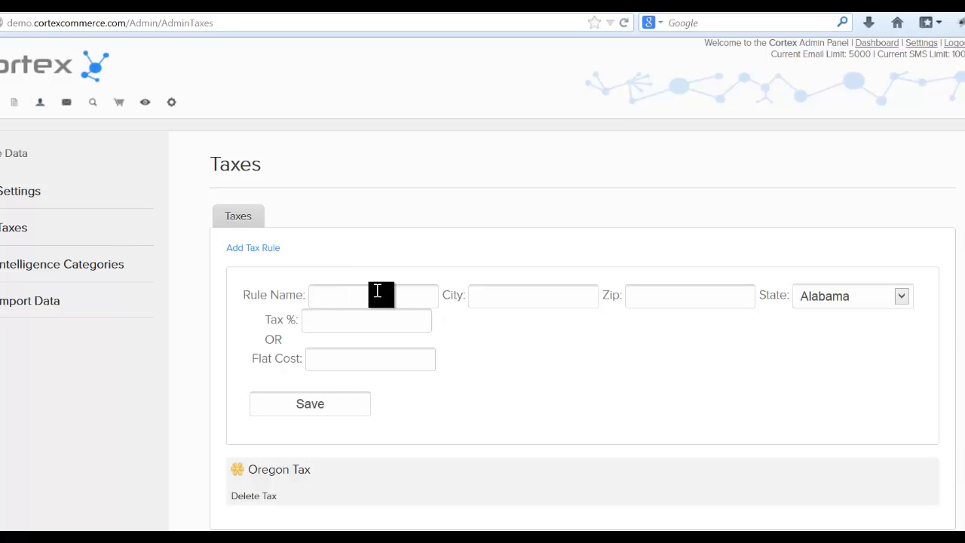
type("California Tax")
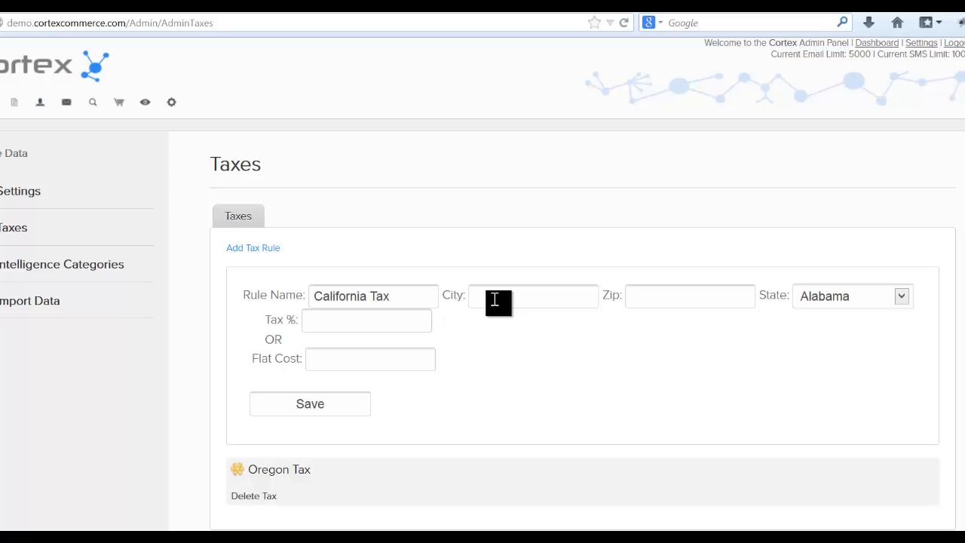
type("9700")
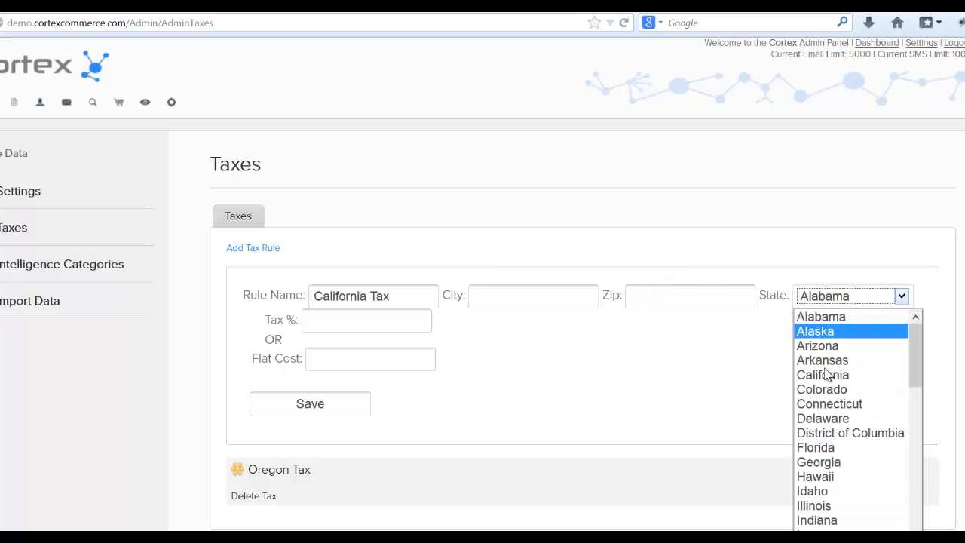
left_click(822, 374)
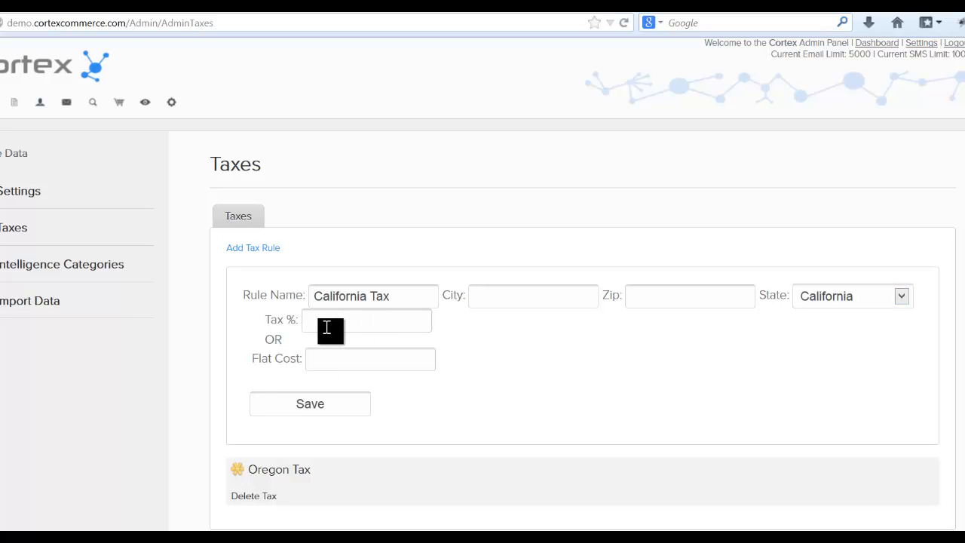
type("8")
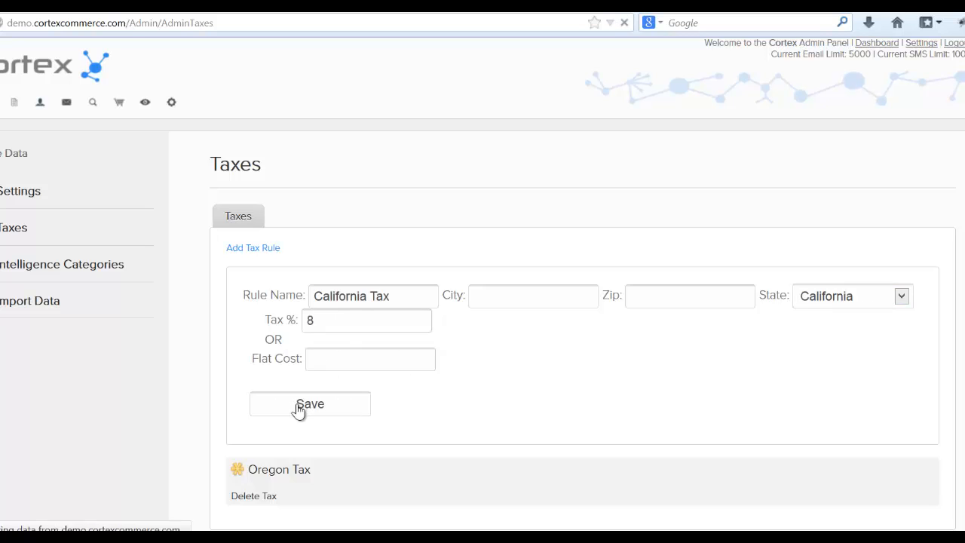
left_click(310, 404)
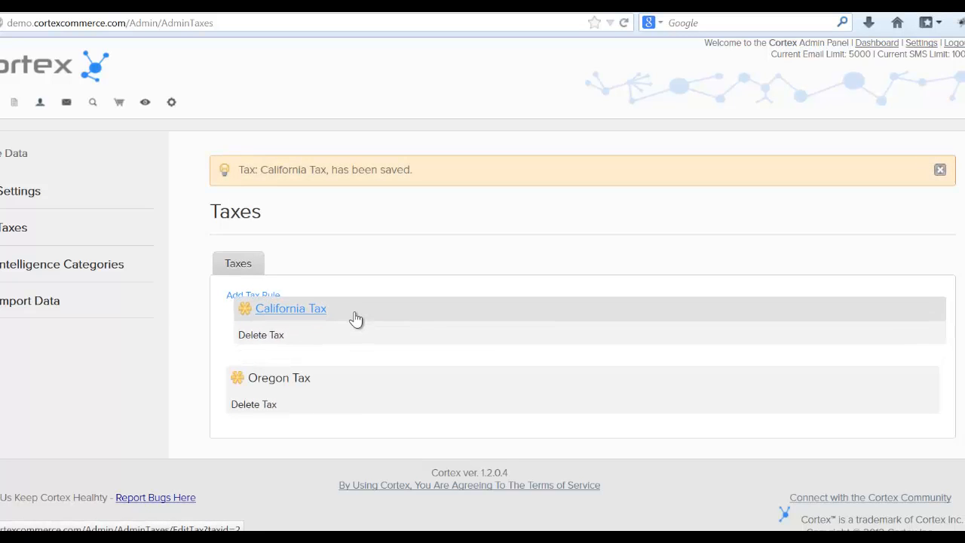
mouse_move(324, 381)
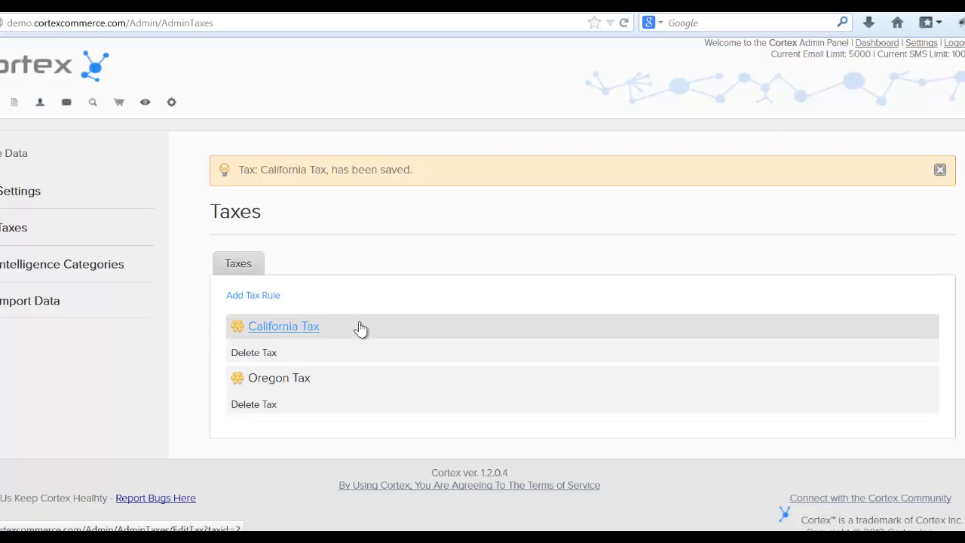
mouse_move(326, 352)
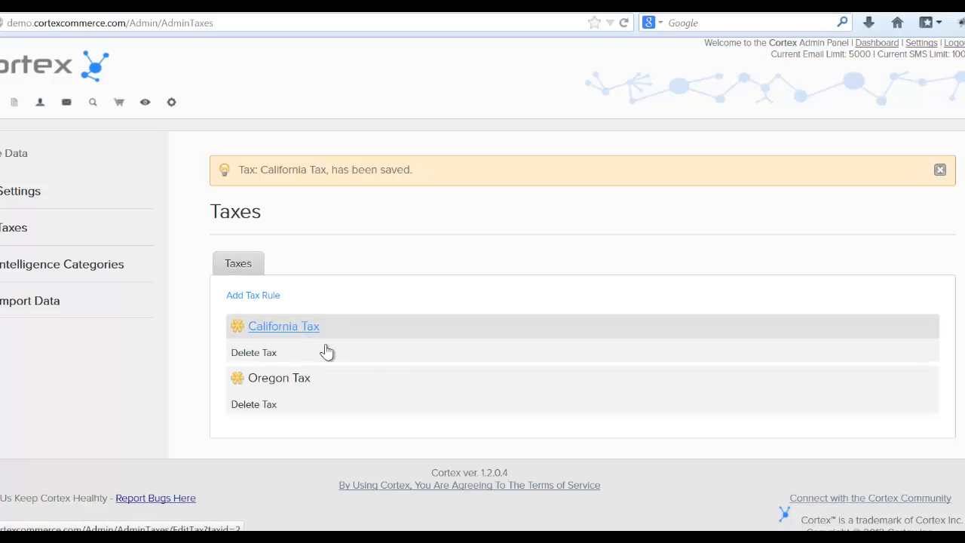
mouse_move(343, 344)
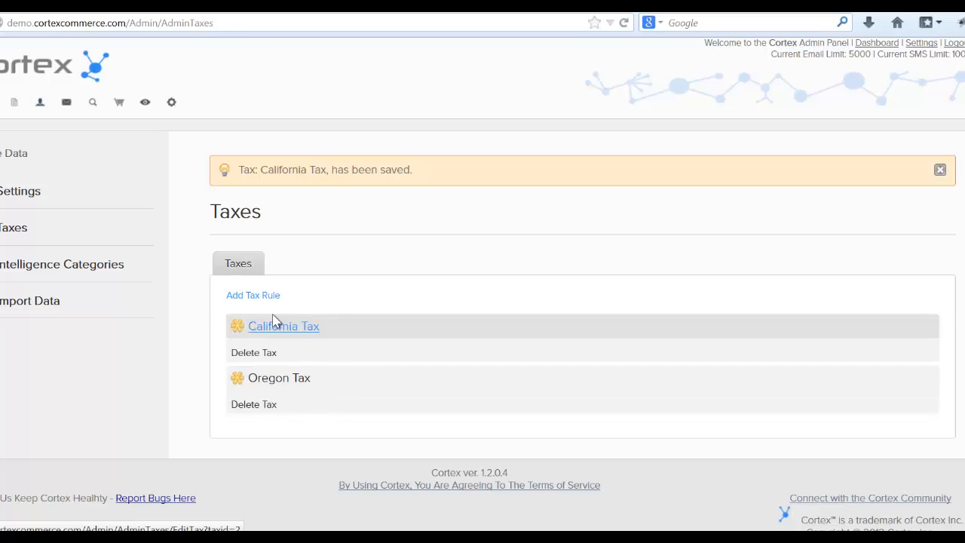
mouse_move(328, 335)
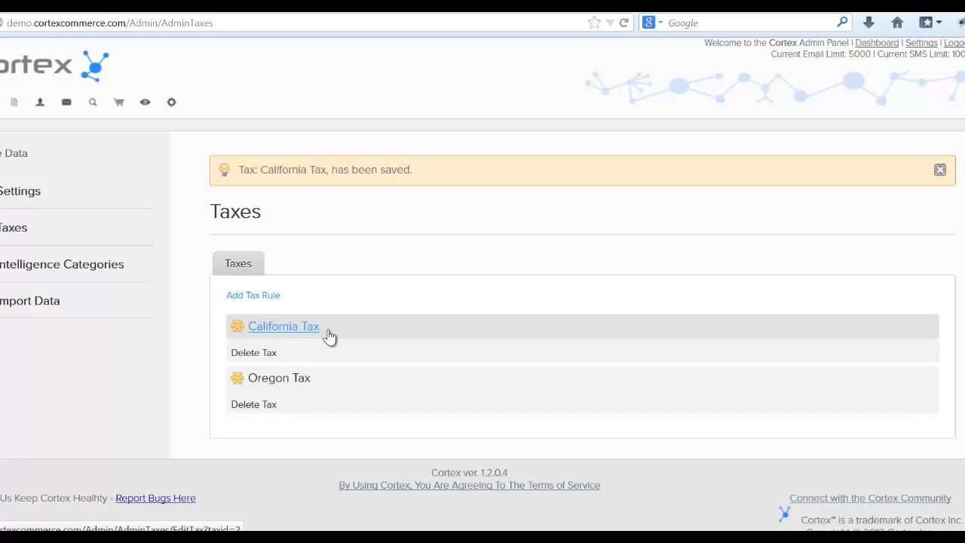
mouse_move(302, 366)
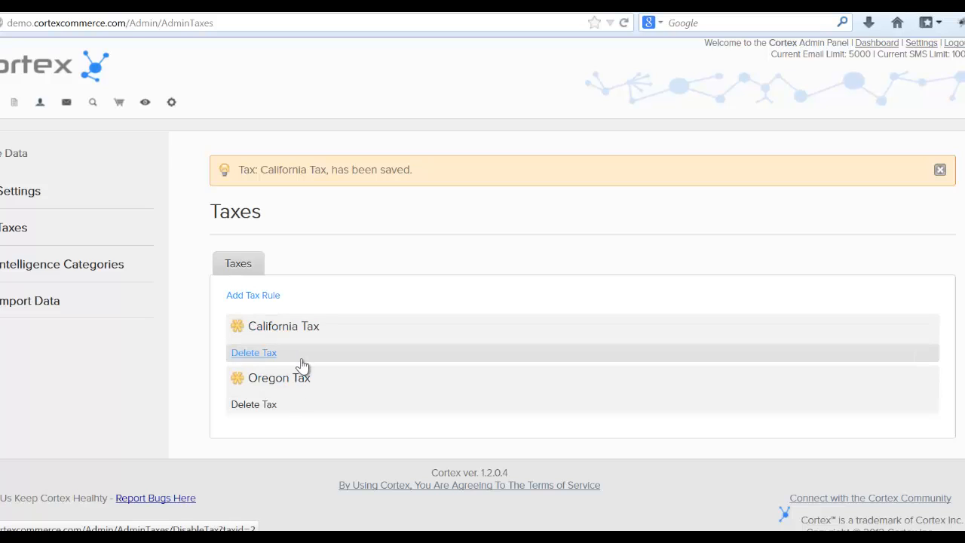
mouse_move(195, 323)
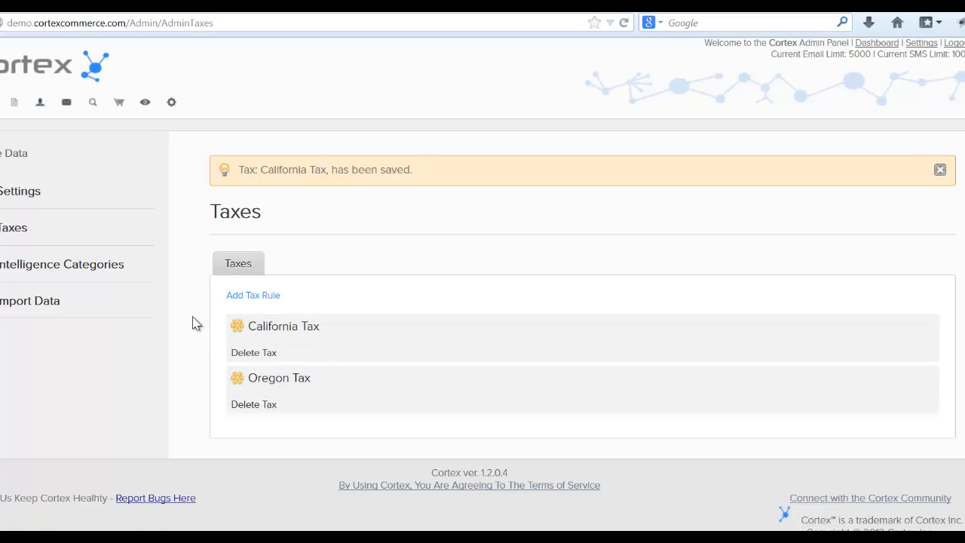
left_click(62, 264)
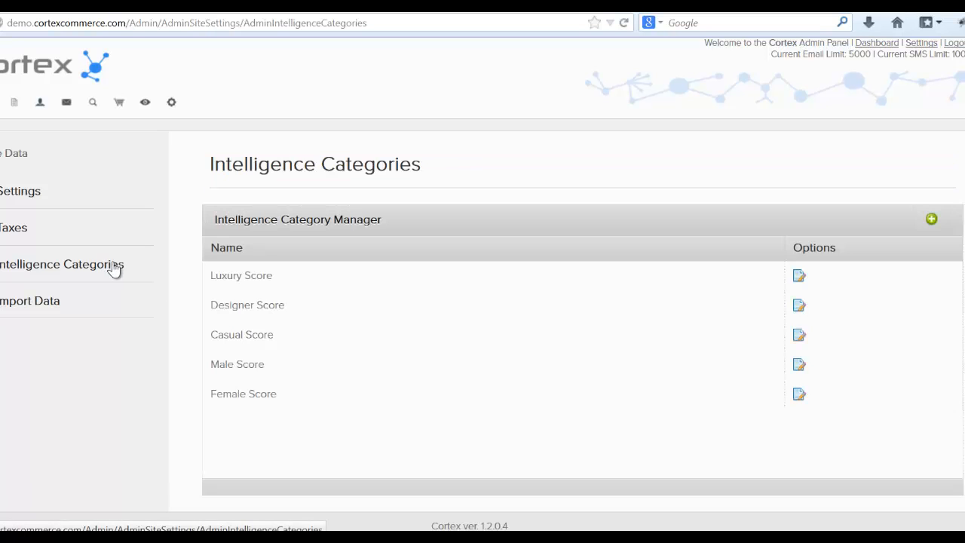
mouse_move(189, 269)
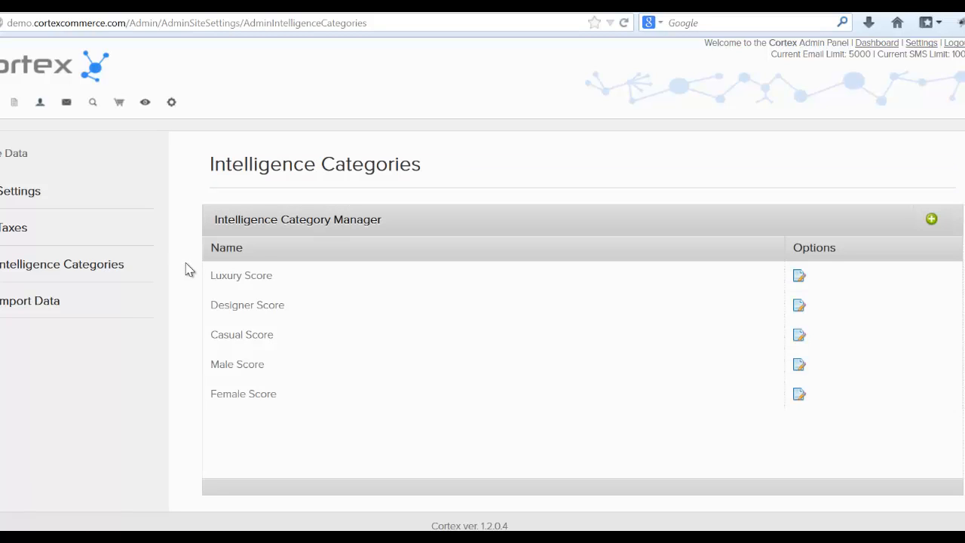
mouse_move(123, 269)
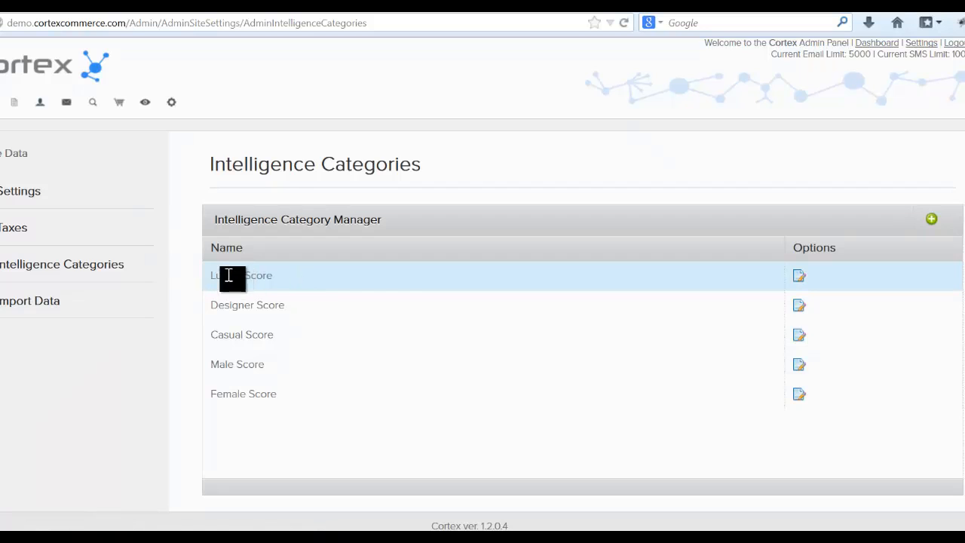
mouse_move(230, 334)
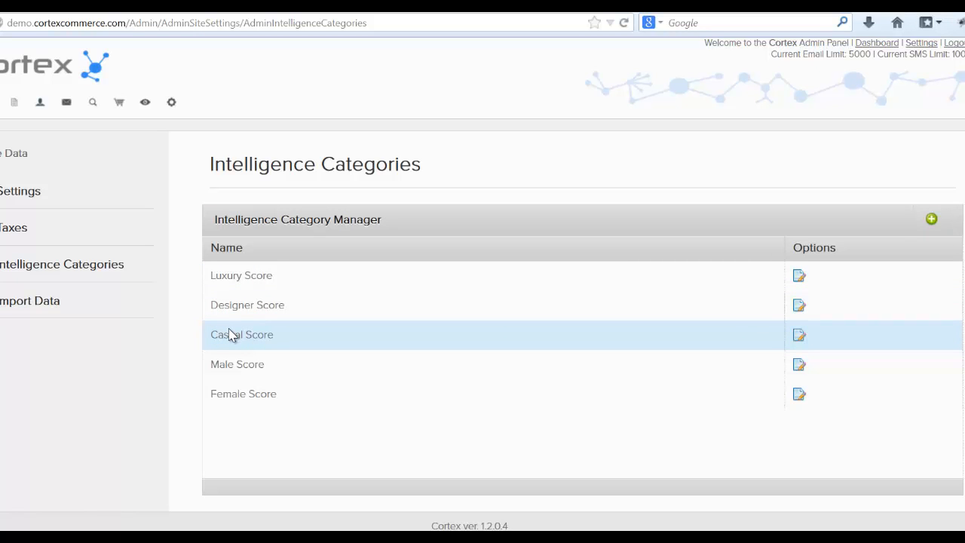
double_click(255, 335)
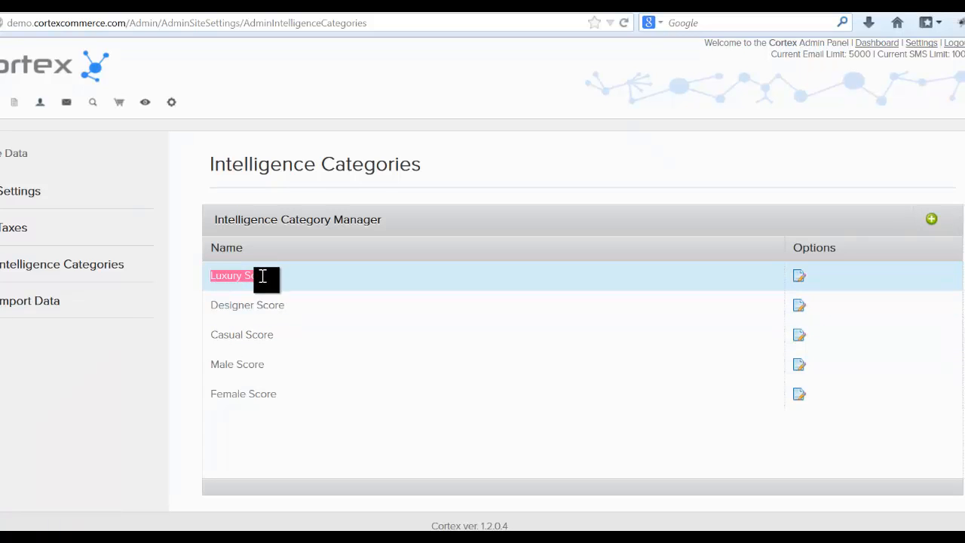
mouse_move(275, 294)
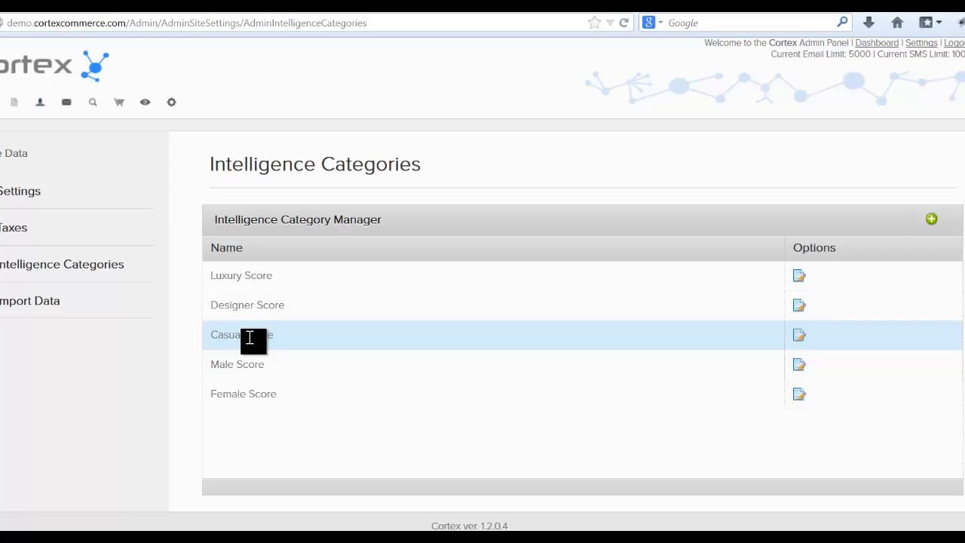
mouse_move(253, 364)
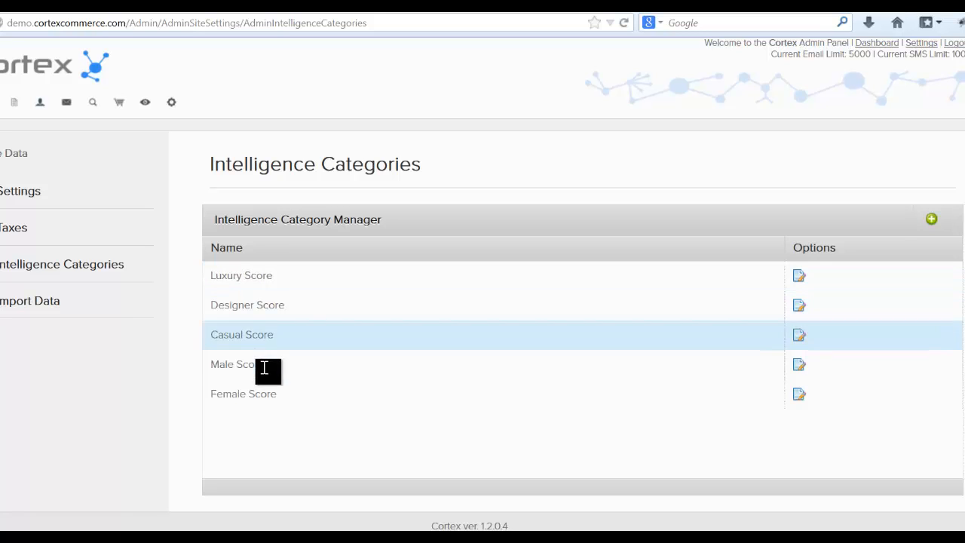
mouse_move(268, 276)
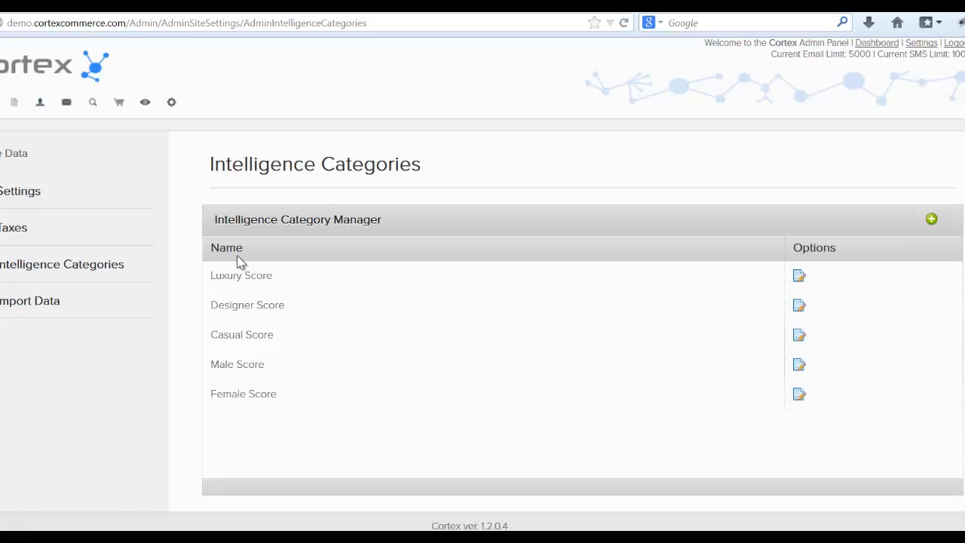
double_click(226, 275)
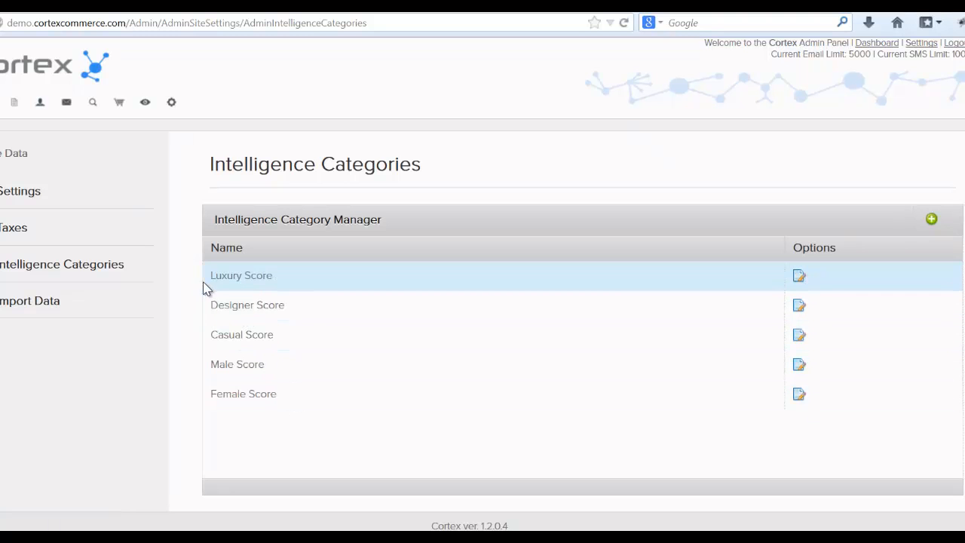
mouse_move(260, 334)
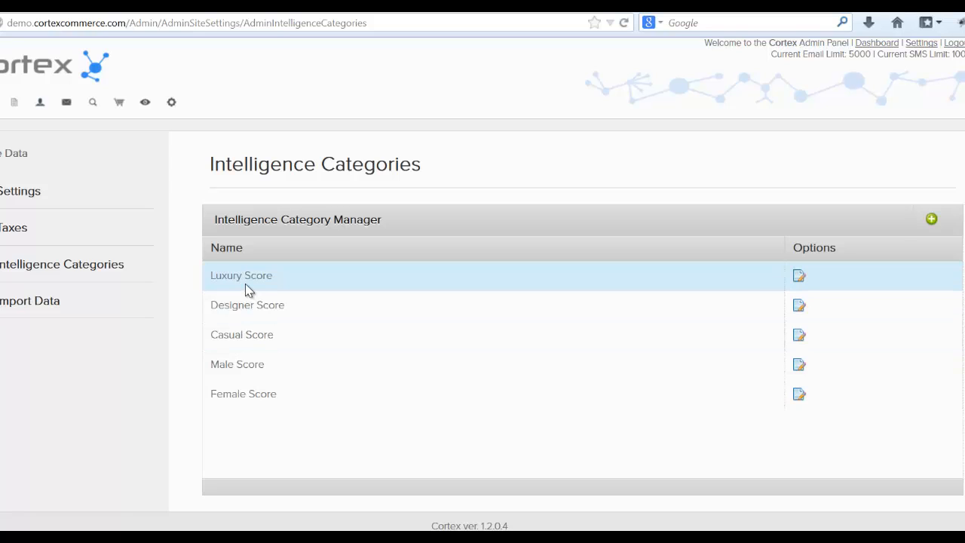
mouse_move(85, 327)
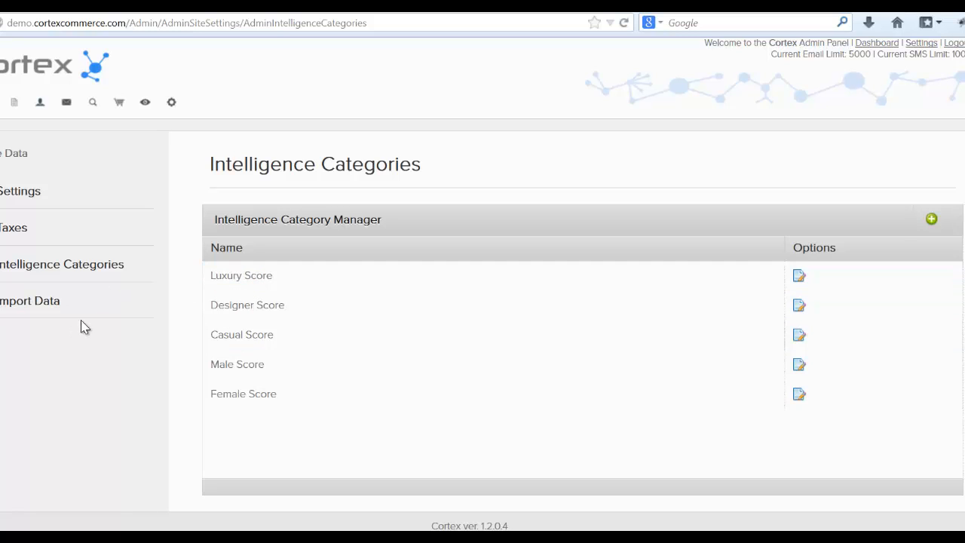
mouse_move(30, 301)
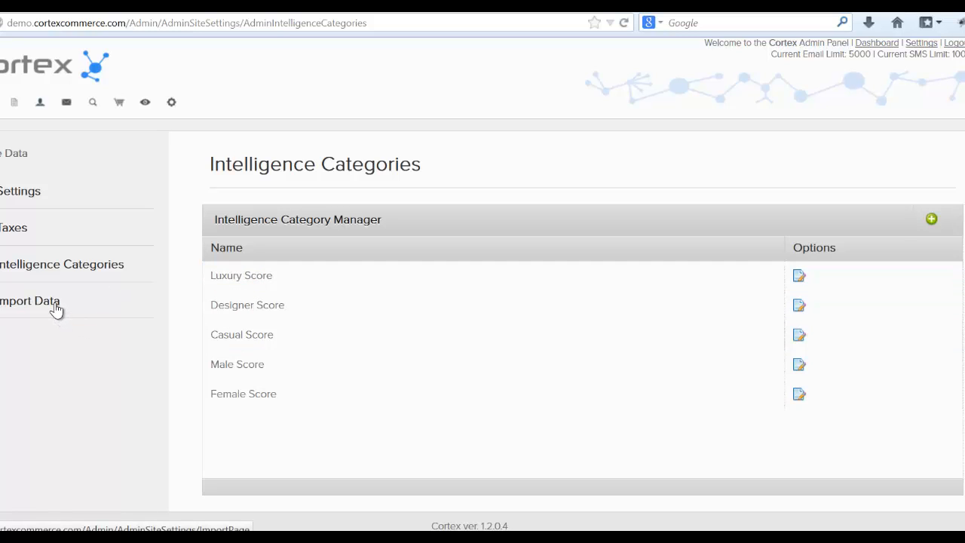
On the Import Data page, download the sample inventory file and cancel the file browser
left_click(30, 301)
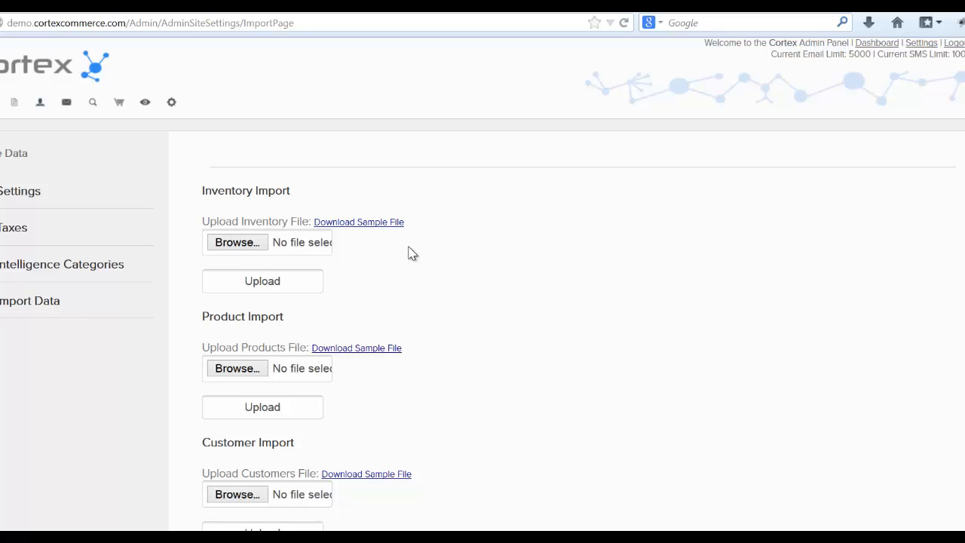
left_click(359, 221)
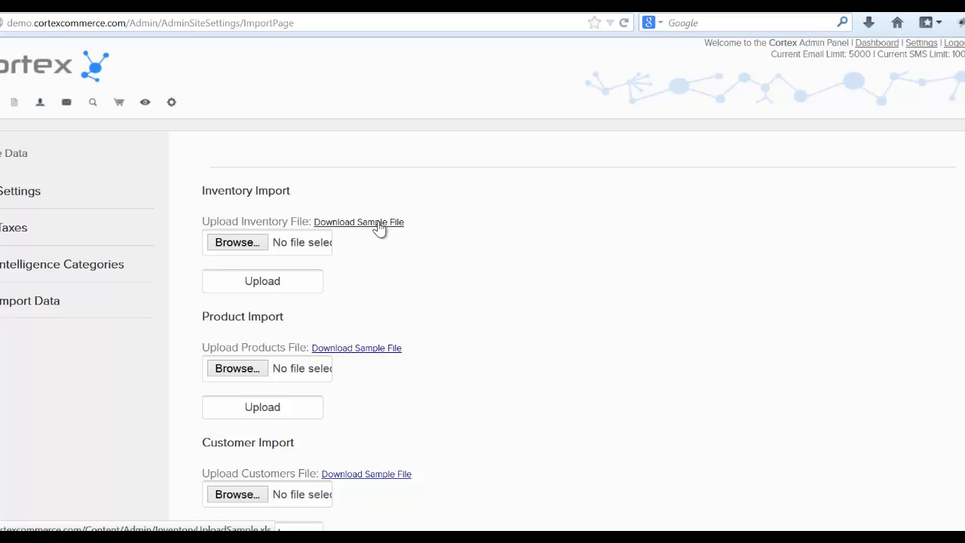
mouse_move(189, 231)
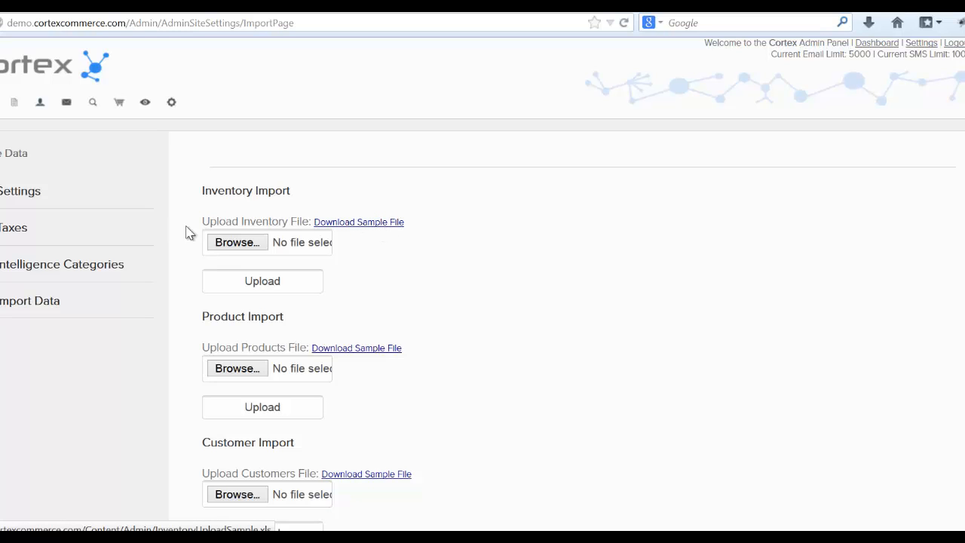
mouse_move(392, 230)
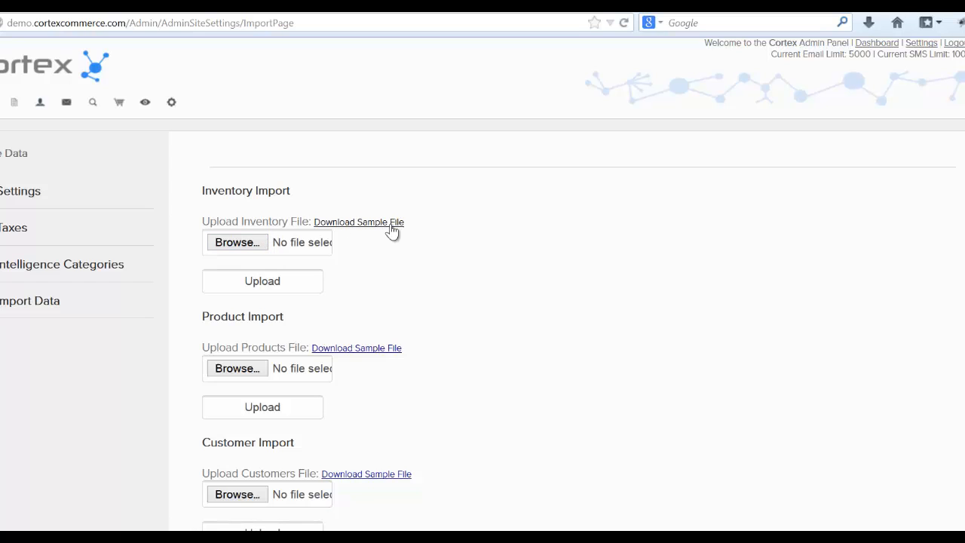
left_click(358, 222)
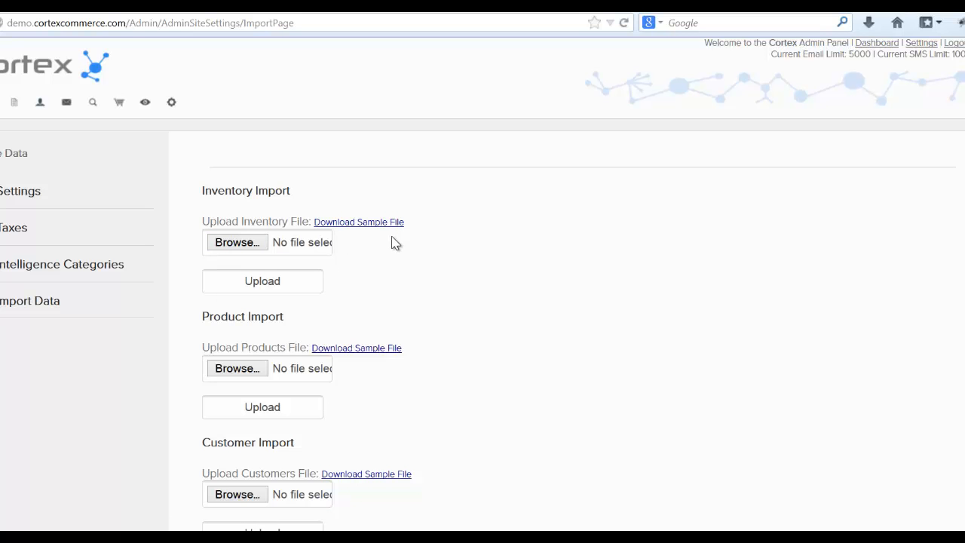
mouse_move(237, 242)
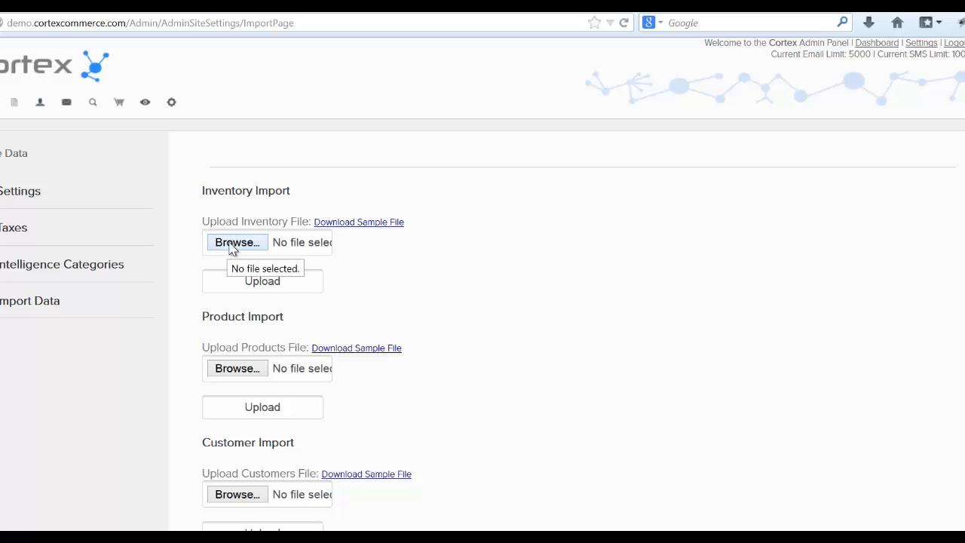
left_click(236, 242)
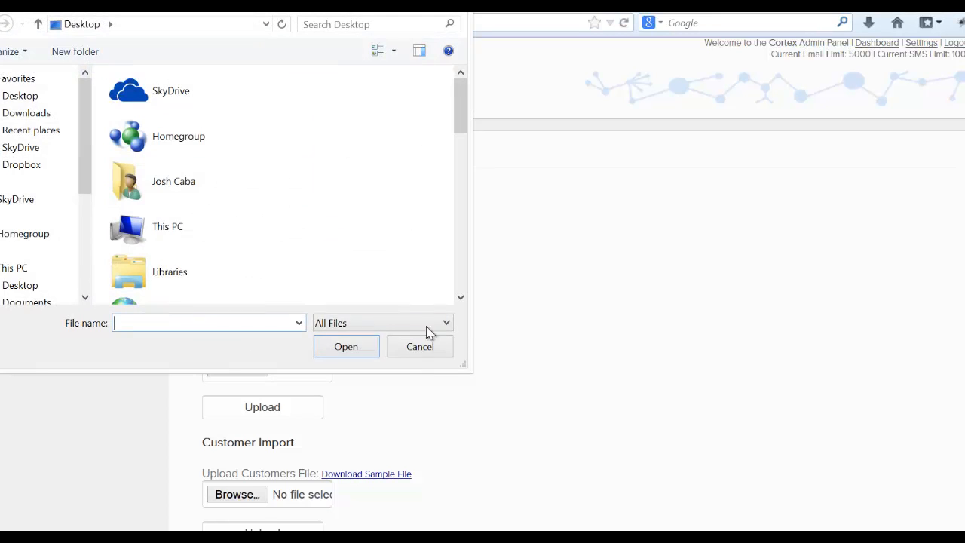
left_click(420, 346)
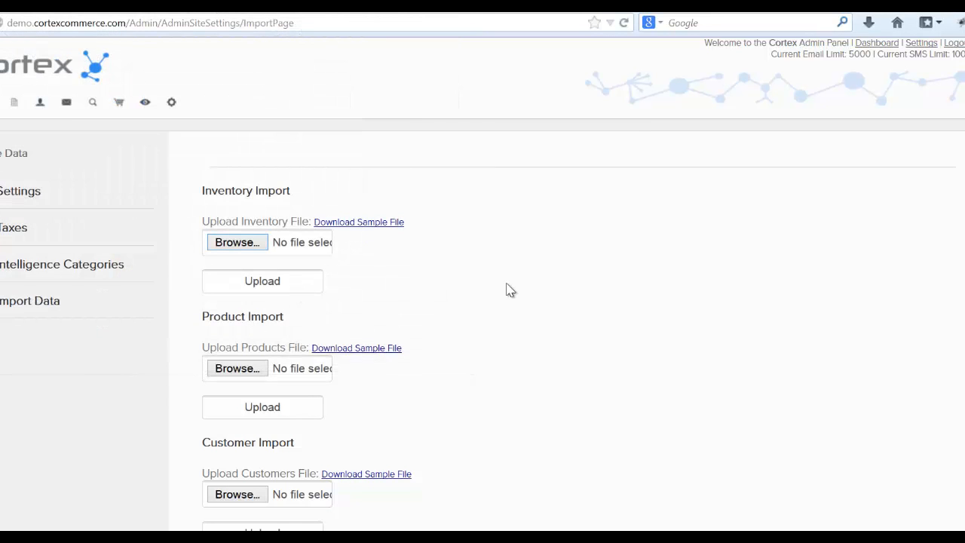
Scroll down and highlight words in the Inventory Import heading
scroll("down", 3)
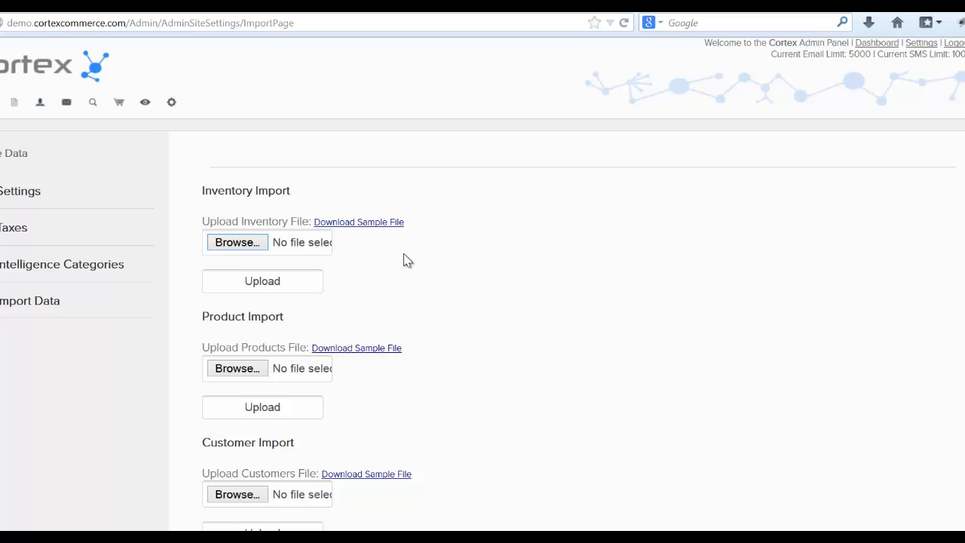
double_click(228, 190)
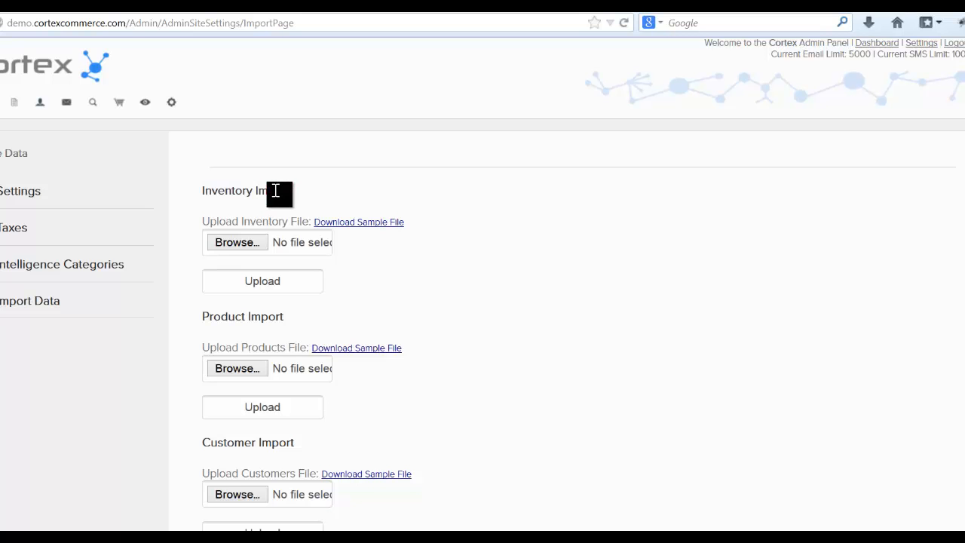
double_click(233, 190)
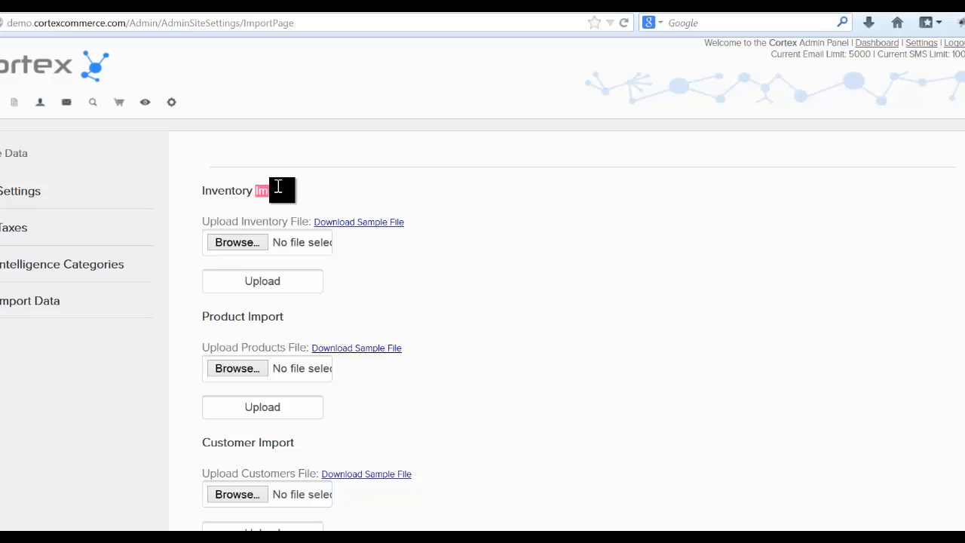
double_click(273, 190)
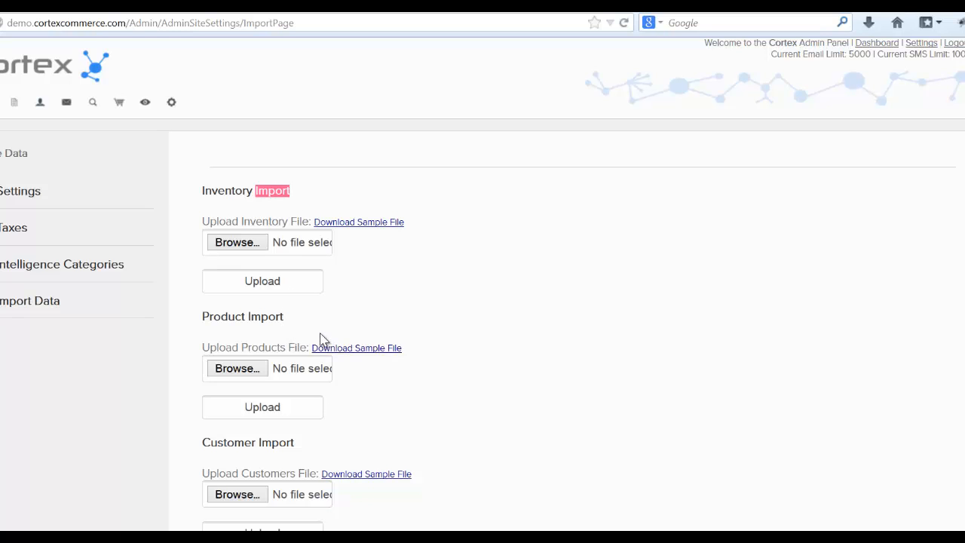
mouse_move(315, 323)
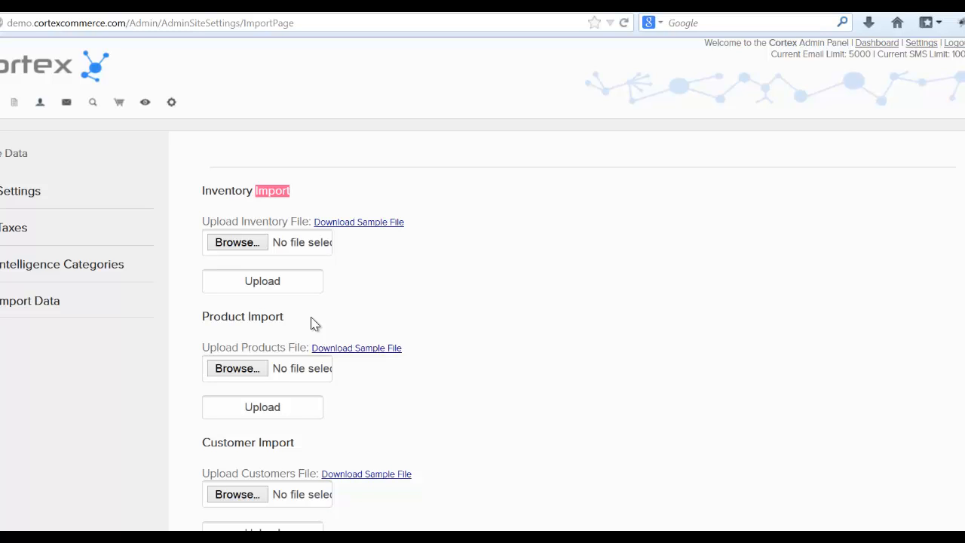
mouse_move(316, 313)
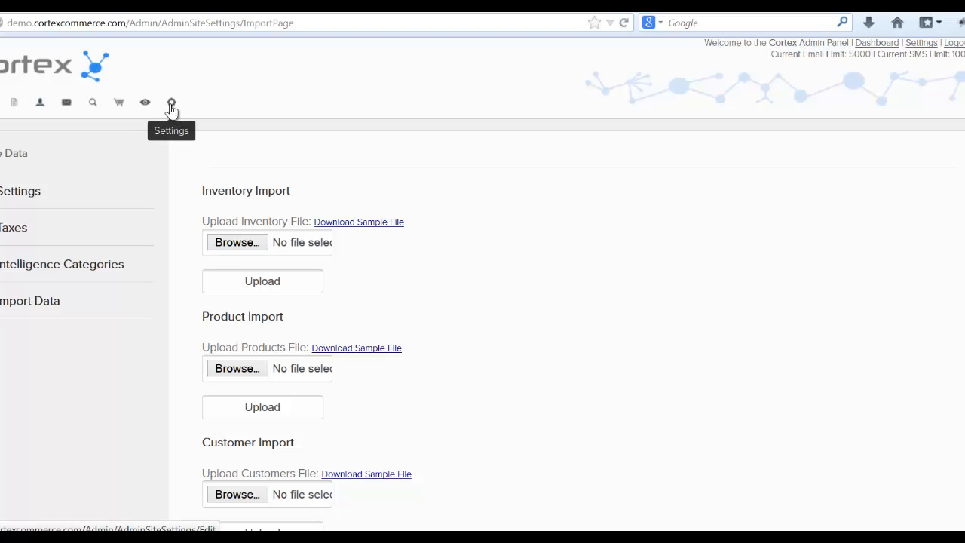
Return to Store Settings via the toolbar gear icon
left_click(172, 102)
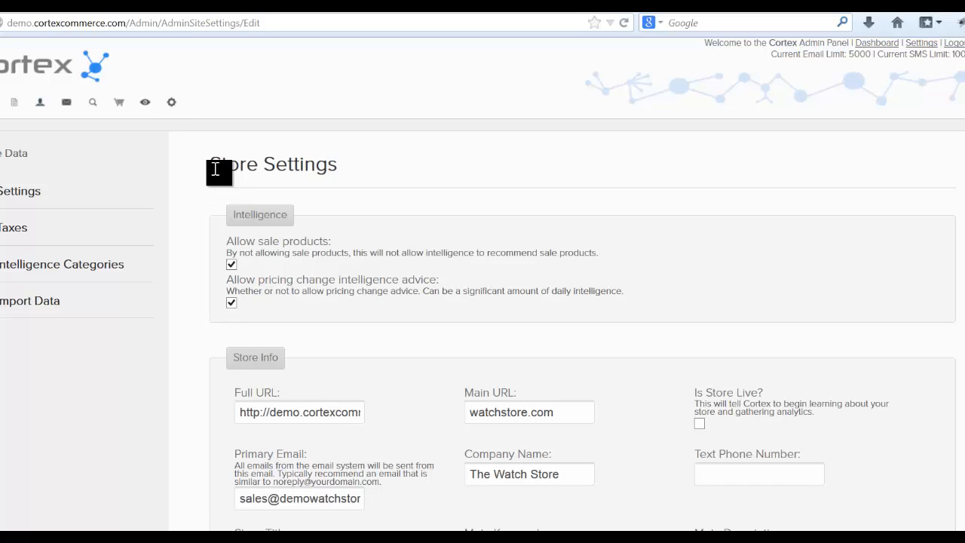
mouse_move(145, 101)
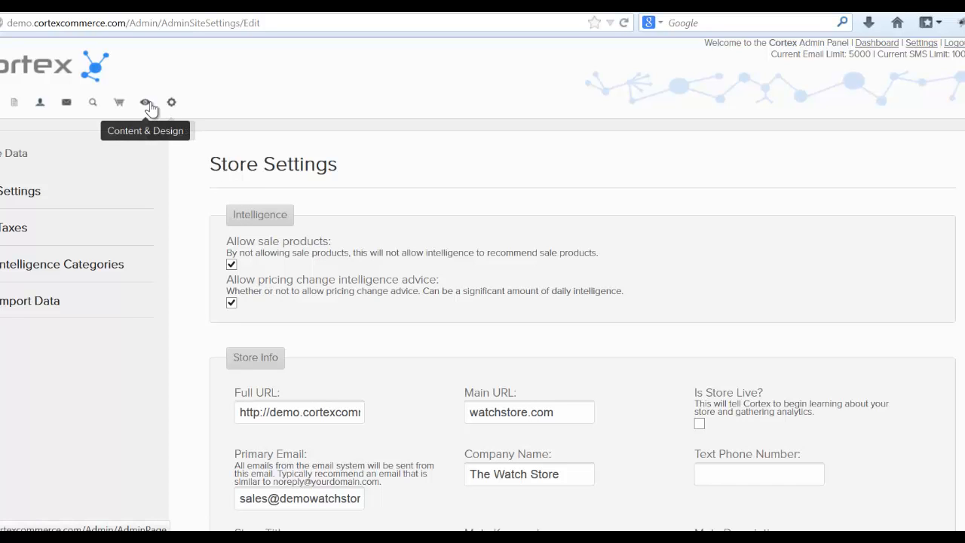
mouse_move(66, 102)
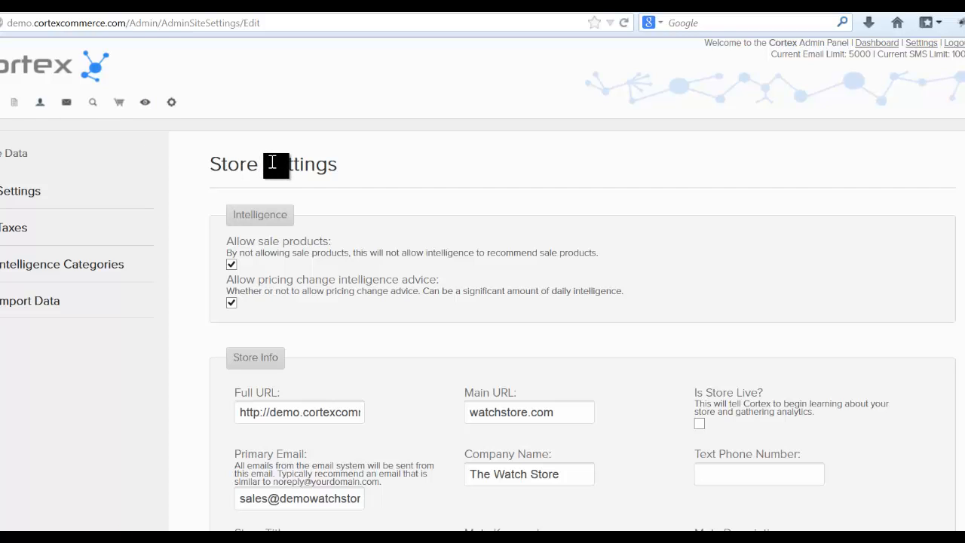
mouse_move(271, 200)
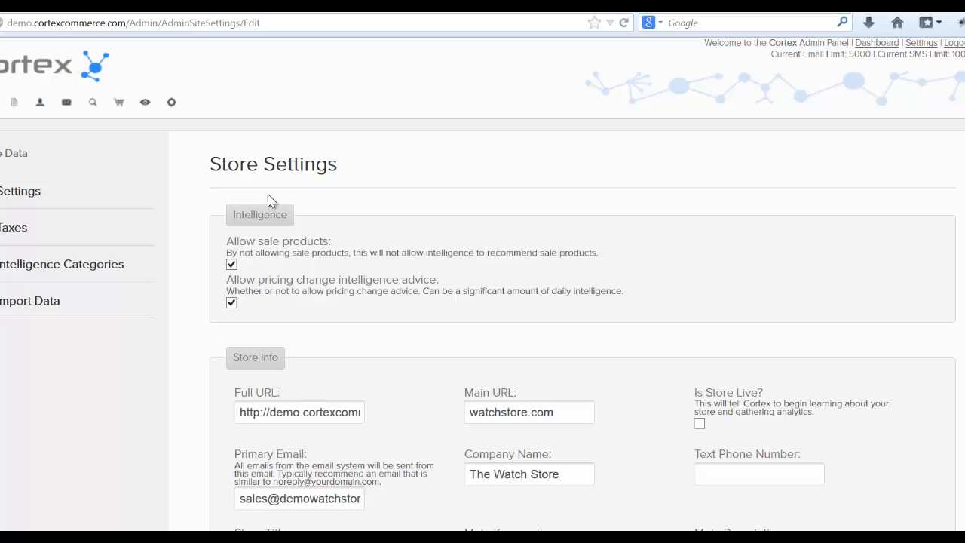